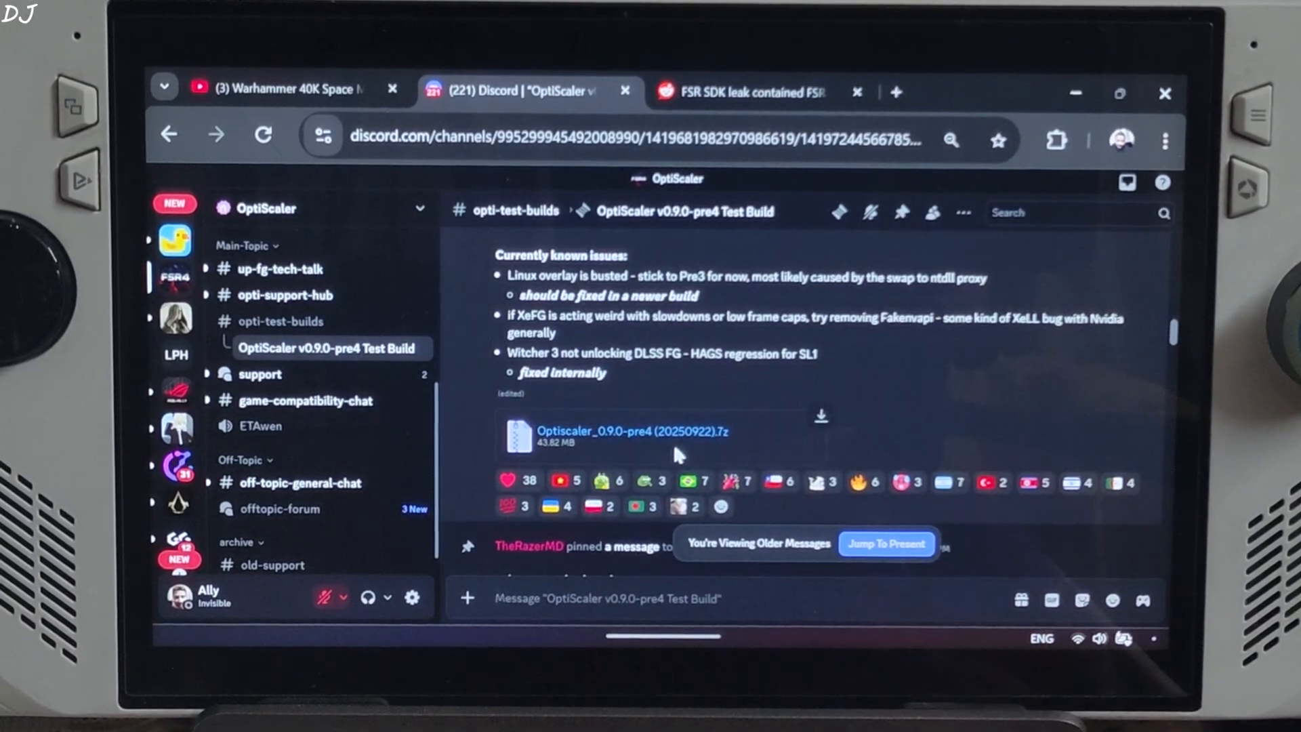
mouse_move(633, 431)
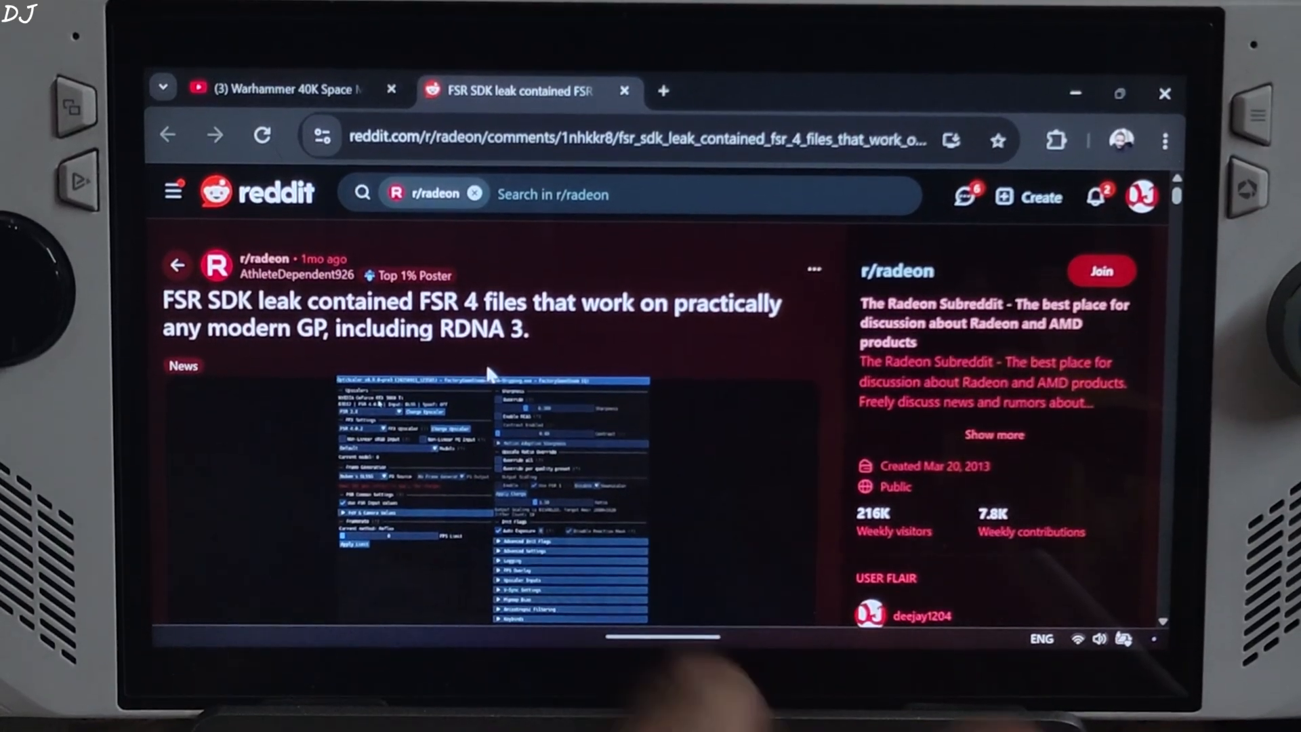
- Open the gofile.io page for amd_fidelityfx_upscaler_dx12.dll linked in the leak post
scroll(down, 3)
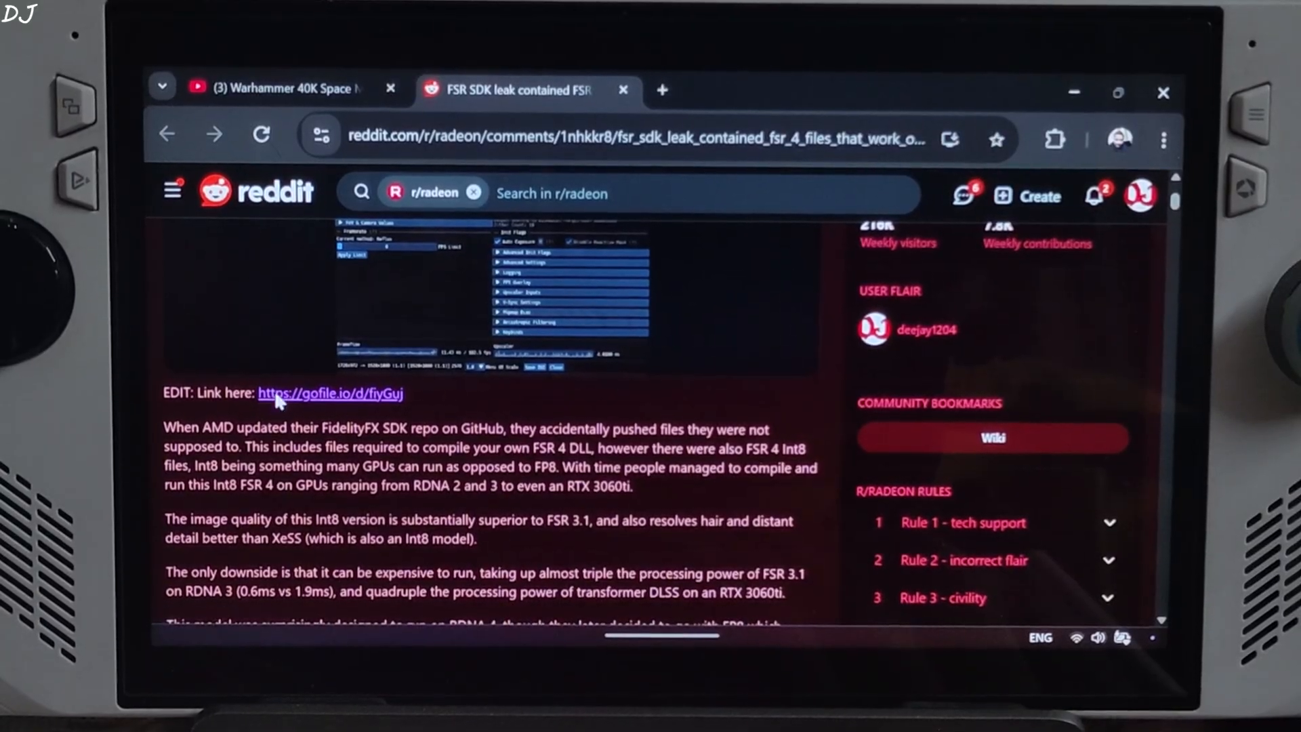
click(330, 393)
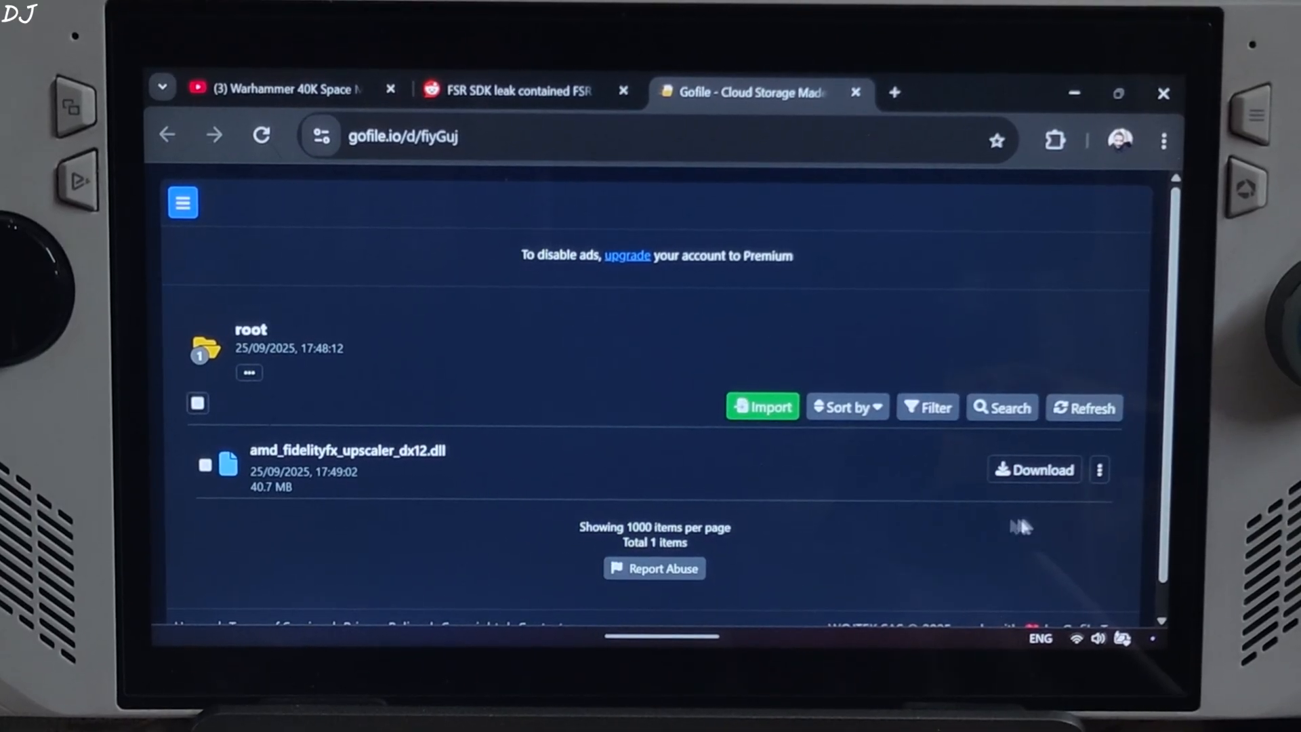
mouse_move(1035, 470)
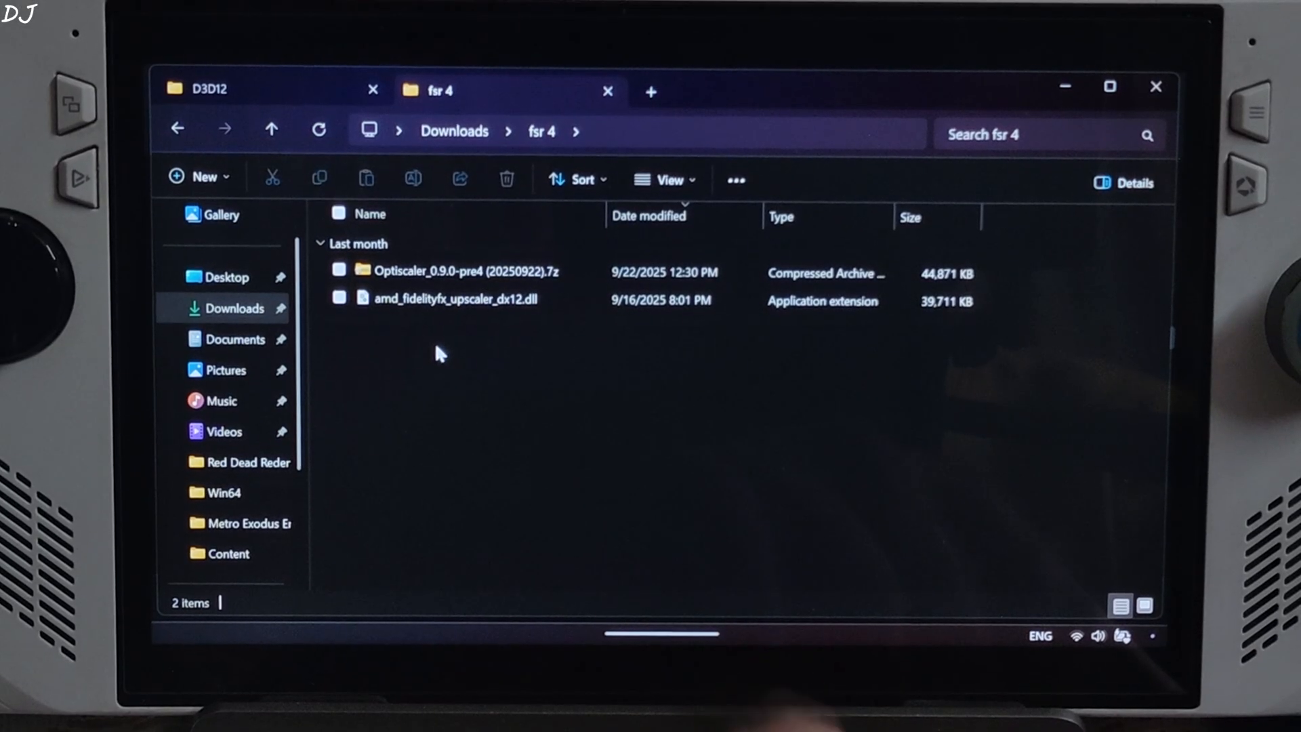
- Open the OptiScaler archive and select OptiScaler, libxess_fg.dll, libxess.dll and libxell.dll
double_click(465, 273)
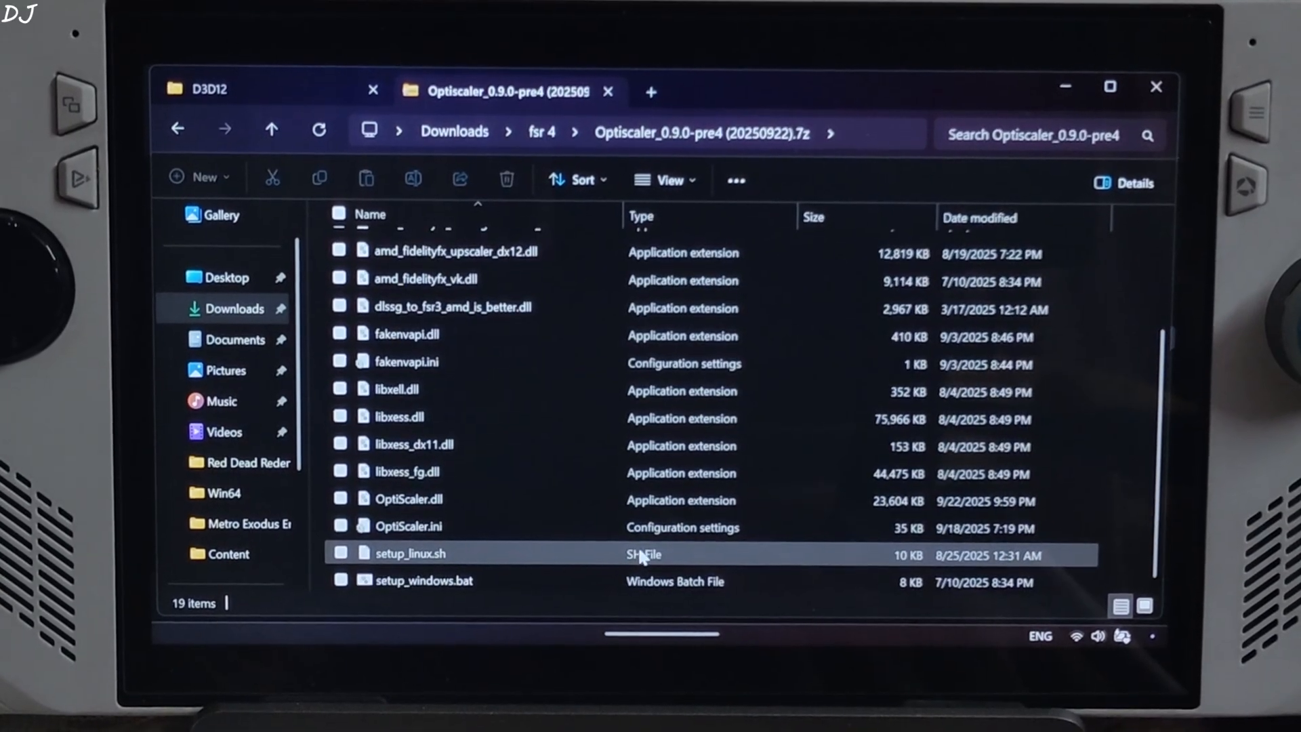
click(407, 526)
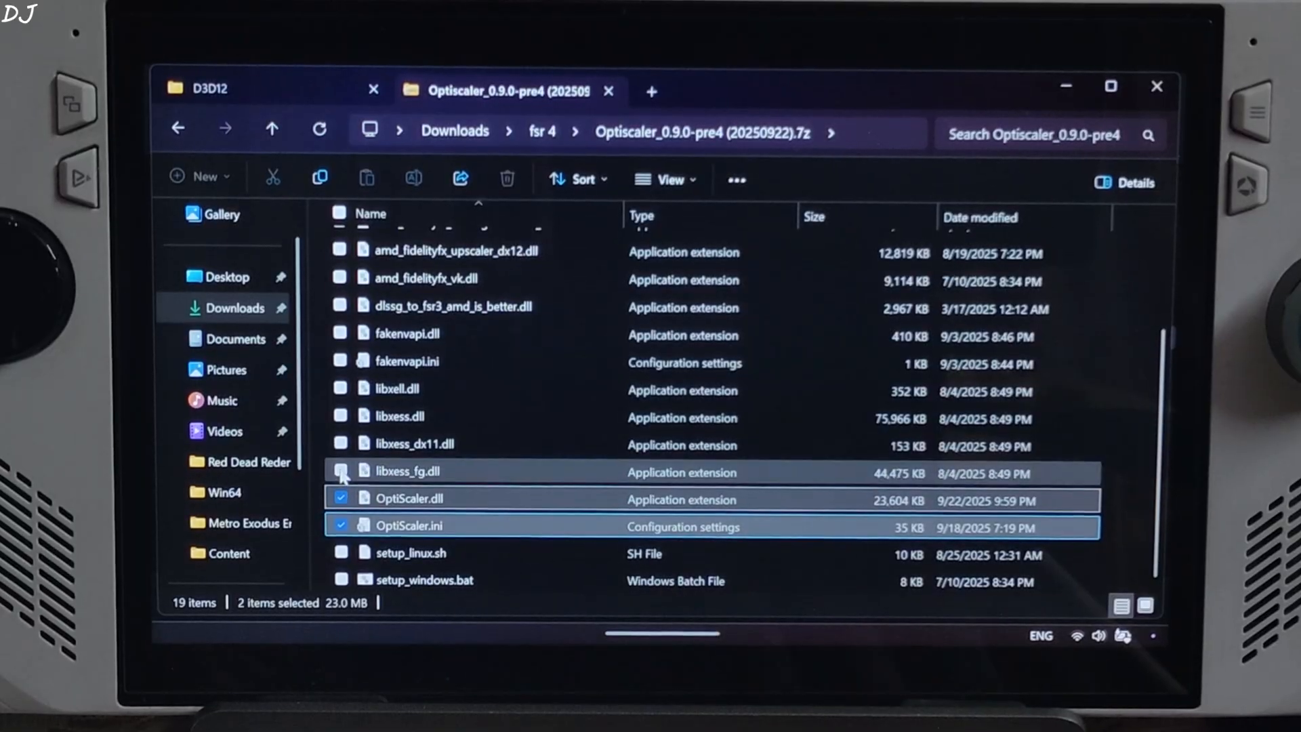
click(339, 473)
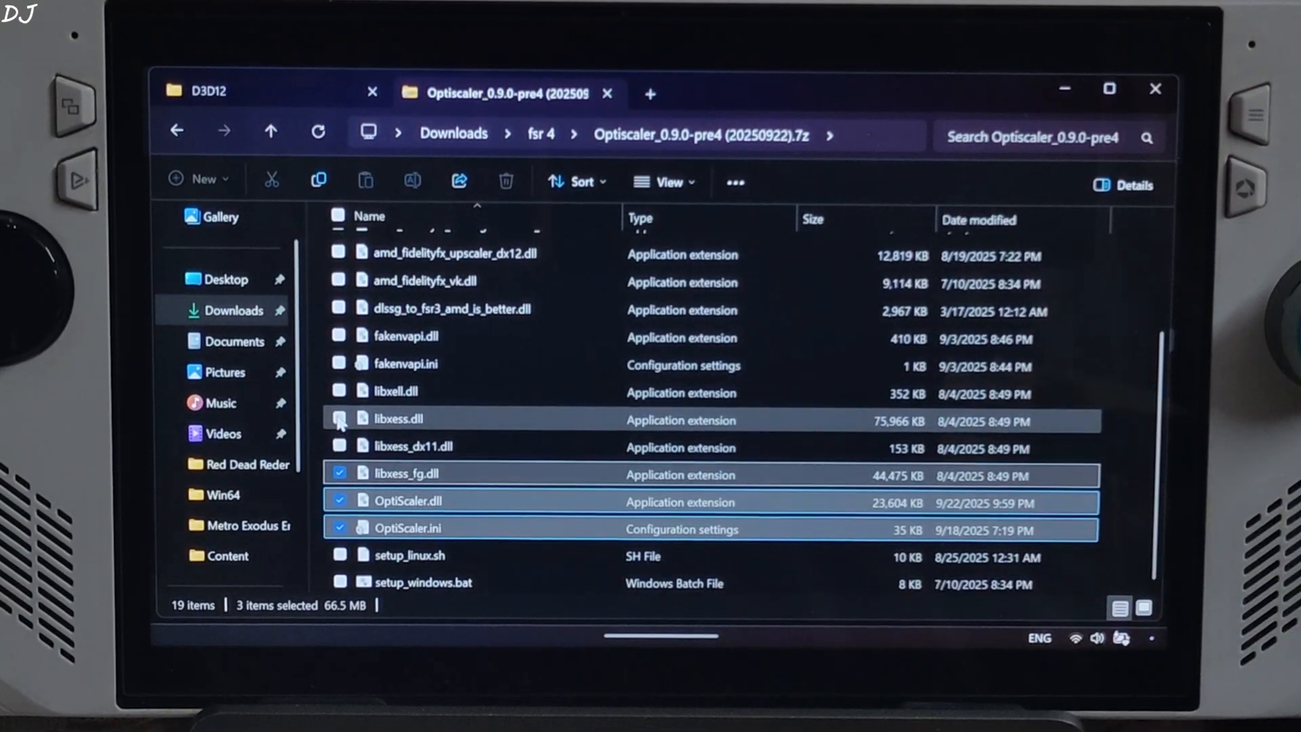
click(339, 418)
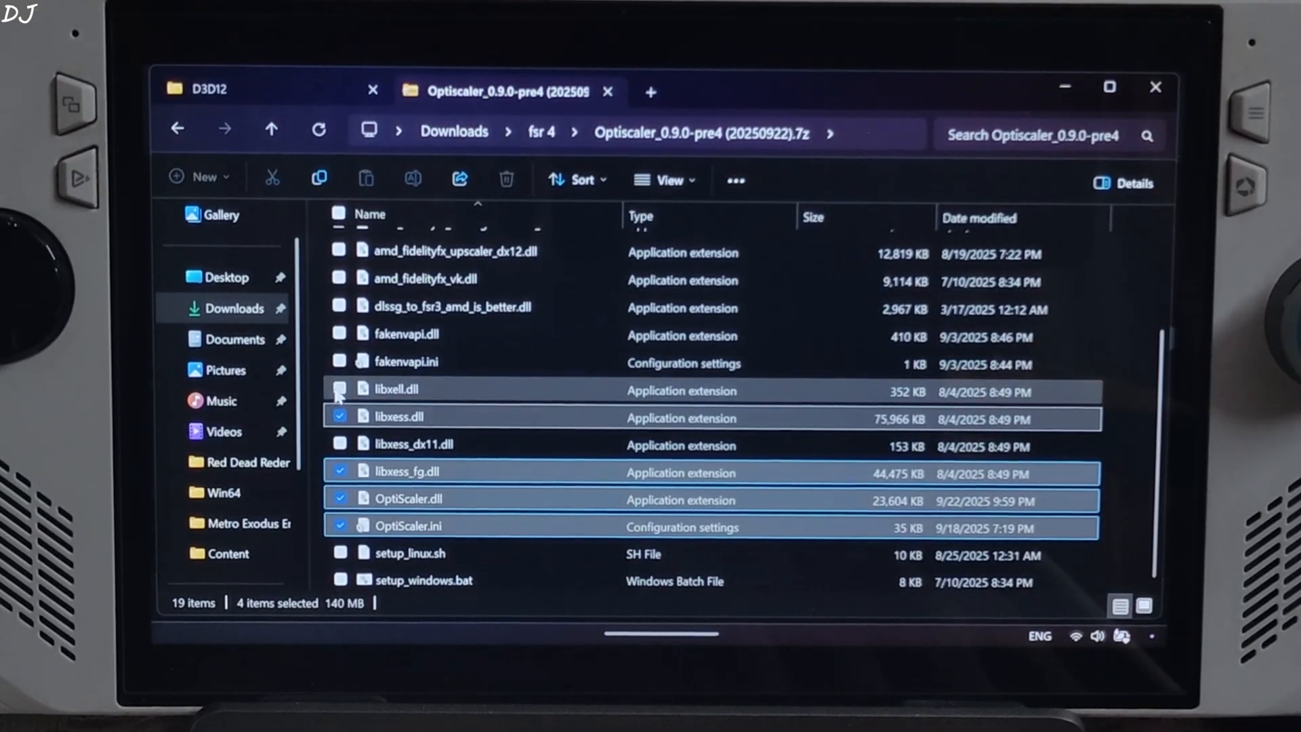
click(339, 390)
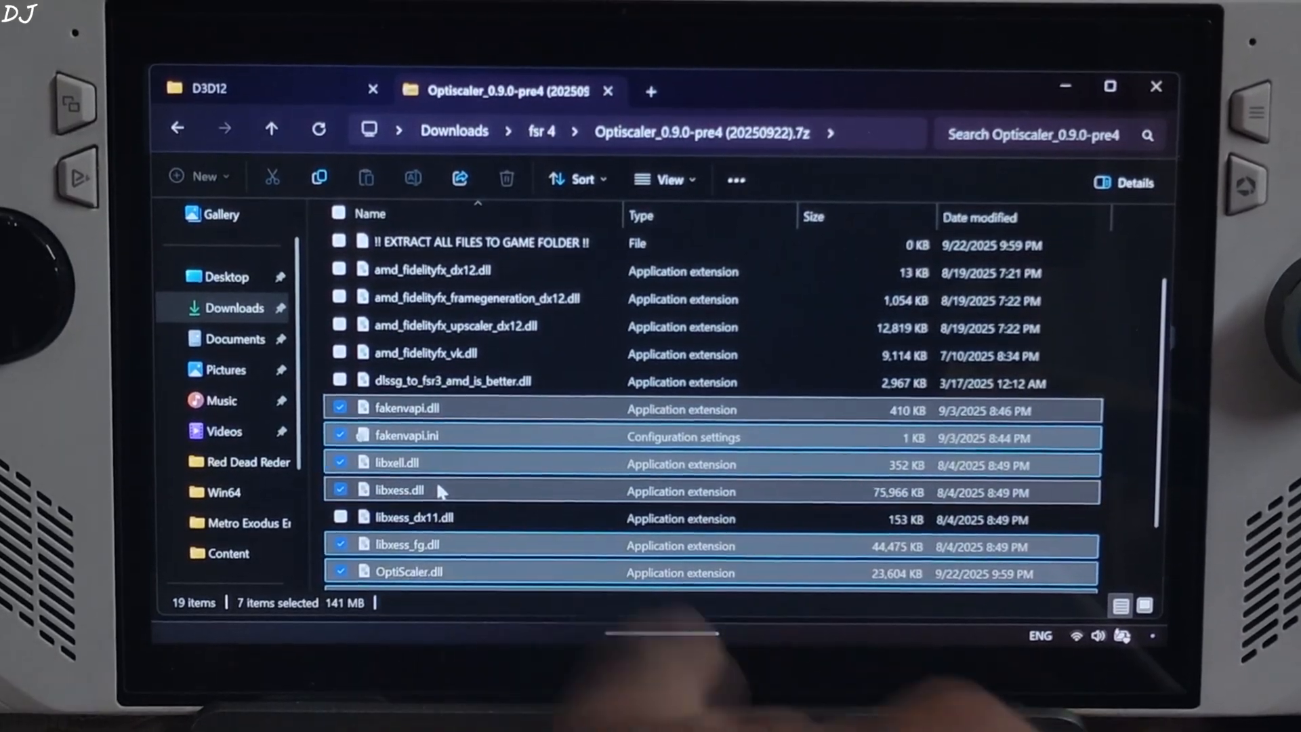
- Add both FSR upscaler and framegeneration DLLs, then browse Space Marine 2's local files
scroll(up, 3)
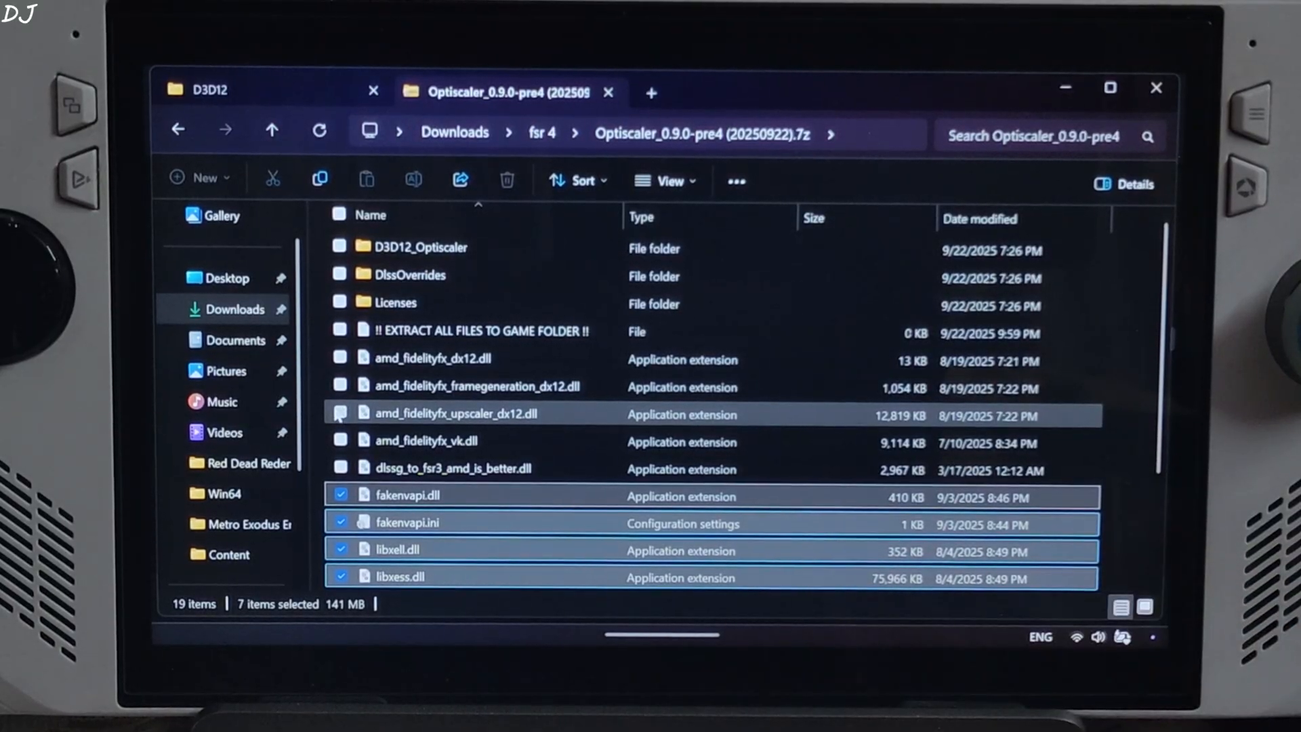
click(340, 388)
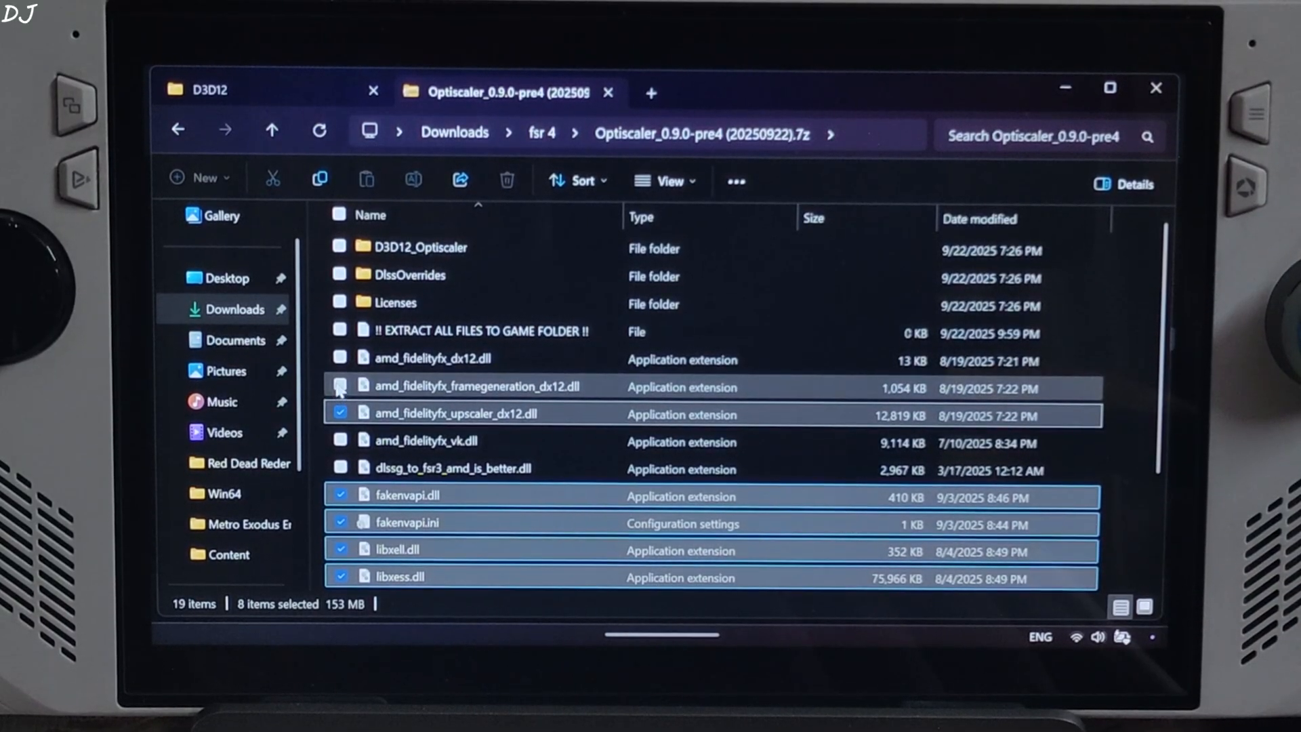
click(340, 358)
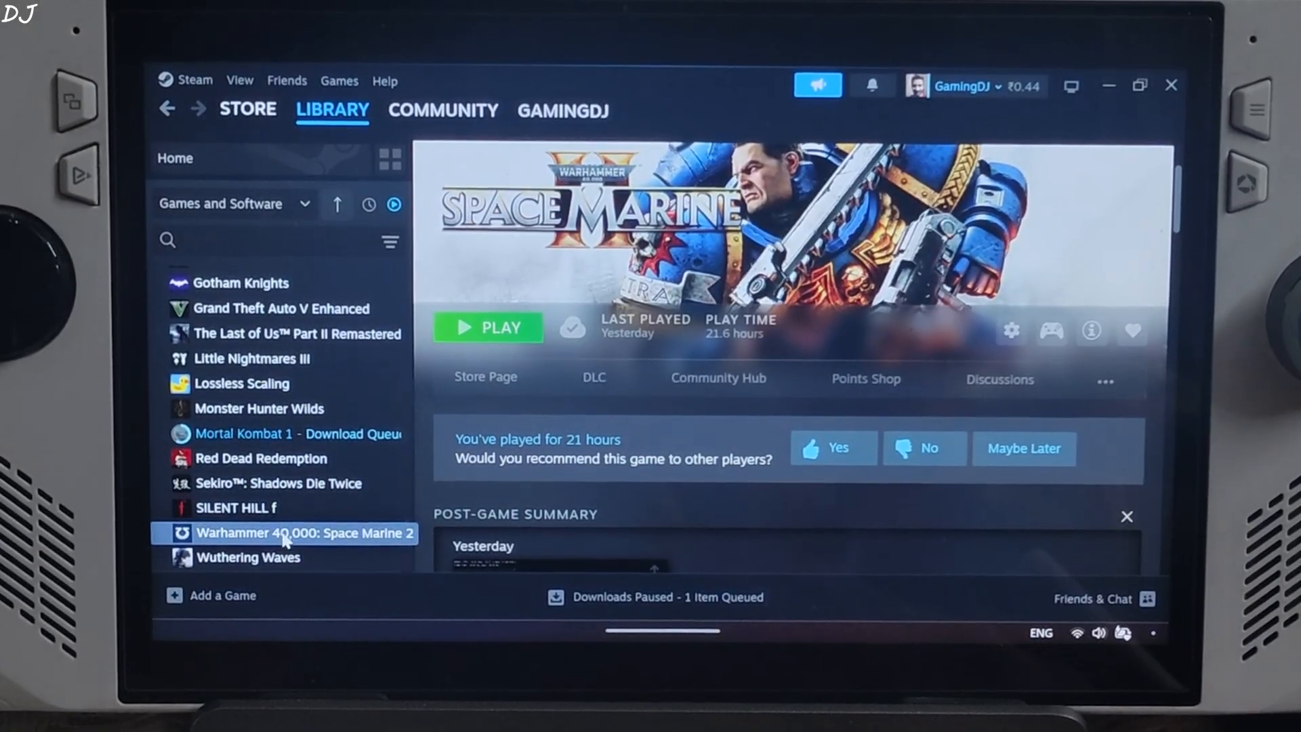
right_click(304, 533)
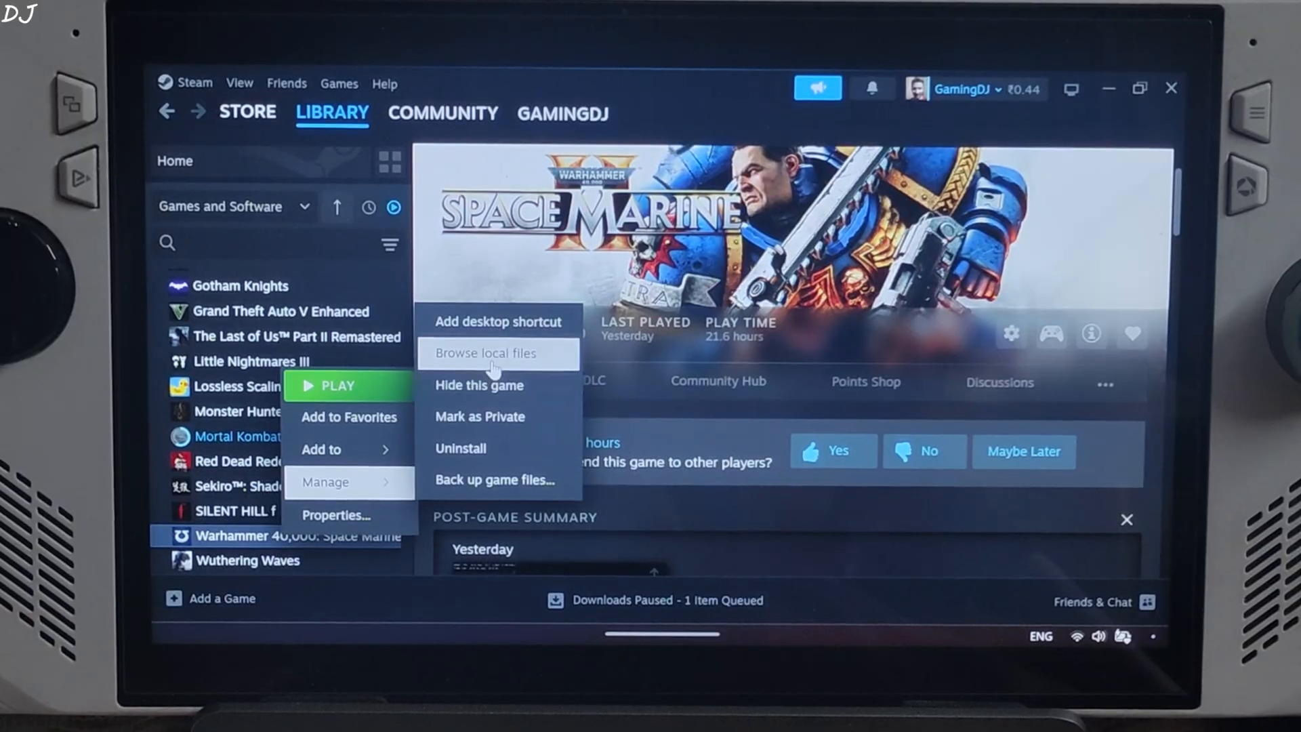
click(485, 353)
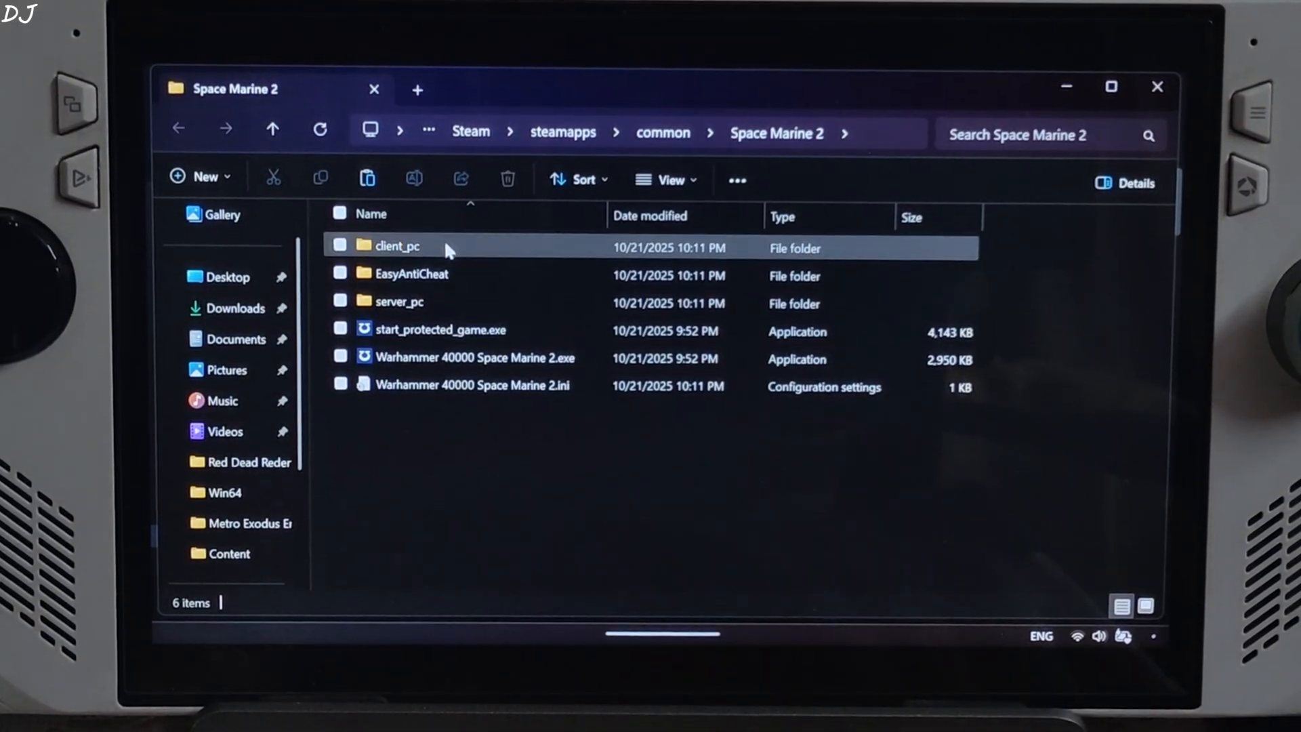
- Paste the copied OptiScaler files into client_pc\root\bin\pc
double_click(397, 245)
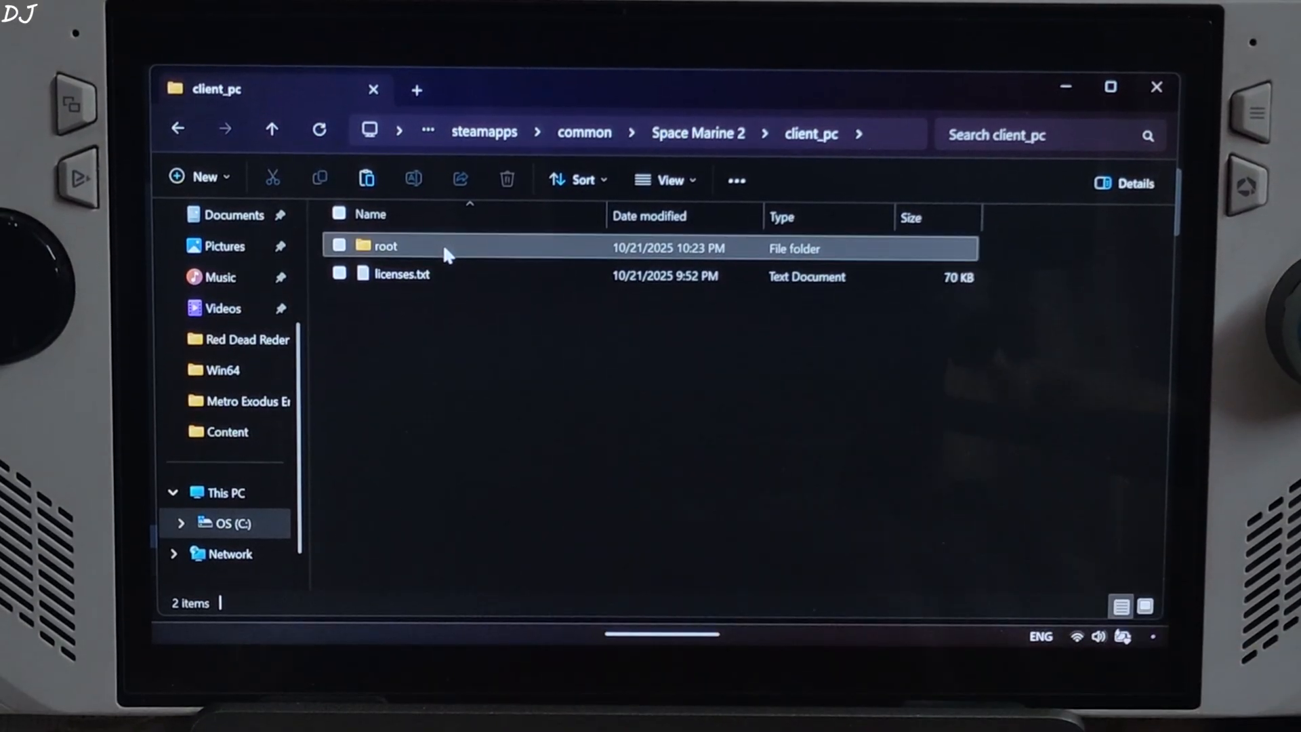
double_click(385, 245)
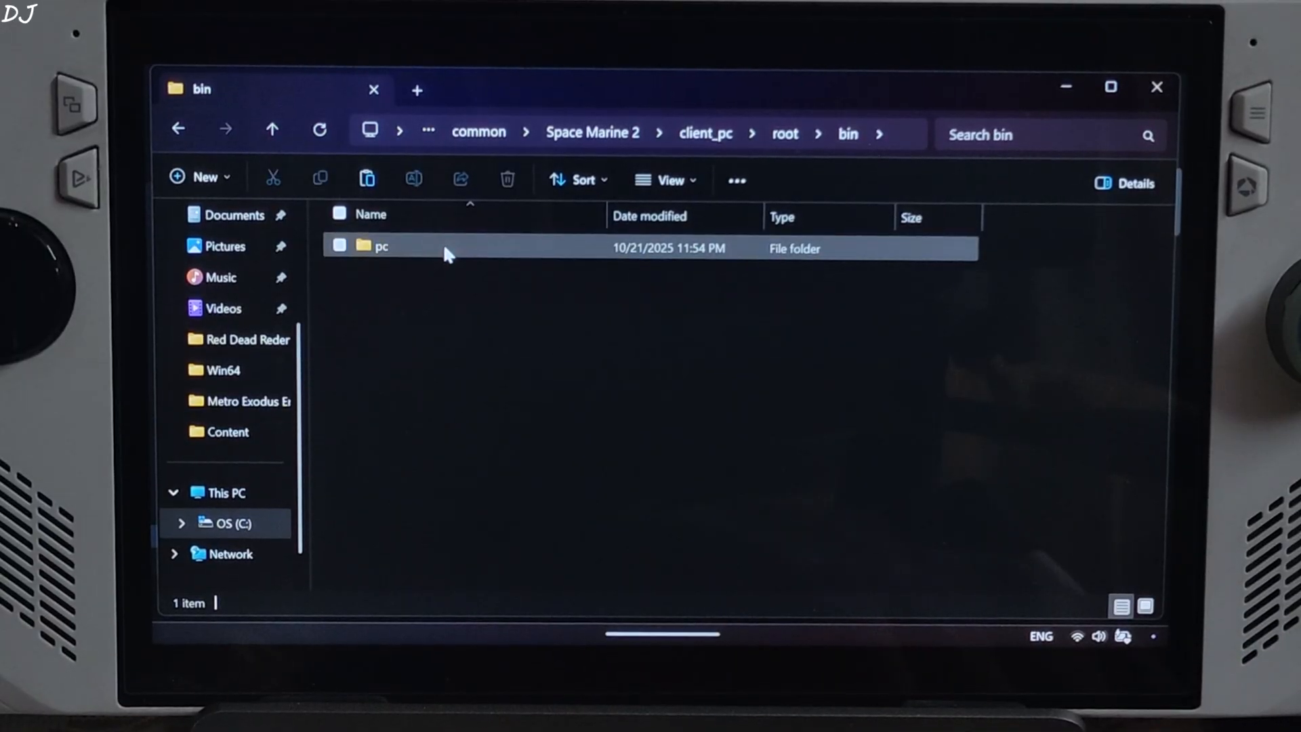
double_click(380, 245)
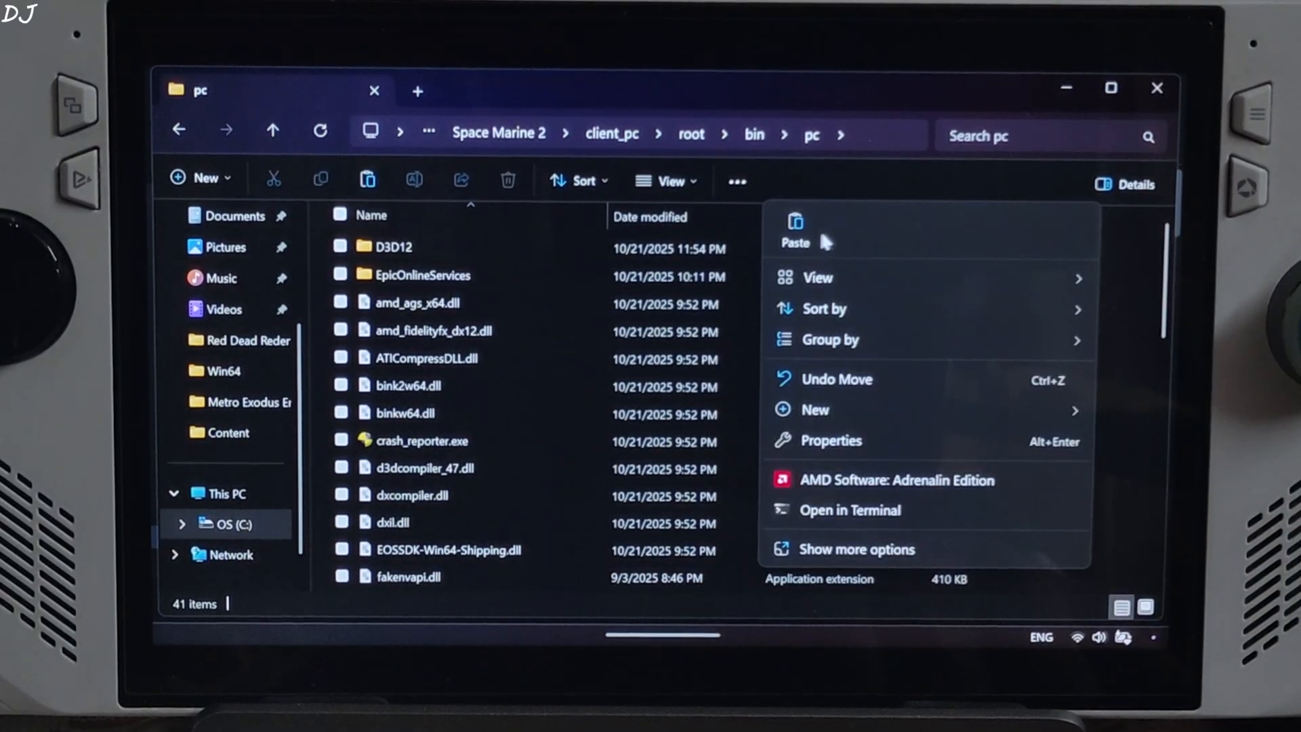
click(794, 242)
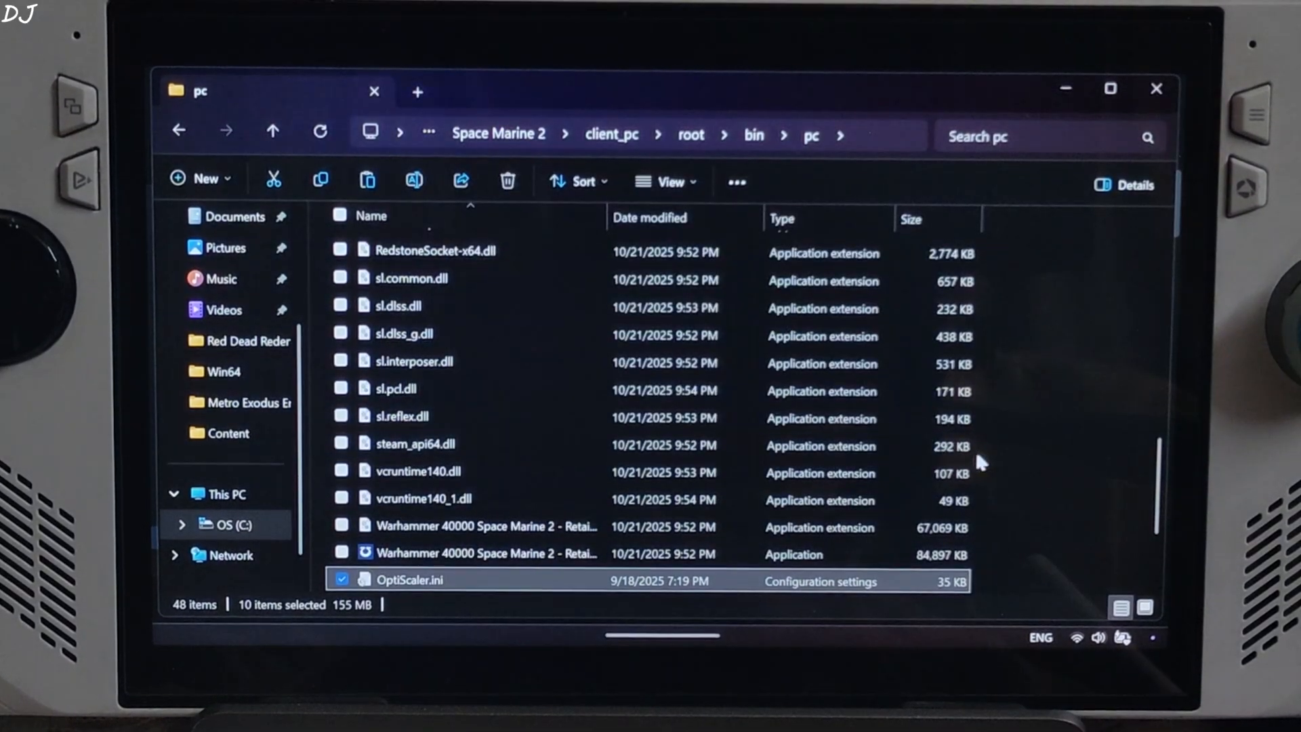
- Rename OptiScaler.dll in the pc folder
scroll(down, 3)
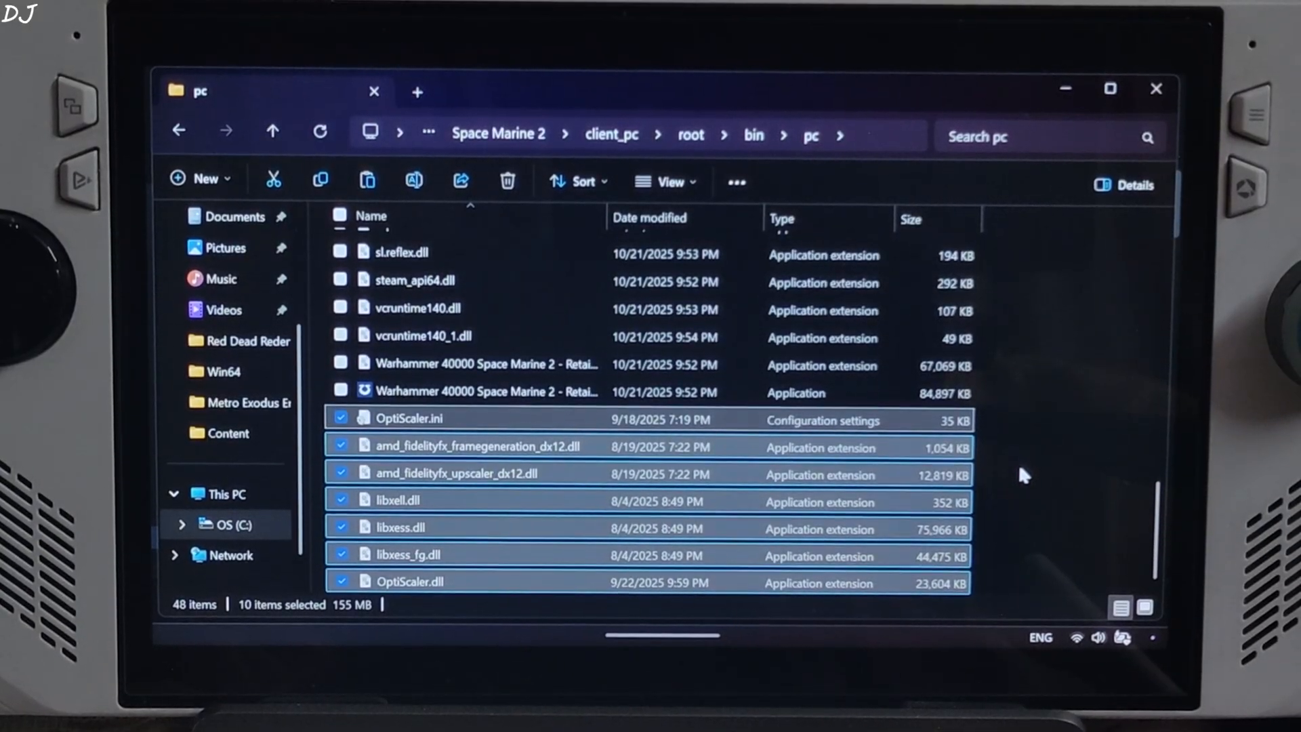
mouse_move(1004, 495)
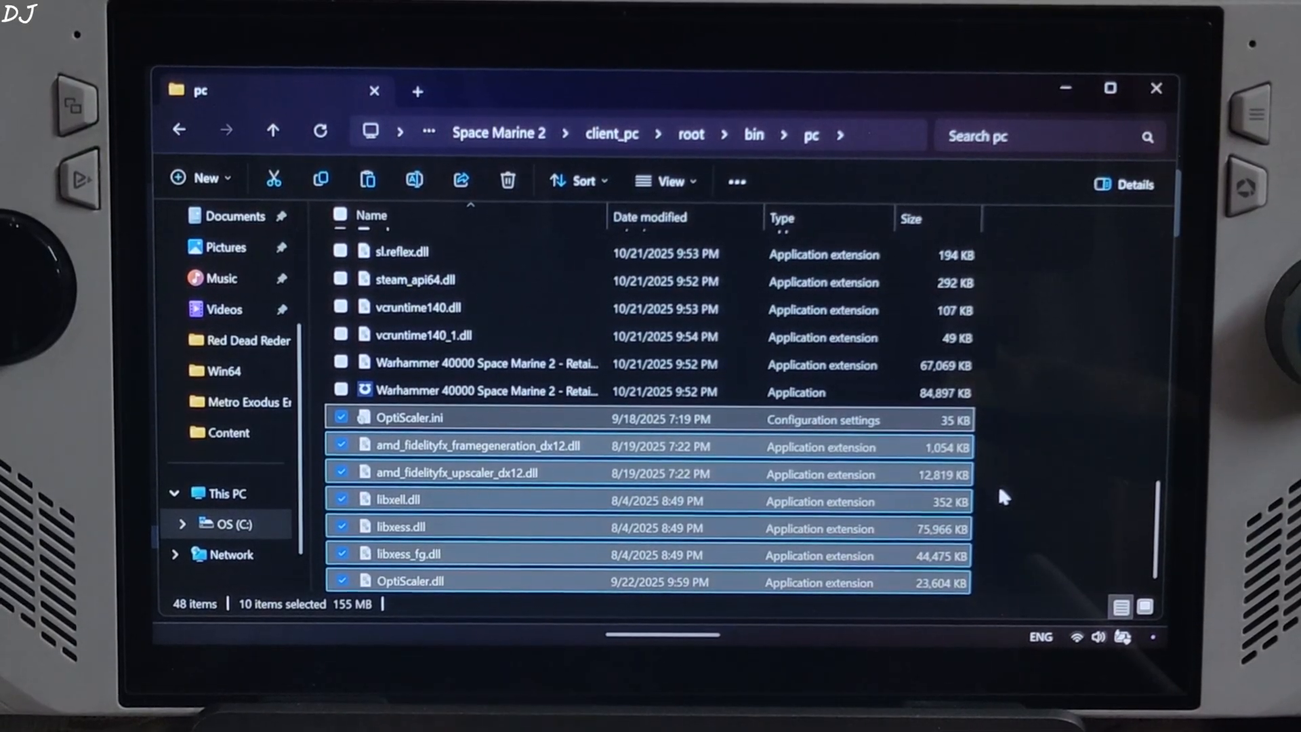
click(465, 581)
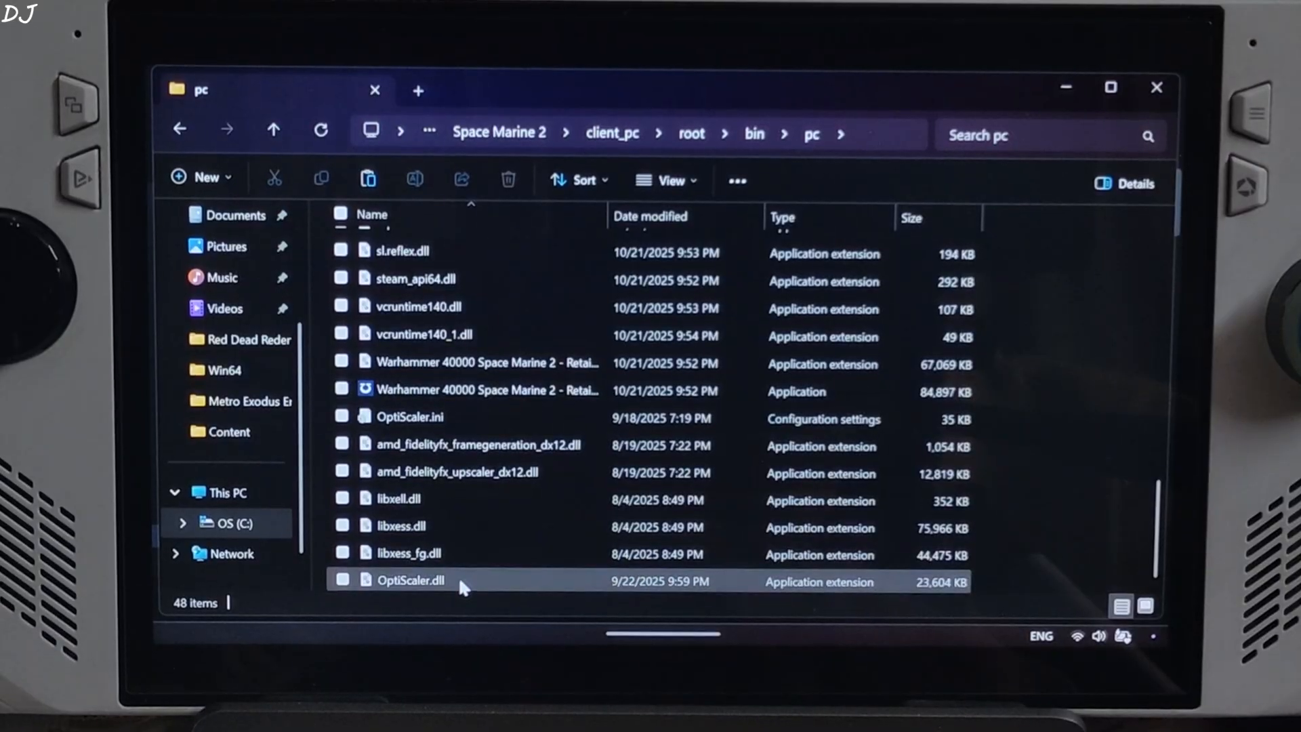
right_click(411, 580)
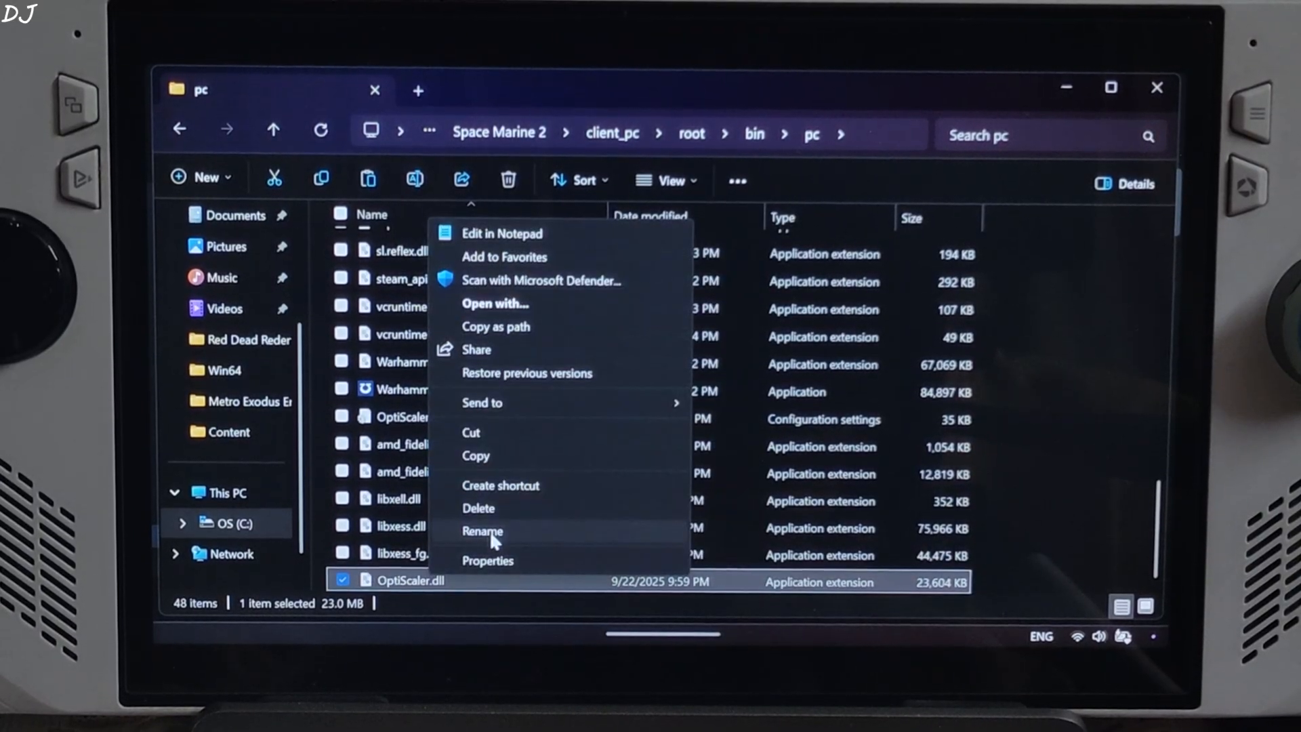
click(481, 532)
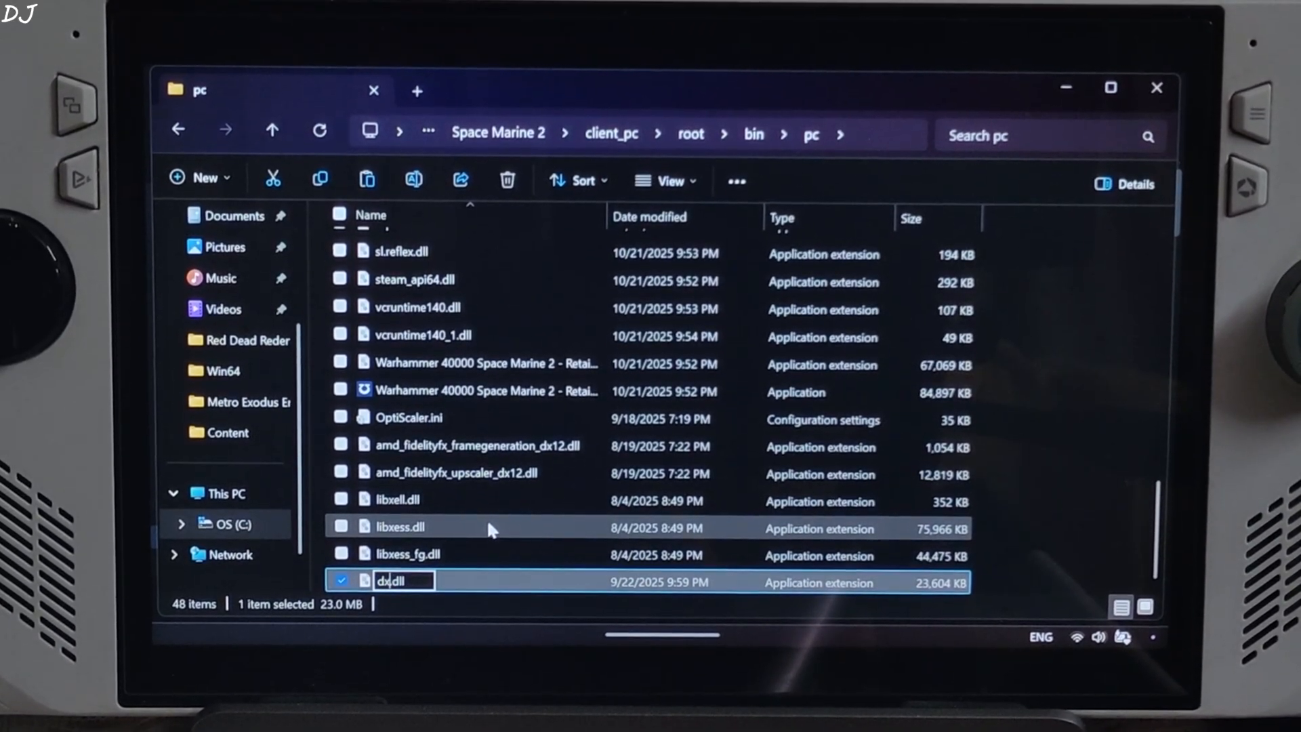
key(Return)
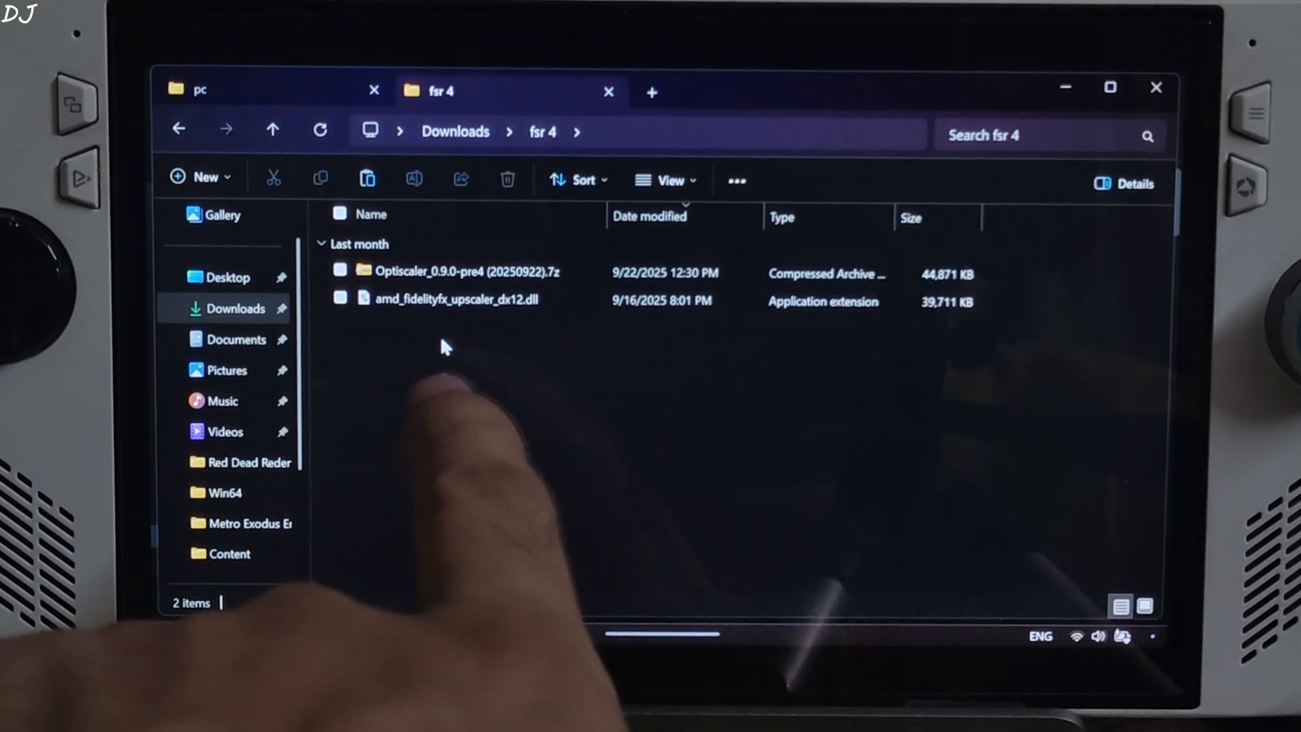
- Paste the FSR 4 amd_fidelityfx_upscaler_dx12.dll into root\bin\pc, replacing the existing file
click(455, 301)
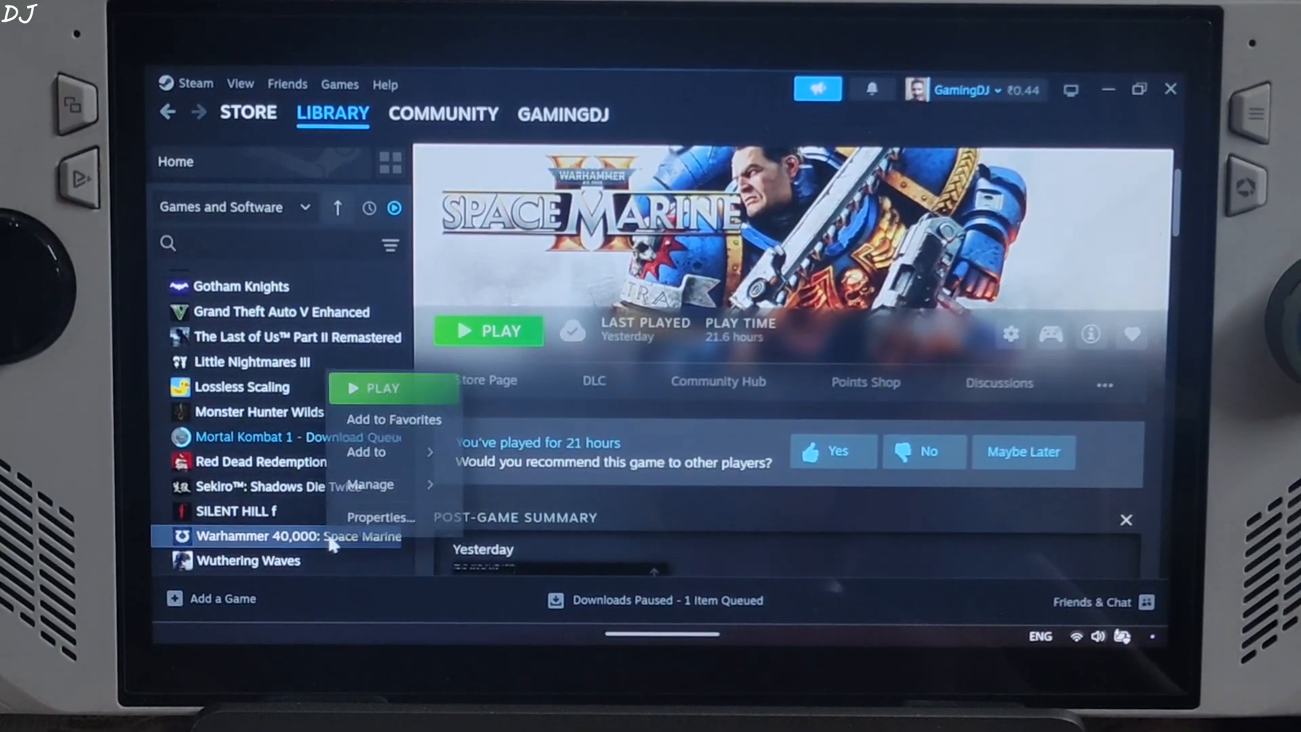
click(540, 365)
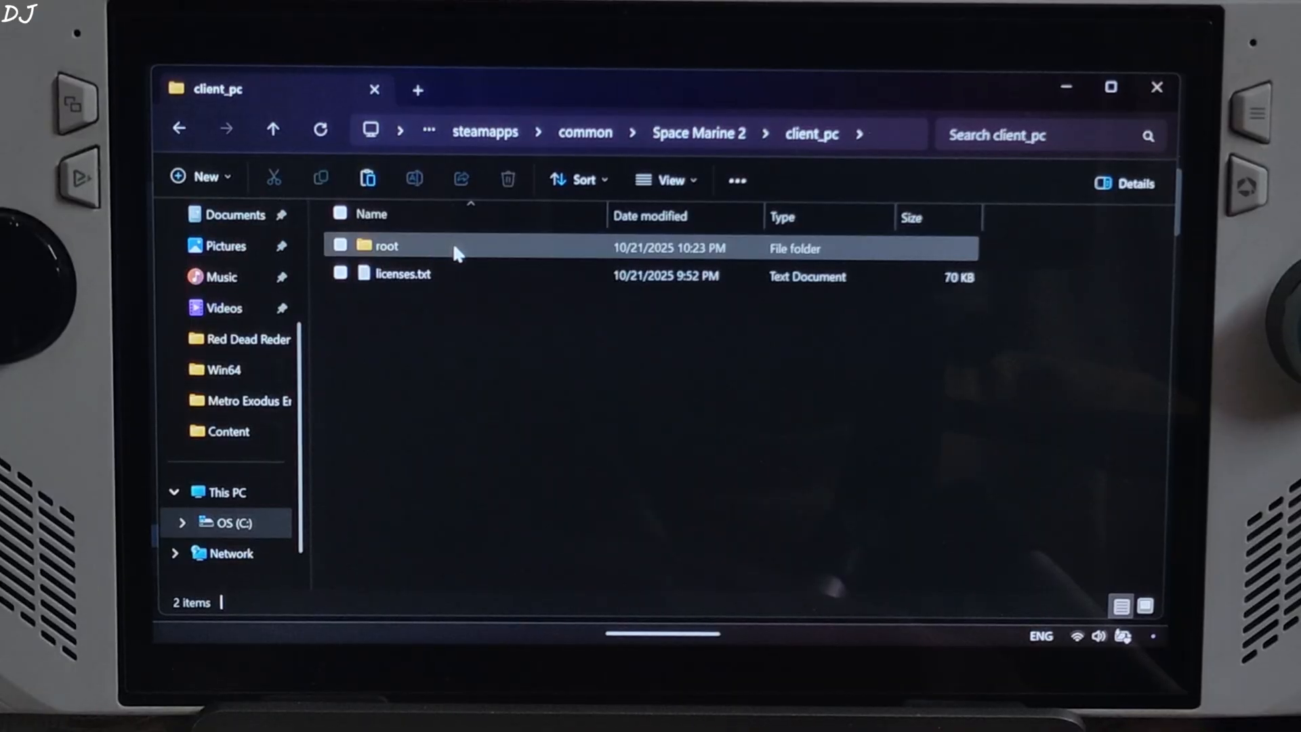
double_click(386, 244)
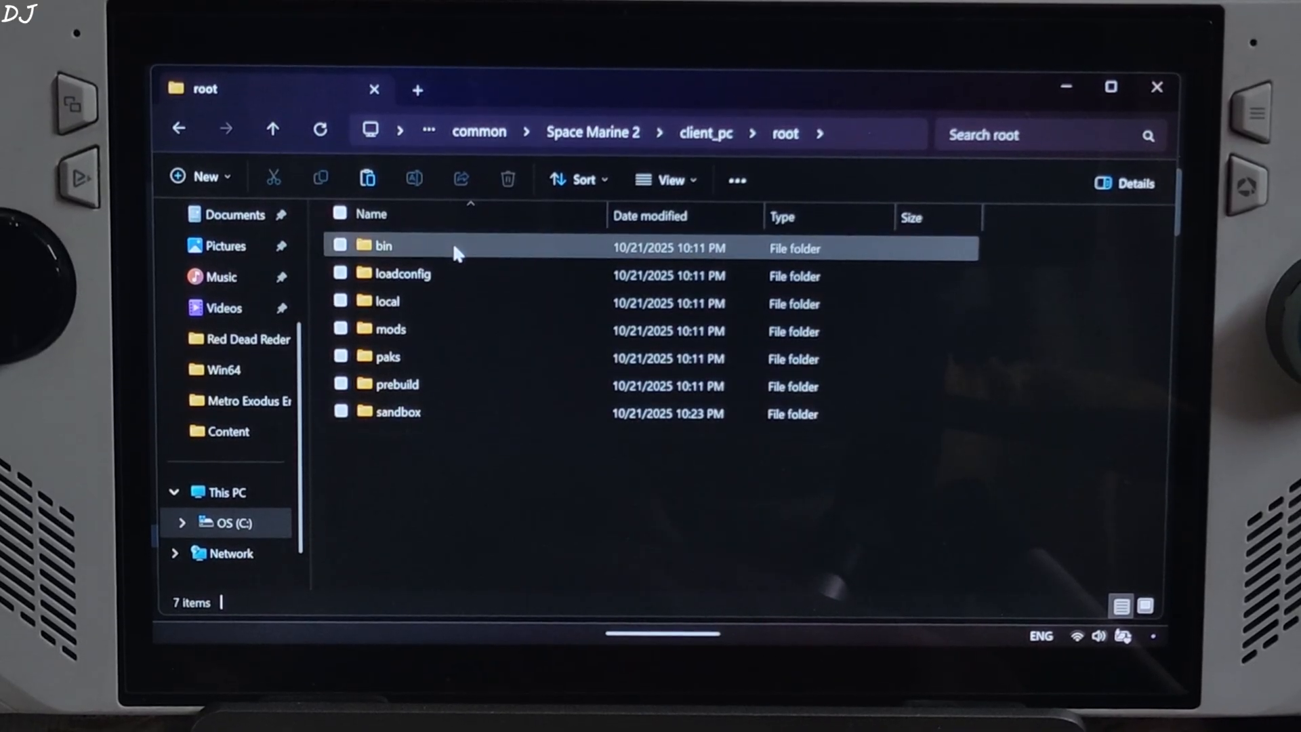
double_click(383, 244)
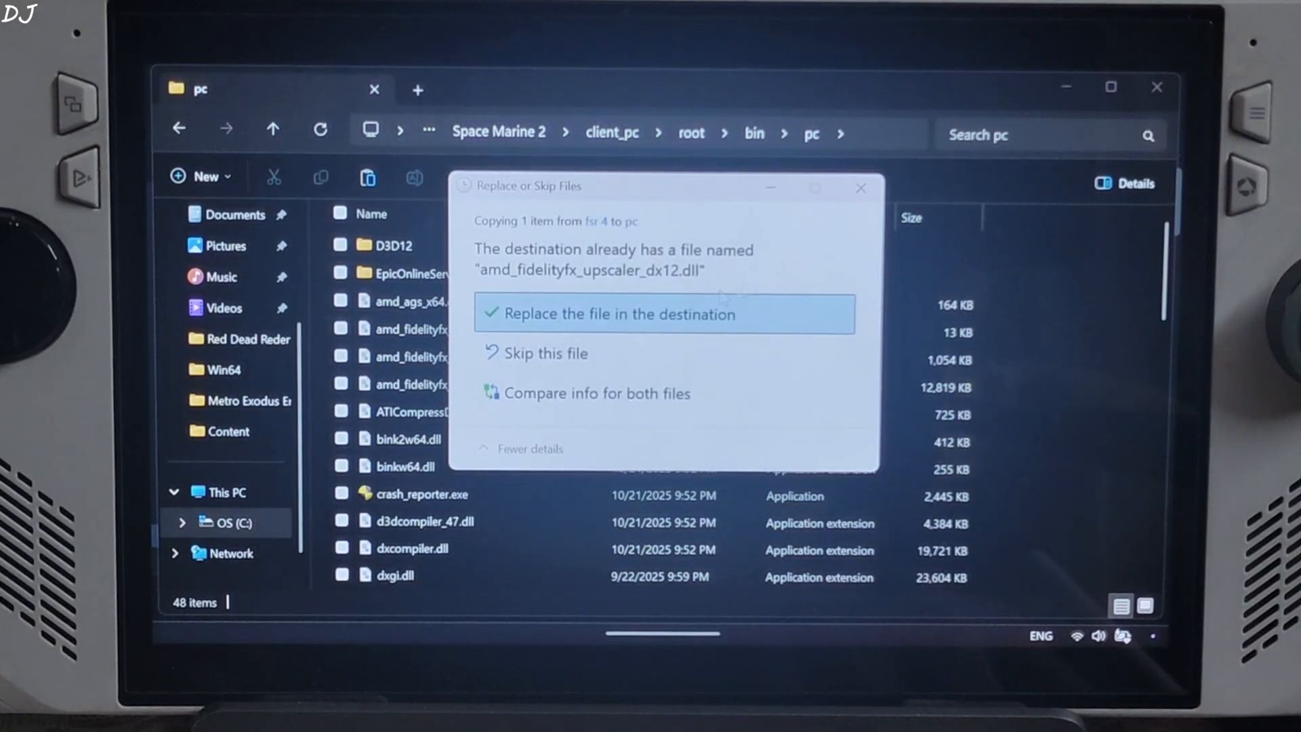
click(664, 314)
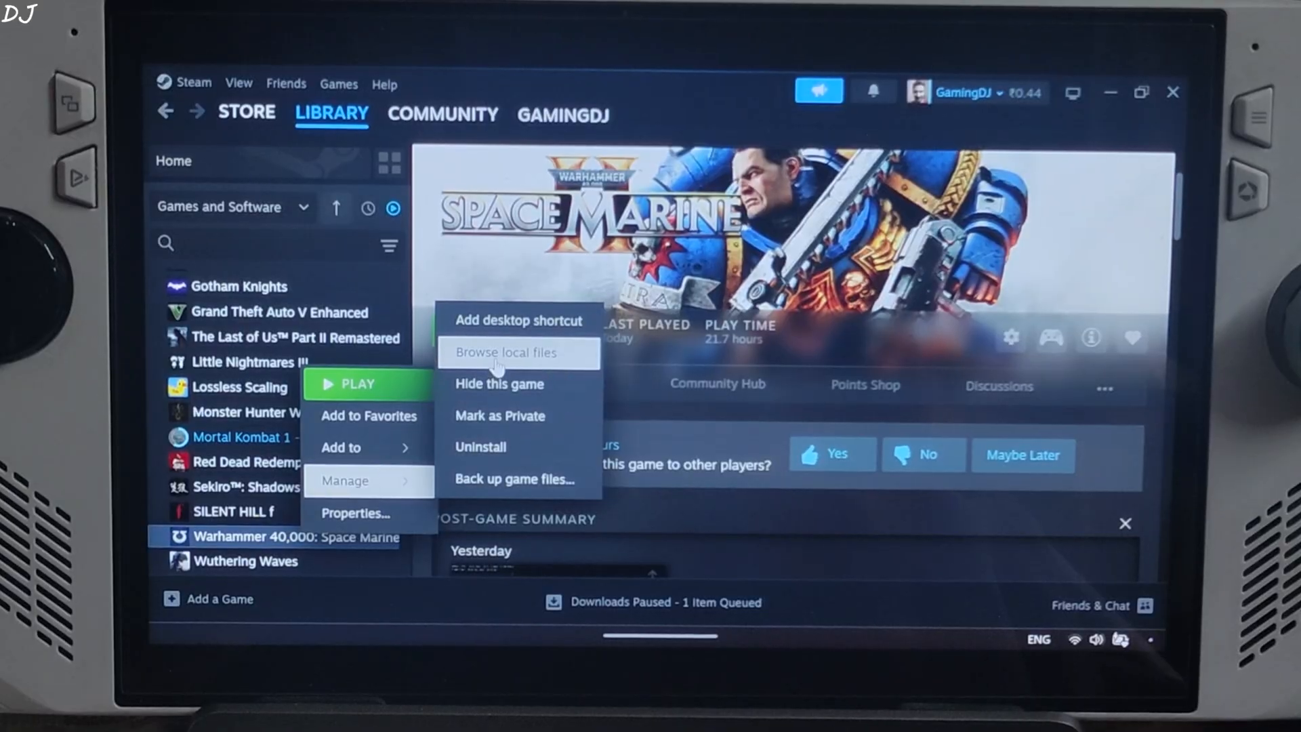
- Create a new text document in root\bin\pc and rename it rungame.bat
click(504, 352)
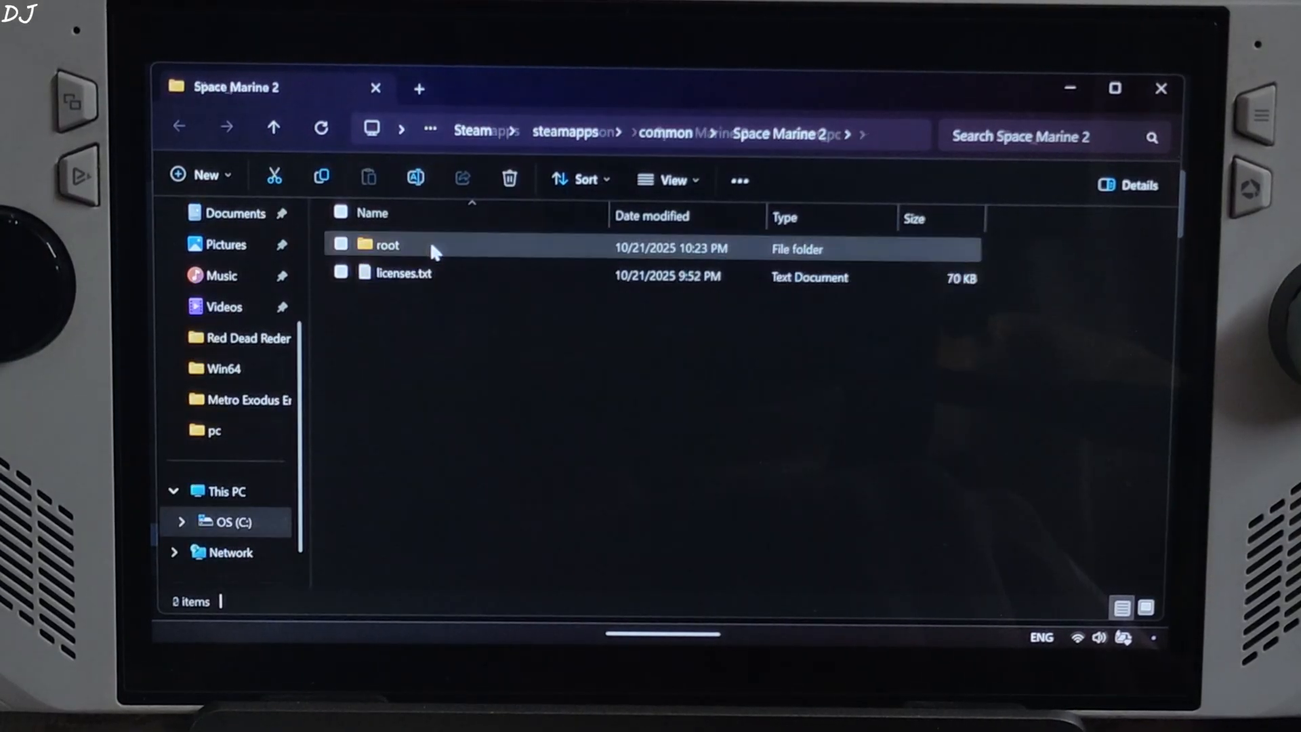
double_click(388, 244)
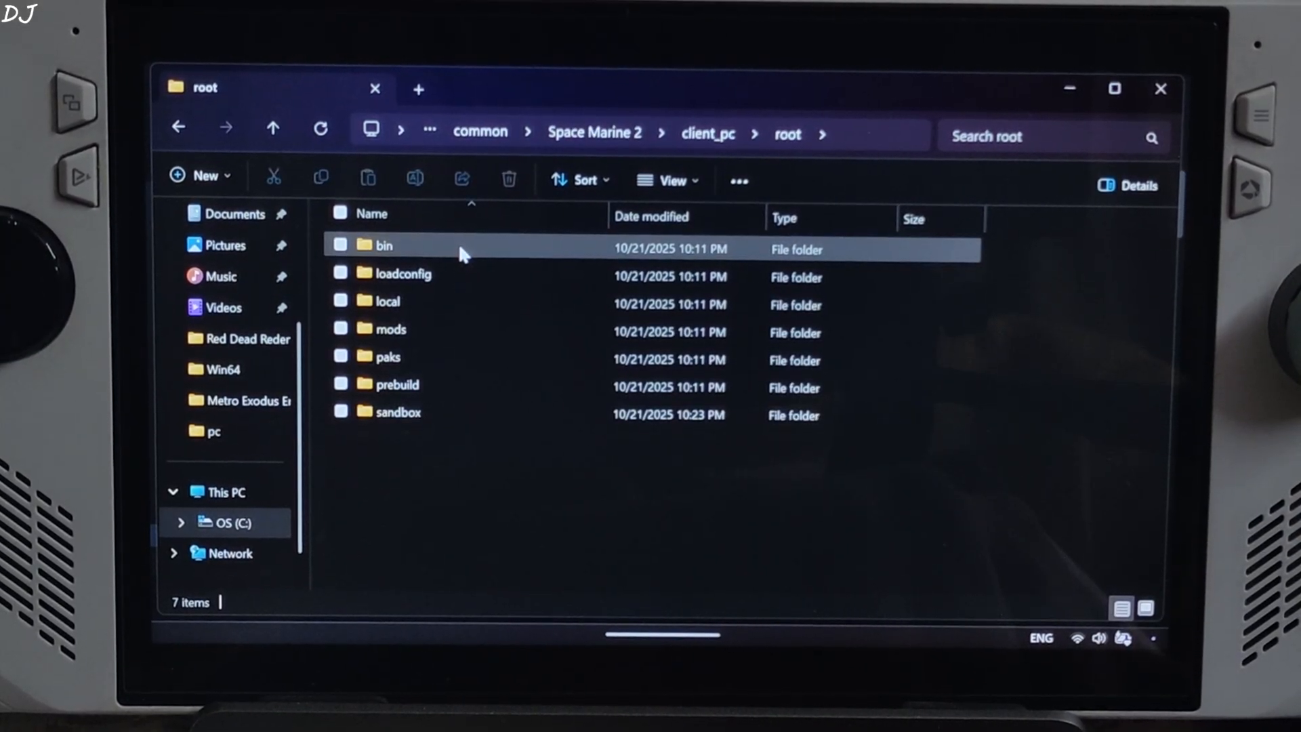
double_click(381, 244)
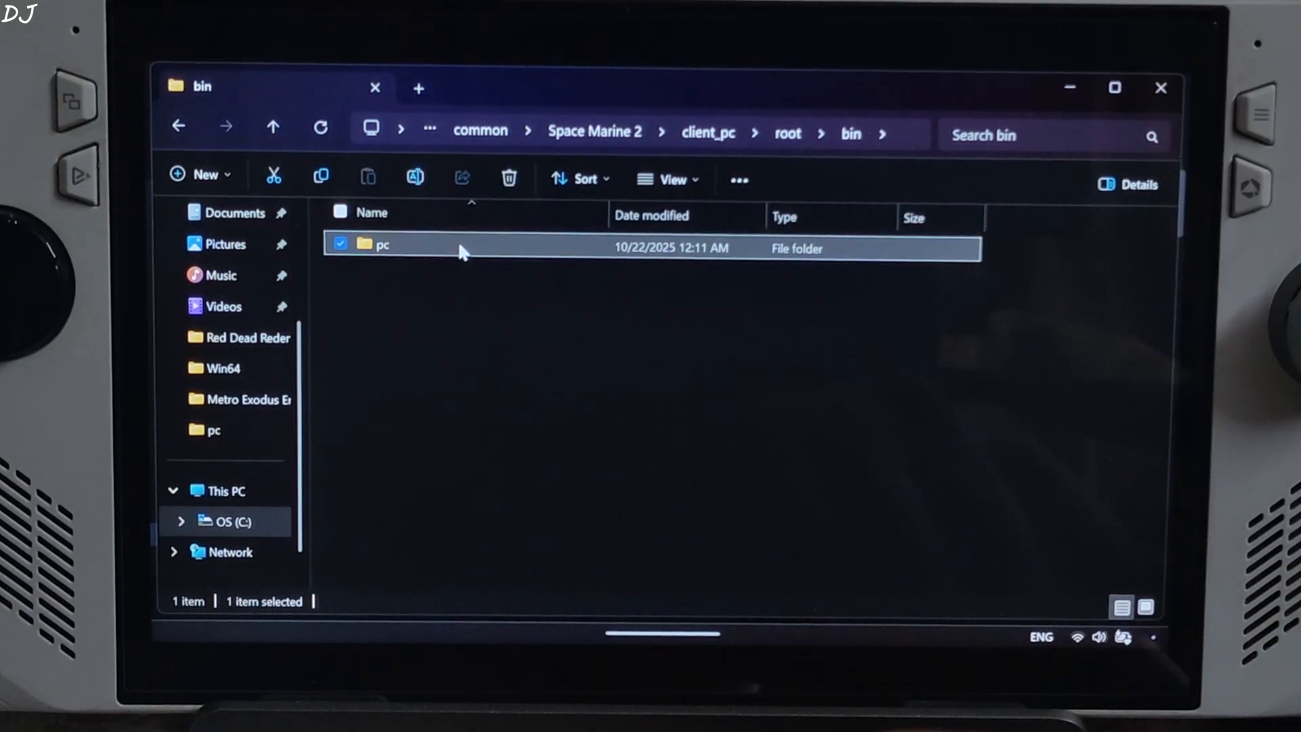
double_click(382, 244)
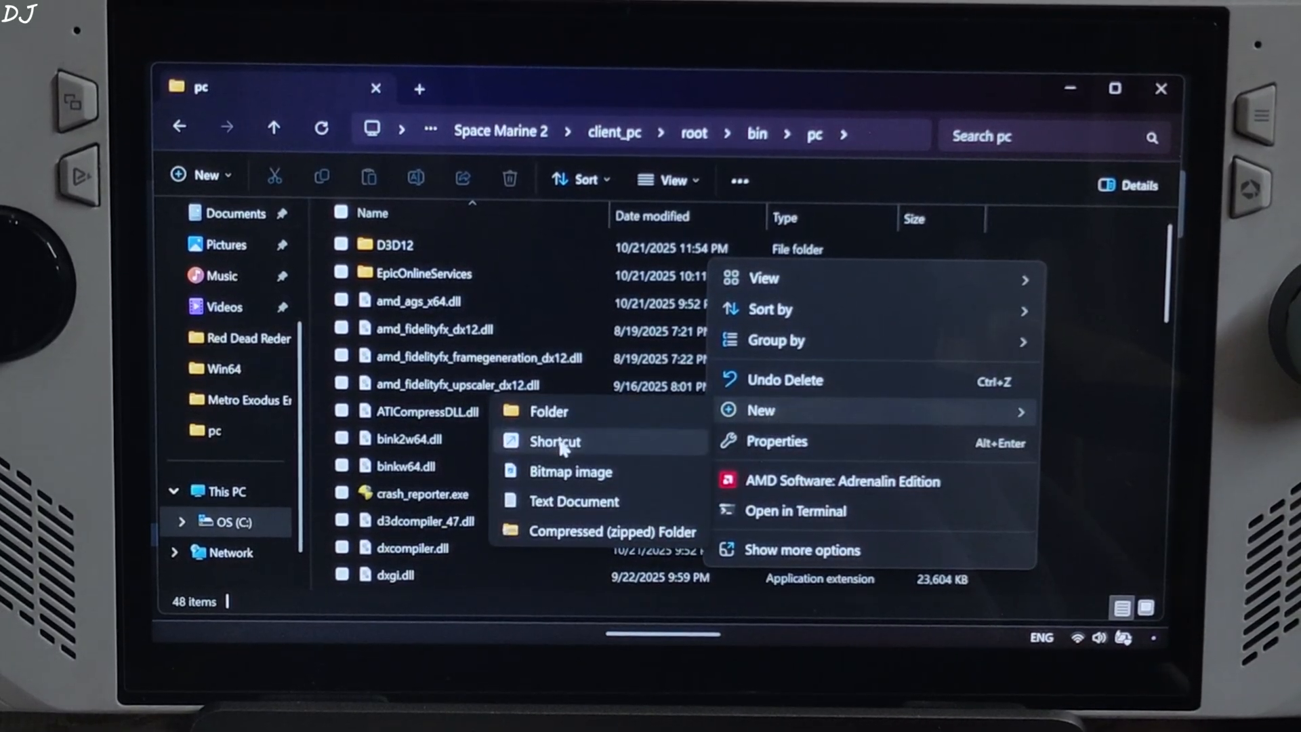
click(573, 502)
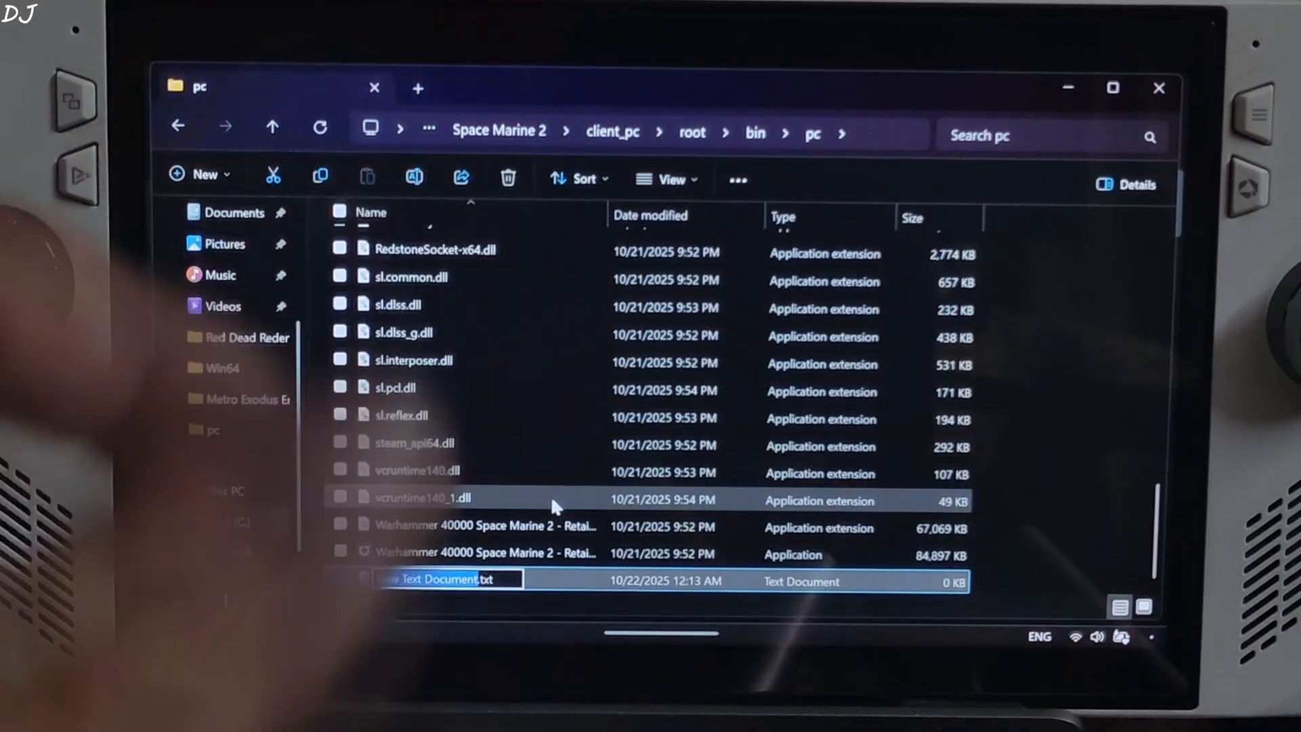
text(rungame.tx)
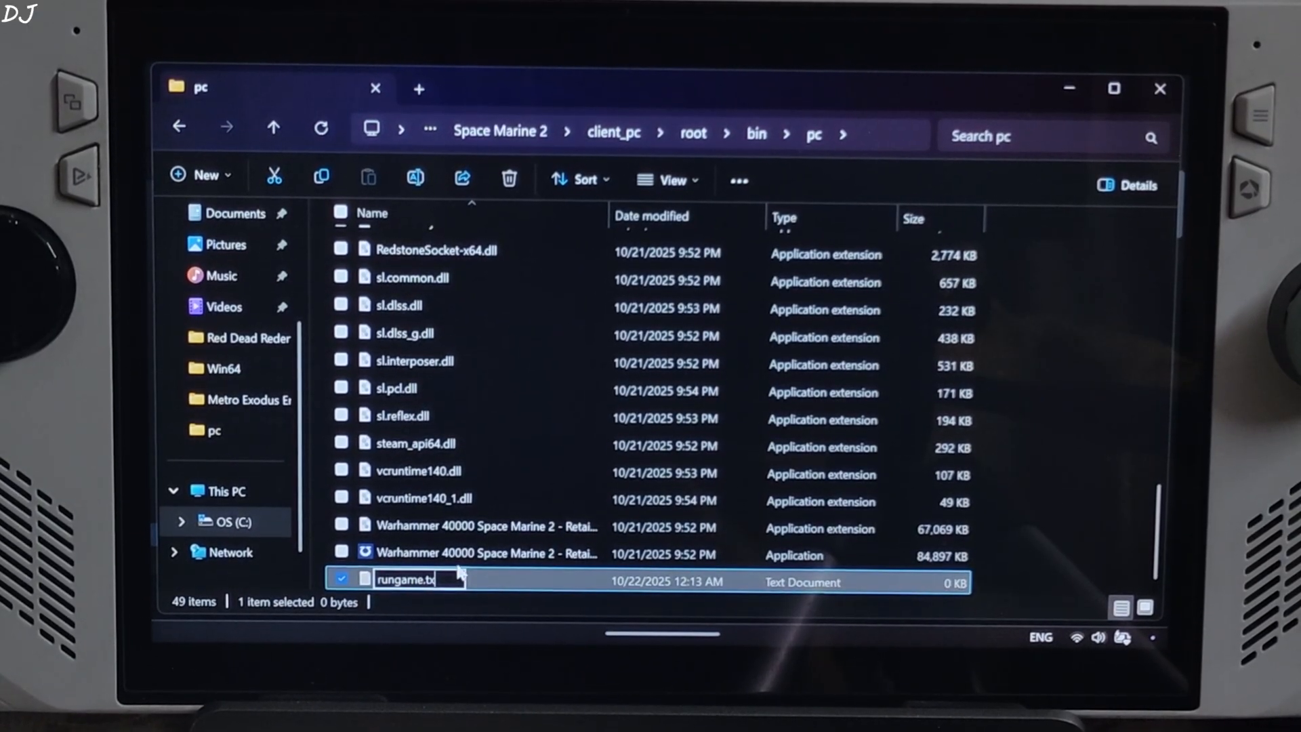
text(ba)
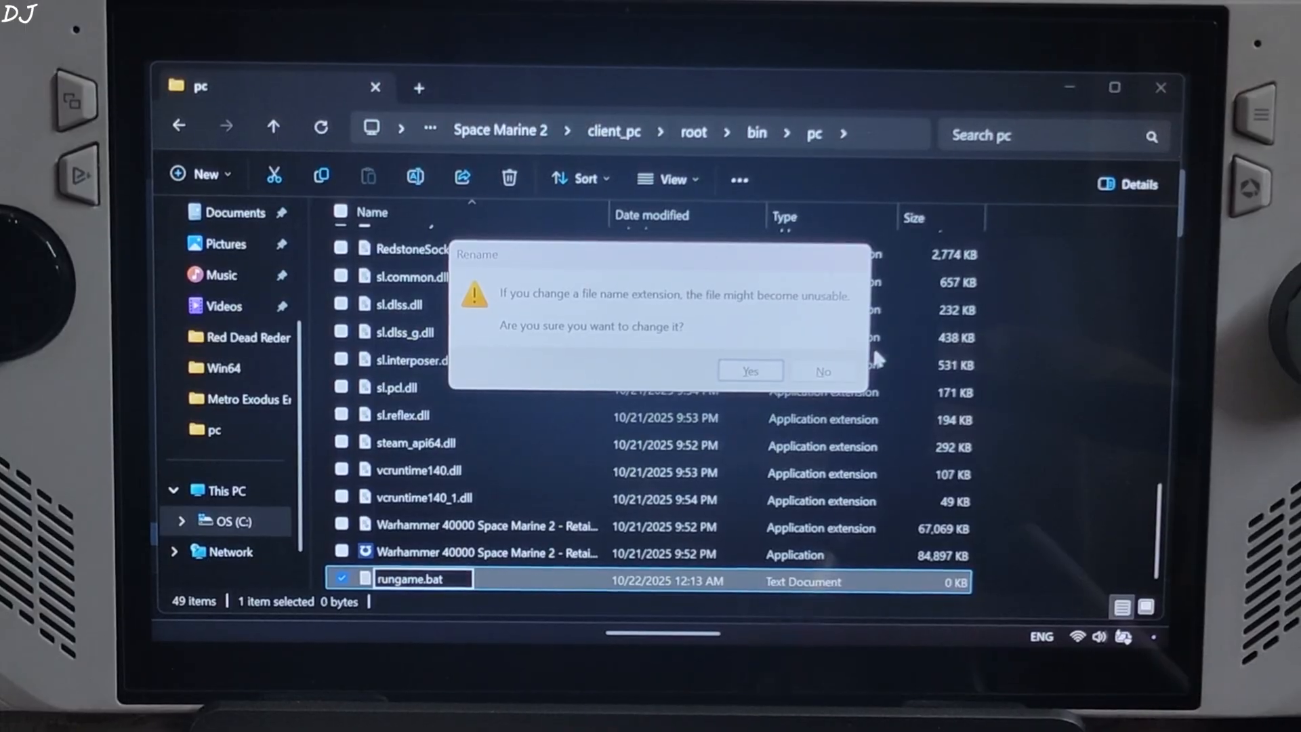
click(749, 371)
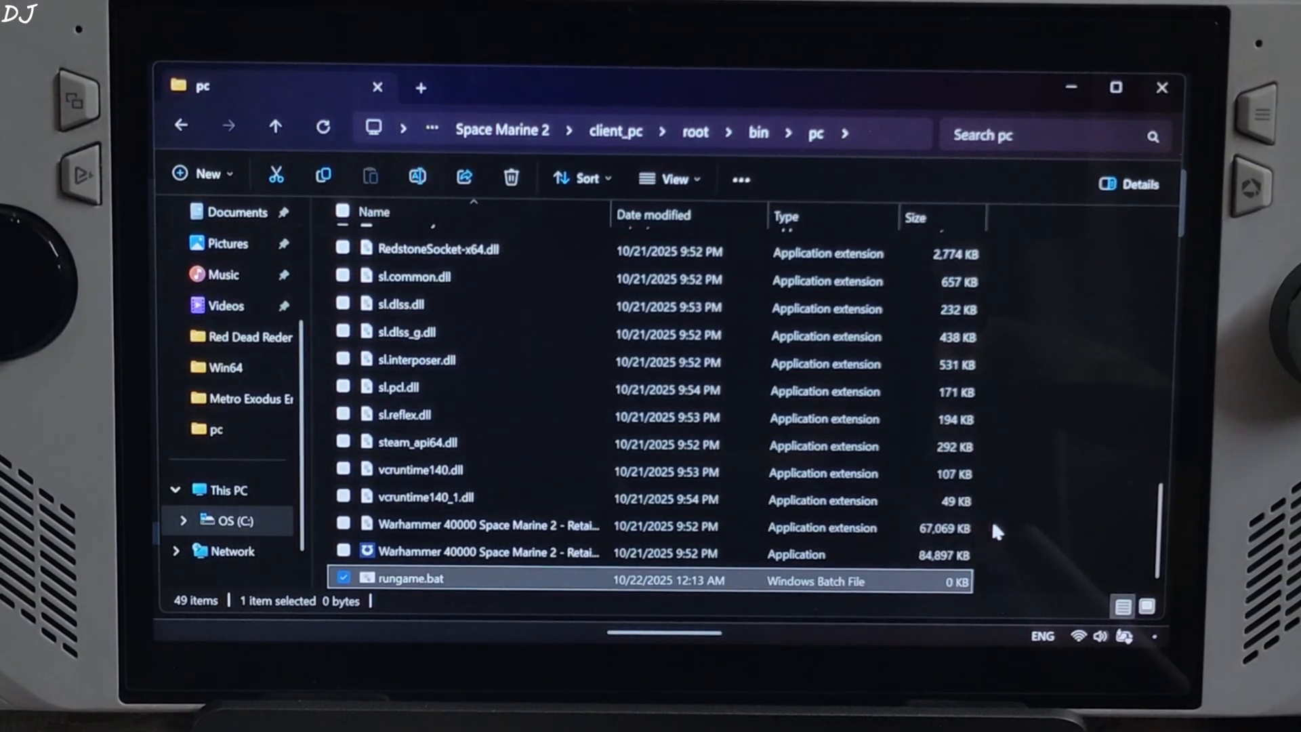
- Open rungame.bat for editing in Notepad
click(670, 179)
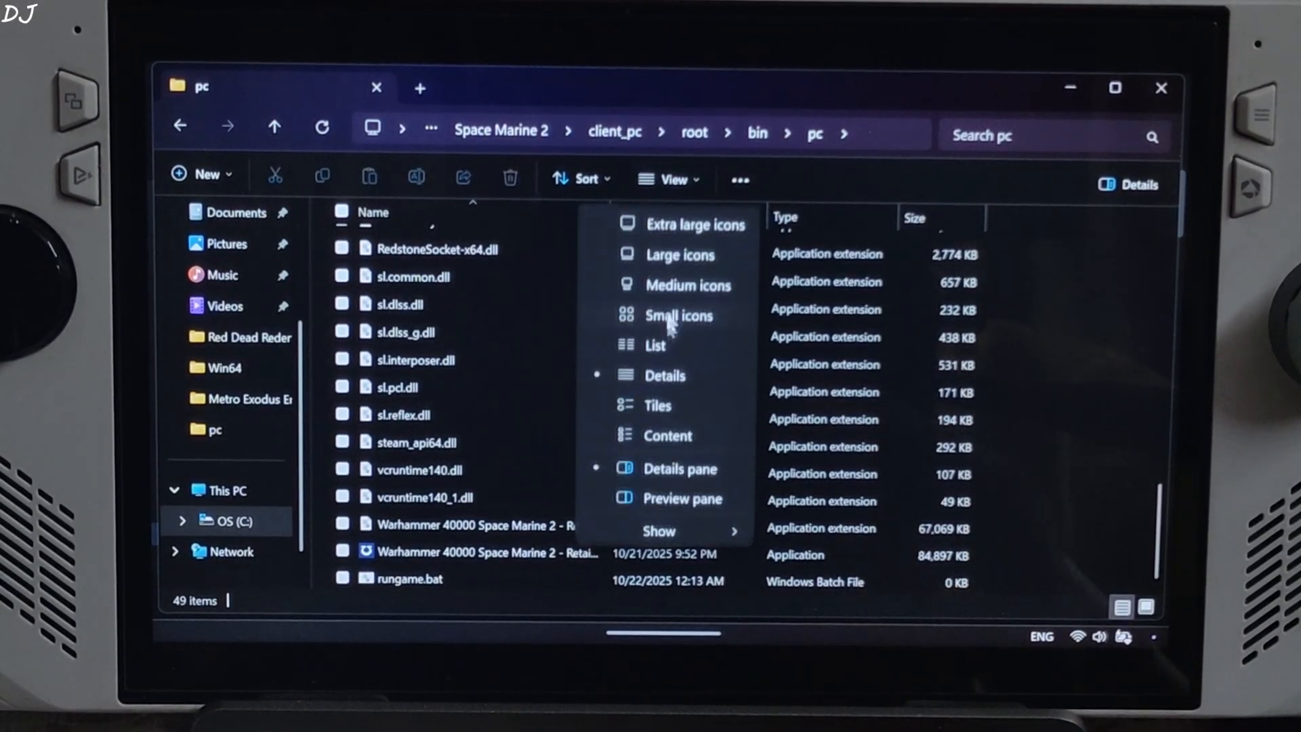
click(658, 532)
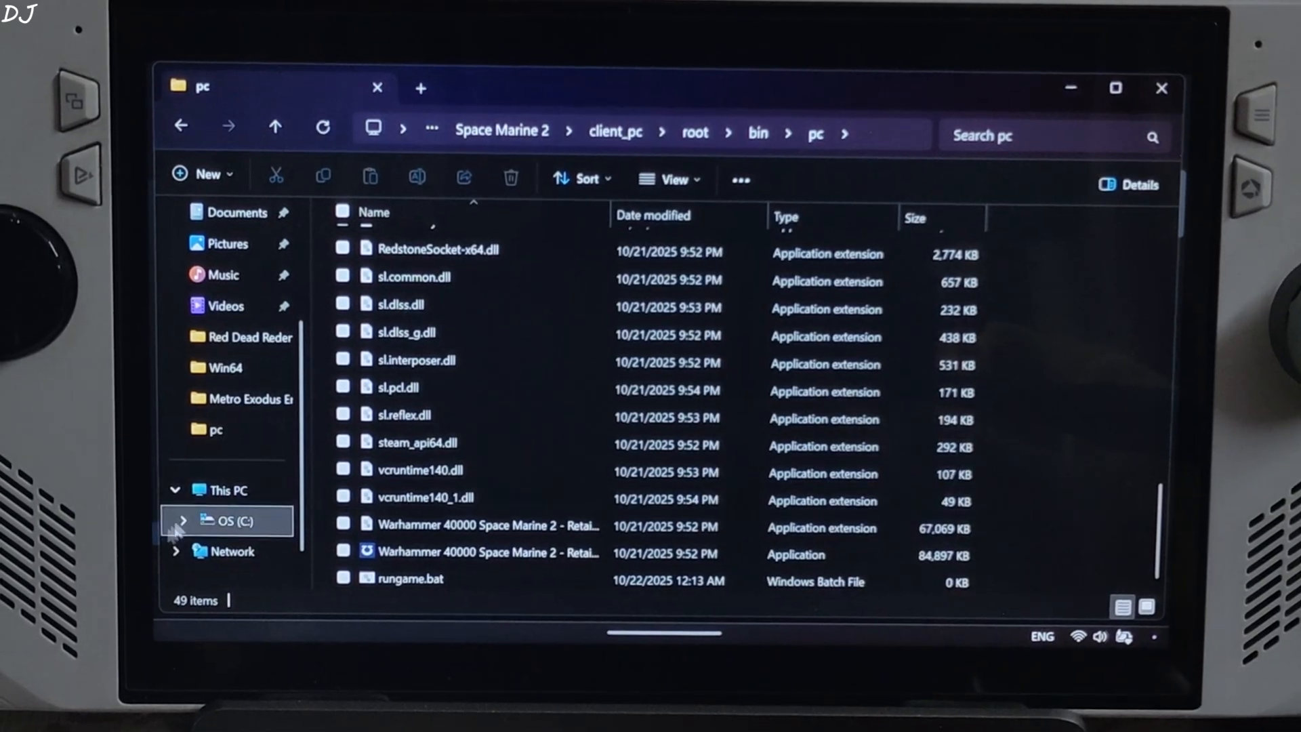
right_click(402, 578)
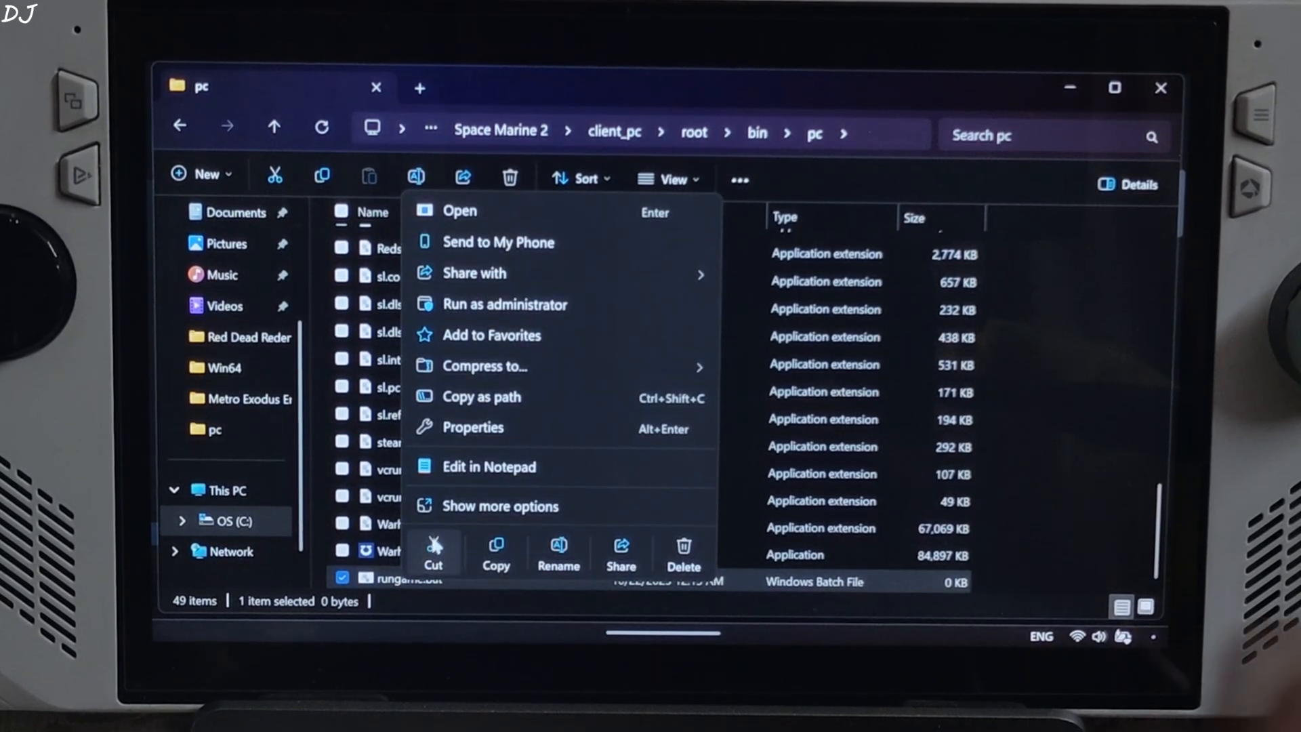
click(489, 467)
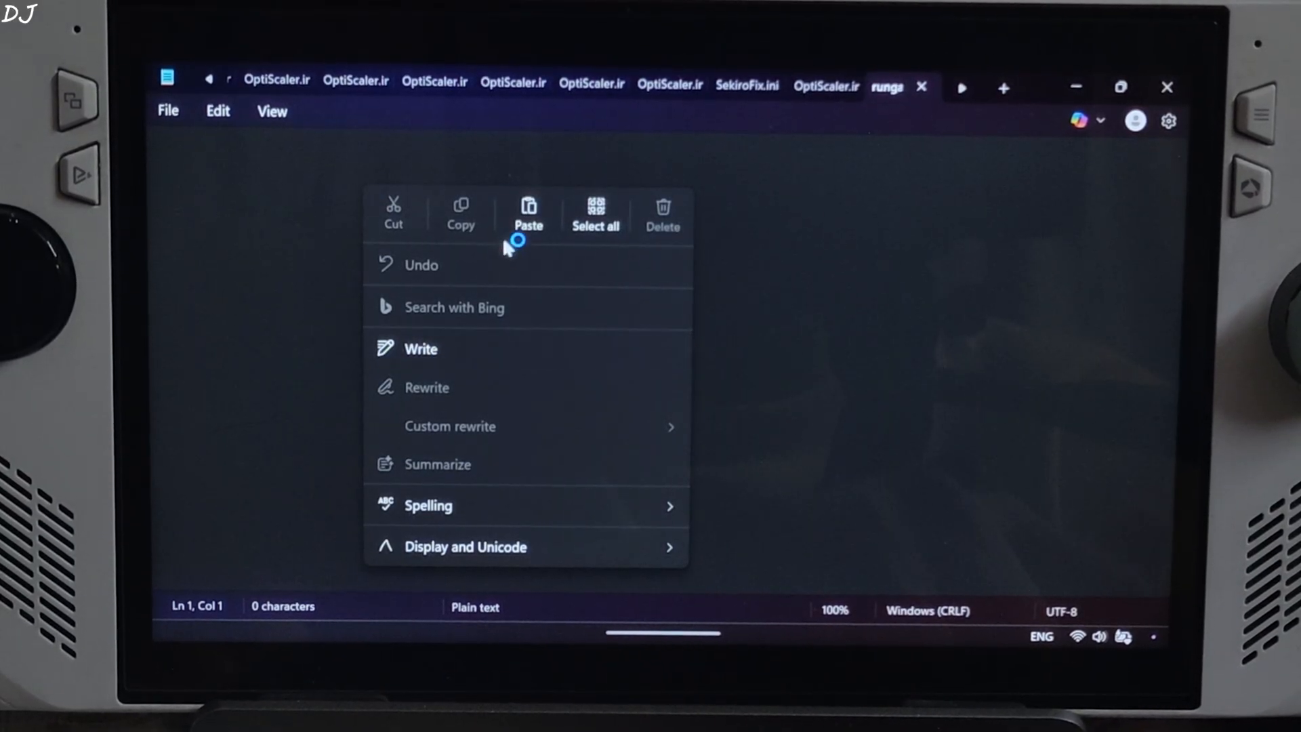
click(168, 110)
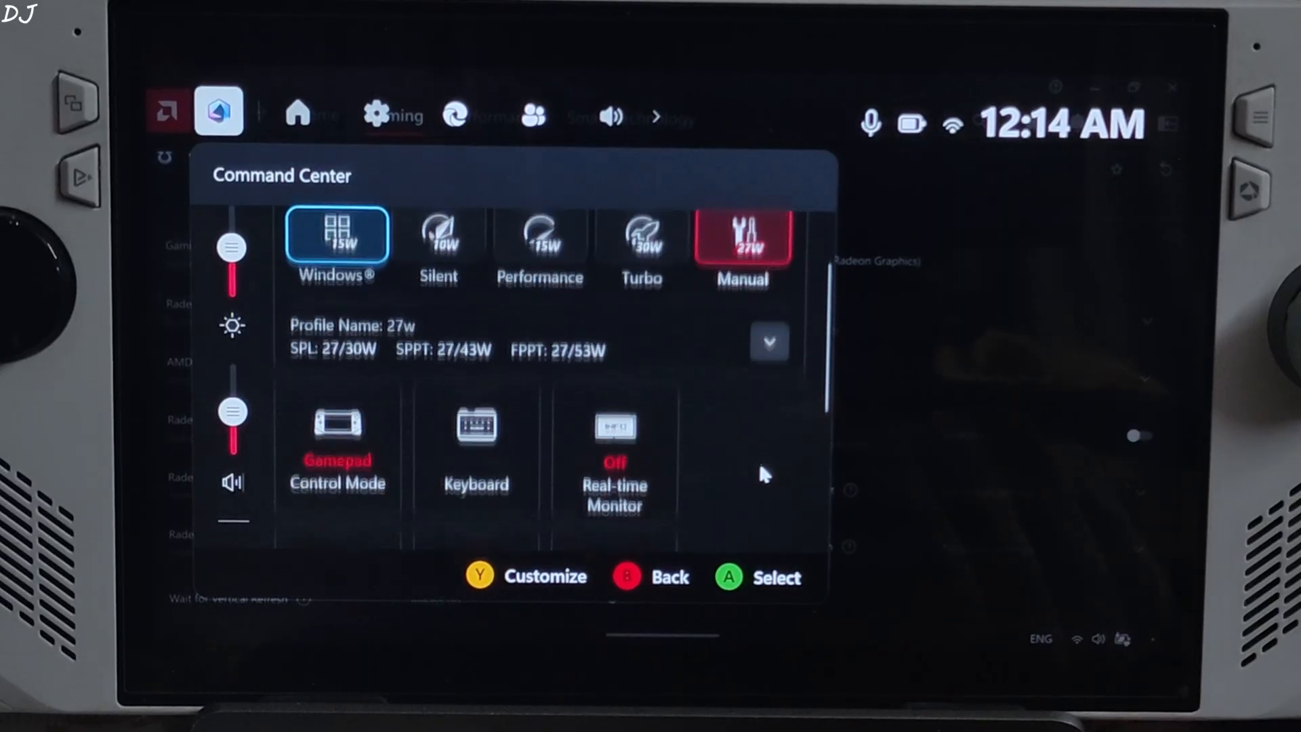
- Review Command Center tiles: FPS limiter at max, CPU Boost off, 900p, 120Hz
scroll(down, 3)
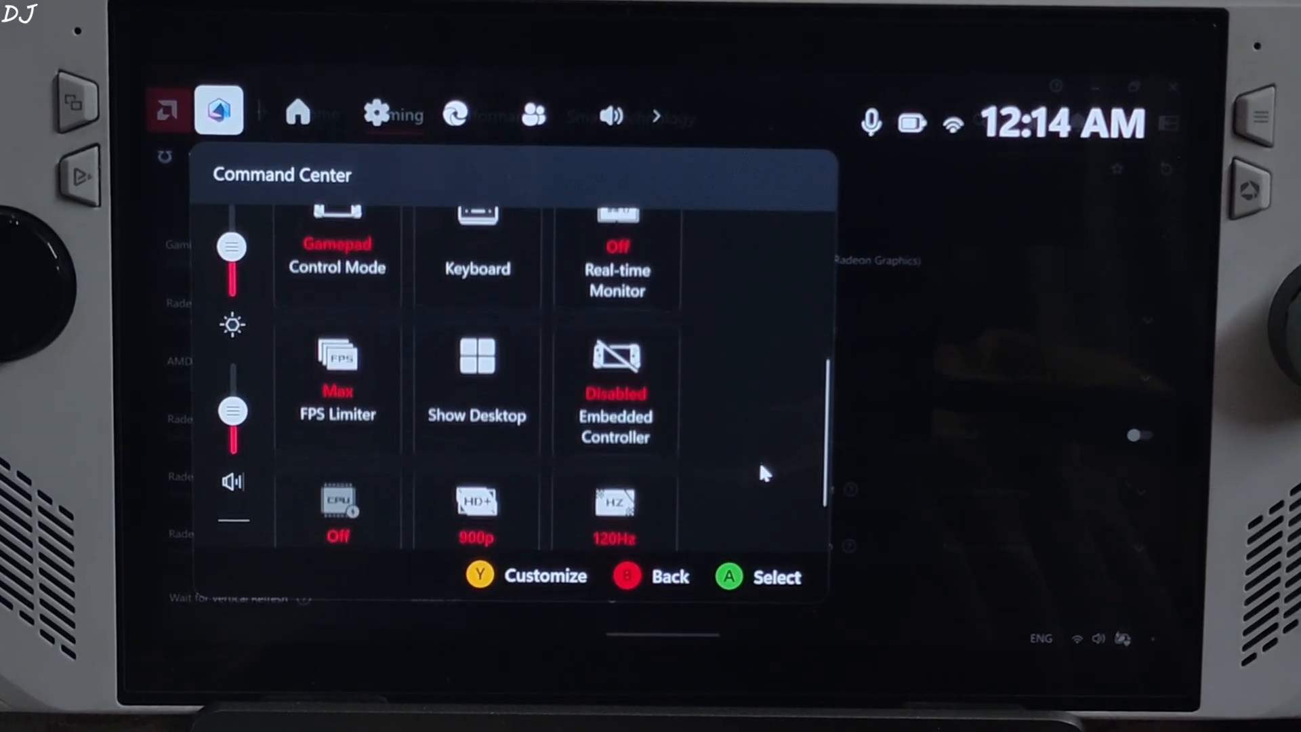
scroll(down, 3)
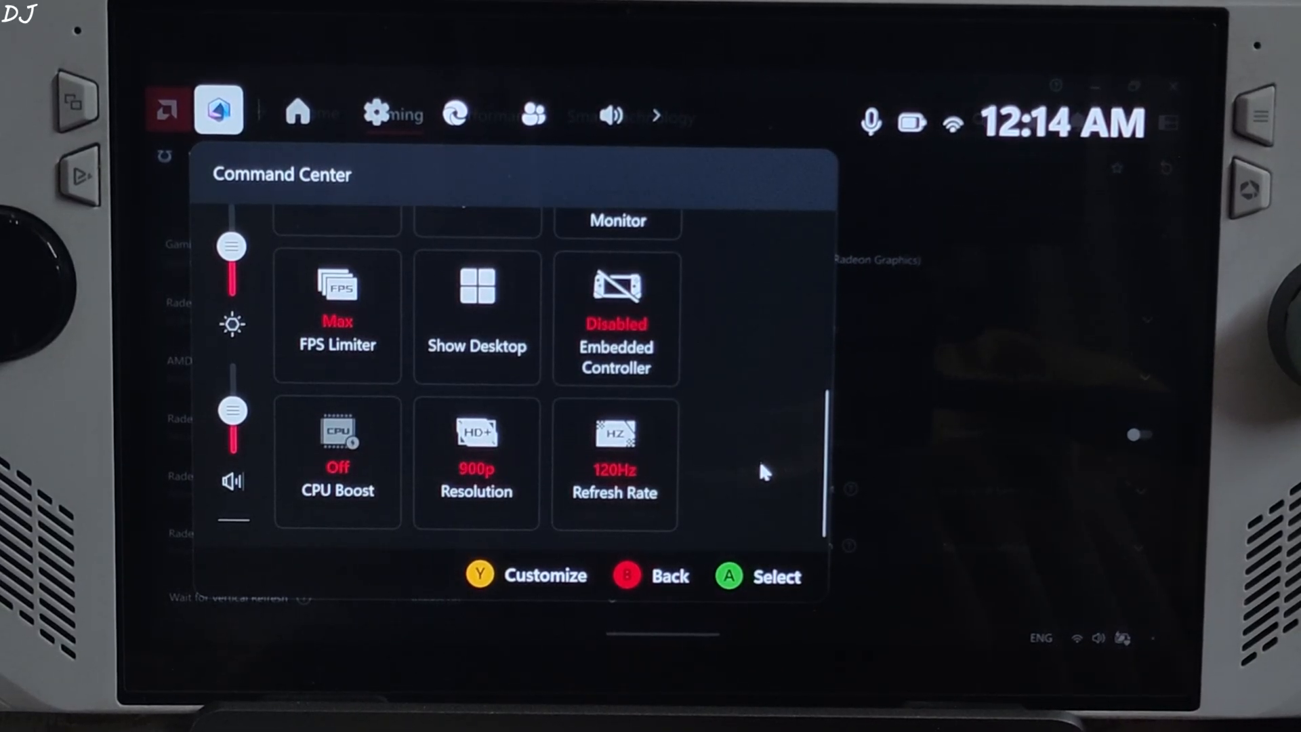
mouse_move(996, 251)
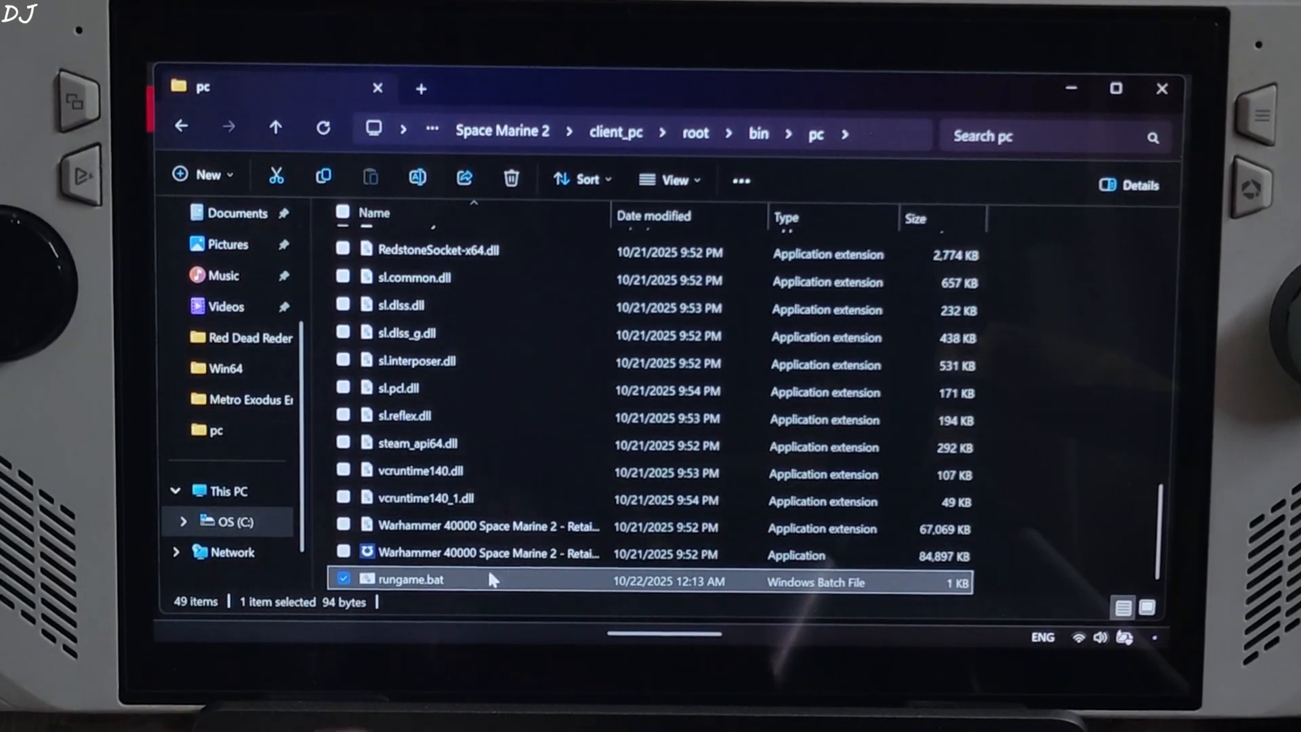
mouse_move(506, 508)
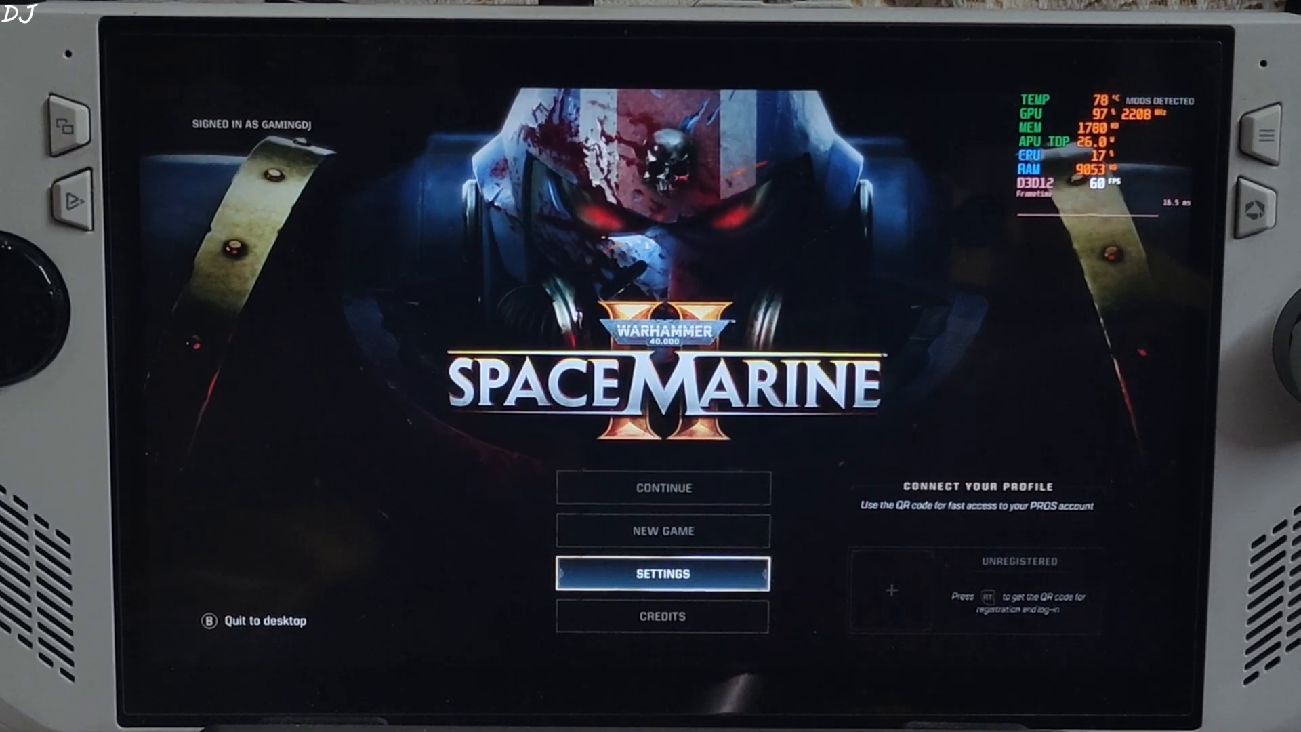
- Open game settings and scroll through the Medium video quality options
click(663, 573)
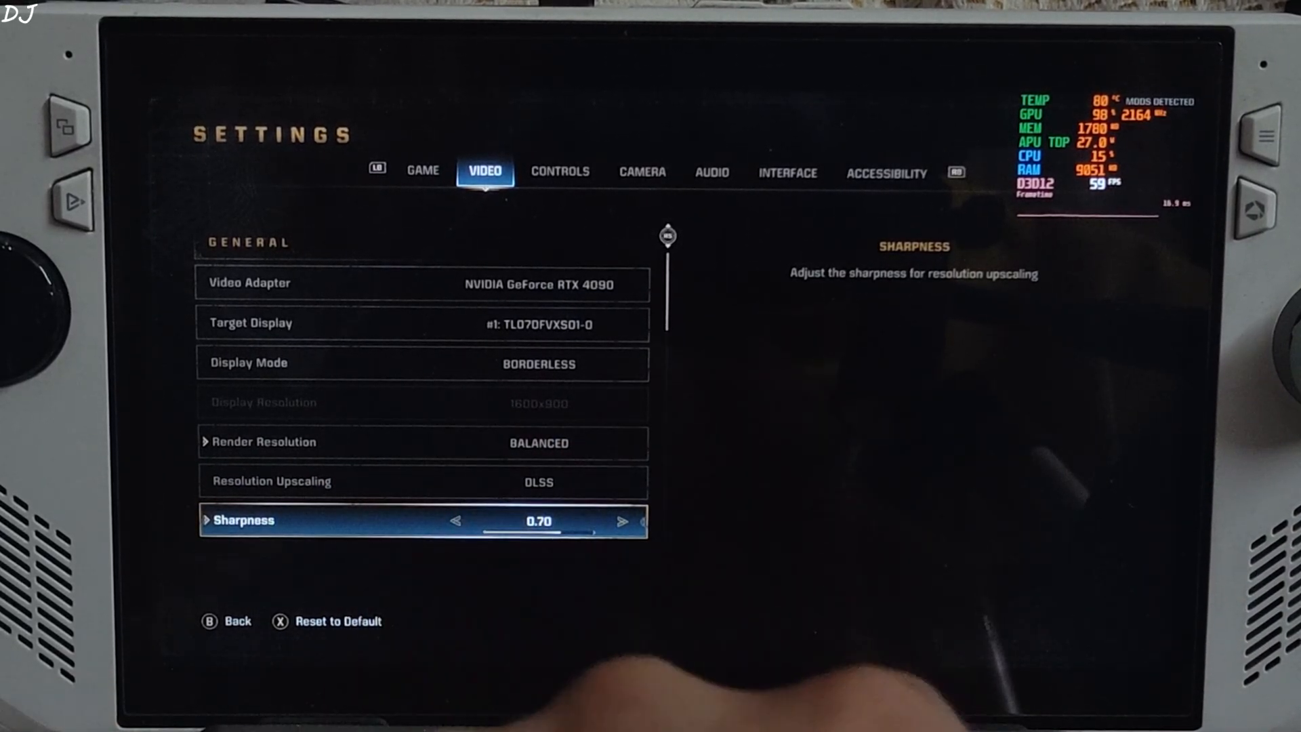
scroll(down, 3)
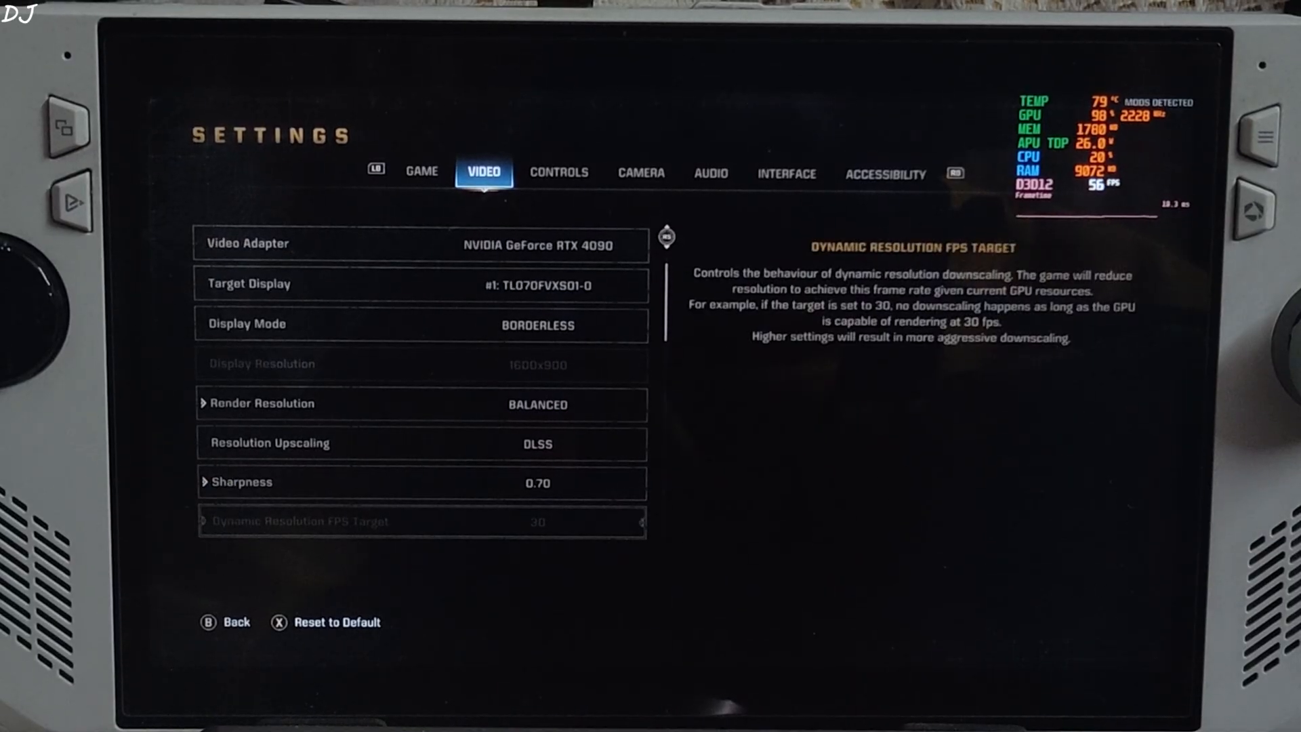
scroll(down, 3)
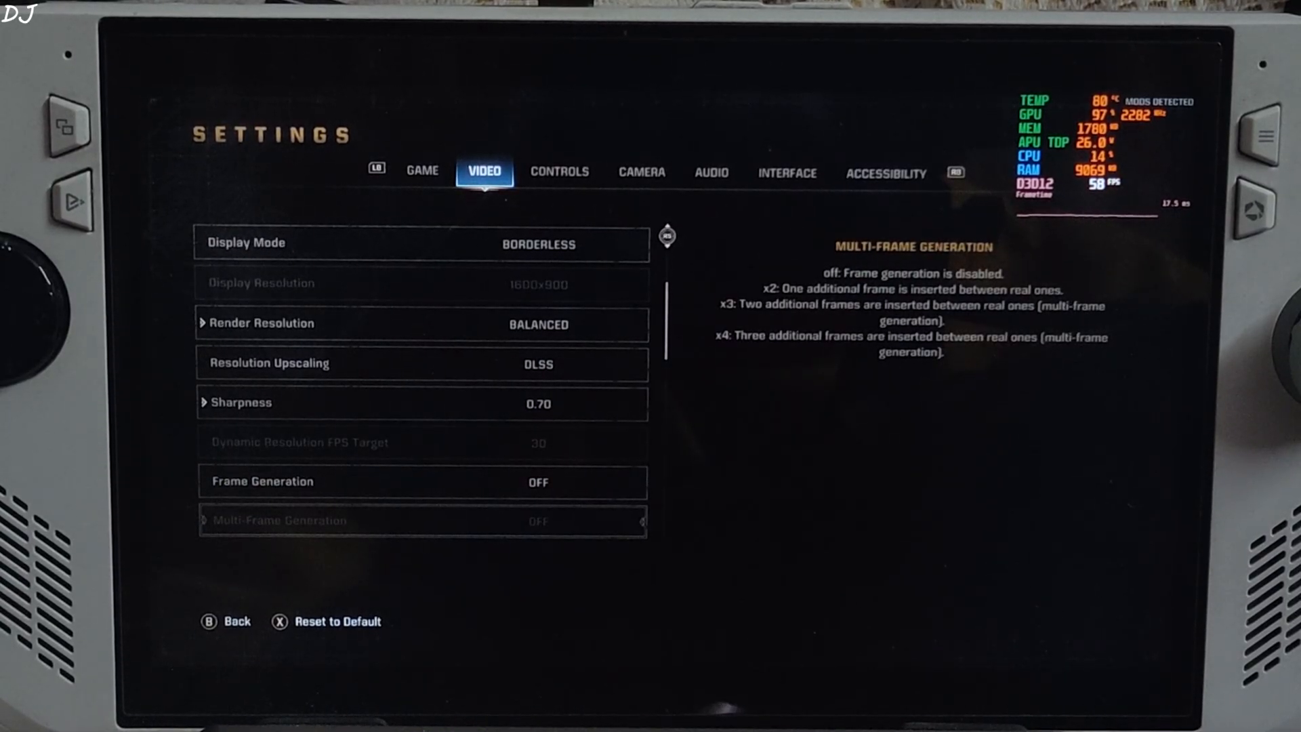
scroll(down, 3)
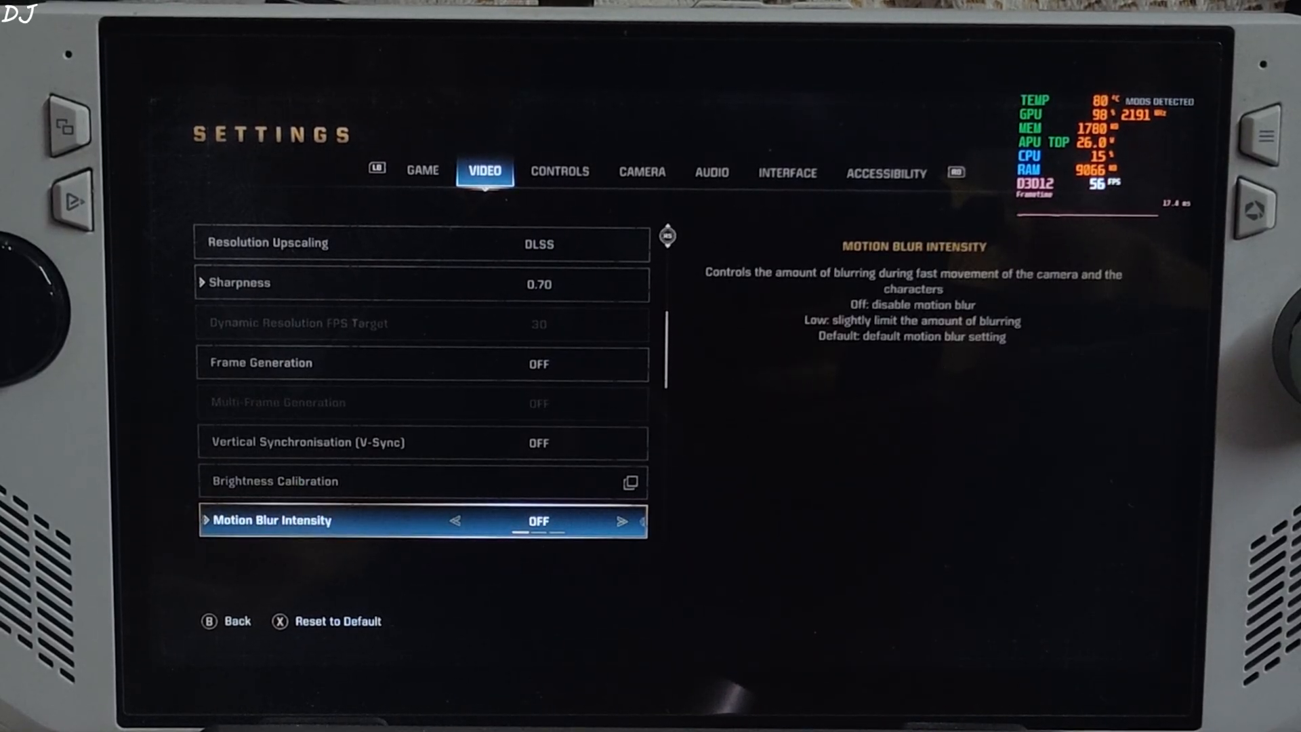
scroll(down, 3)
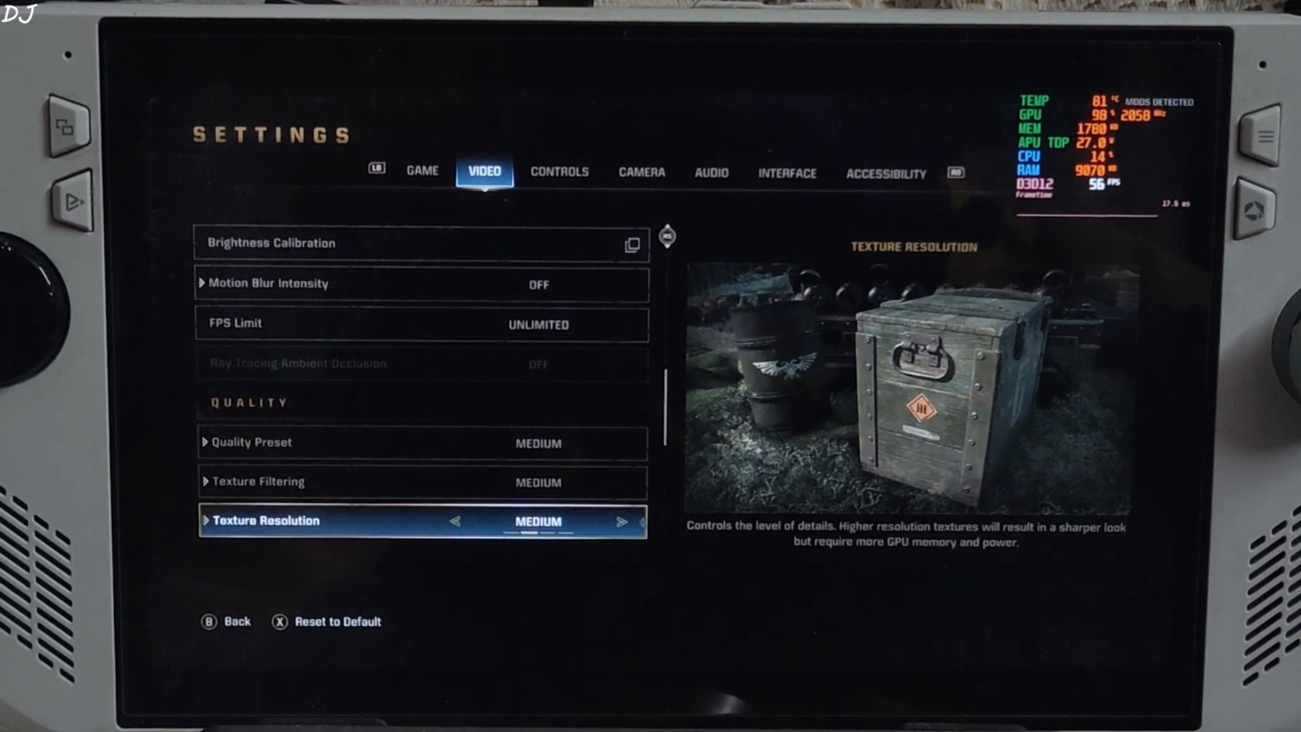
scroll(down, 3)
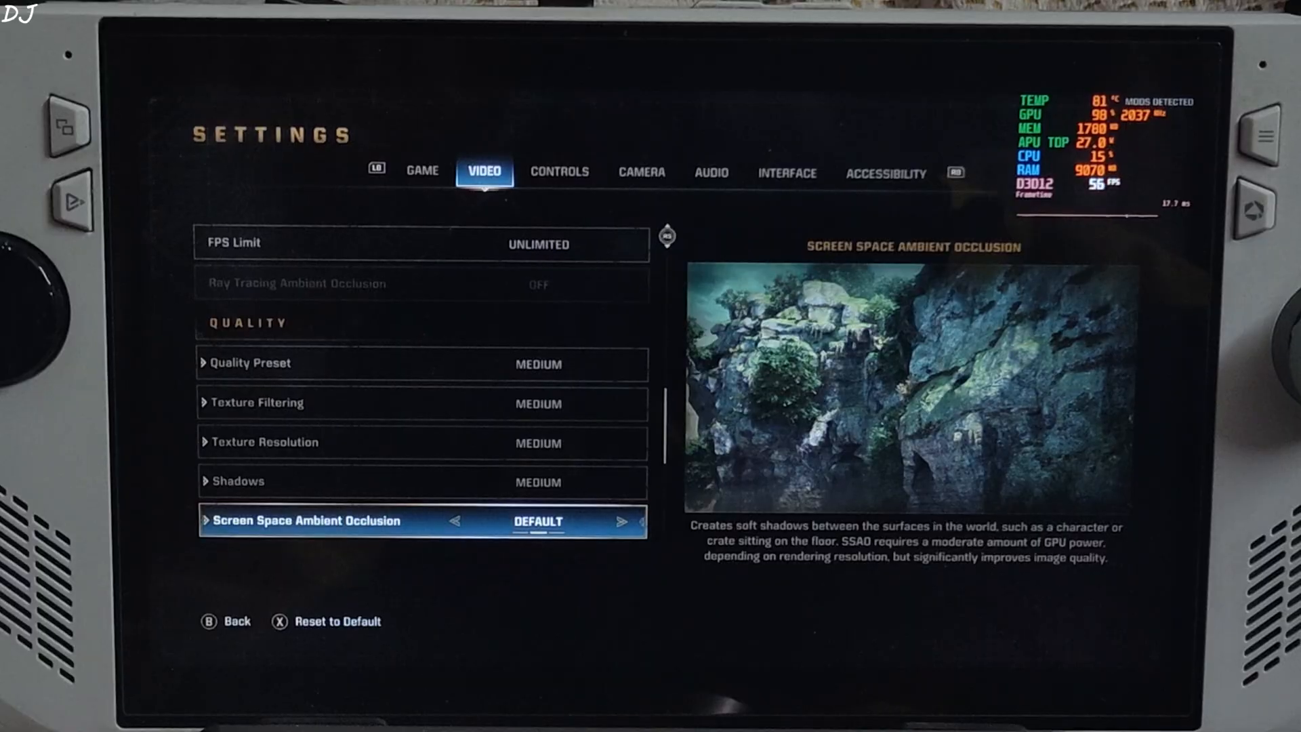
scroll(down, 3)
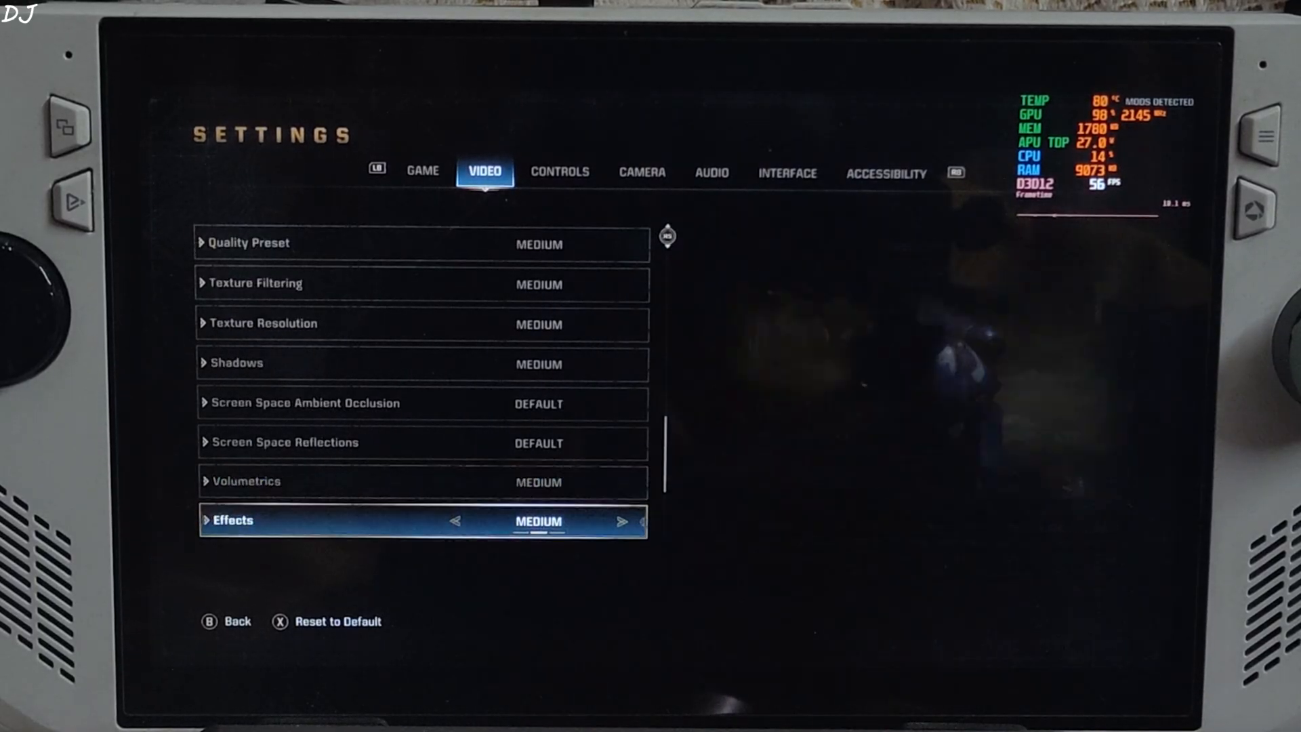
scroll(down, 3)
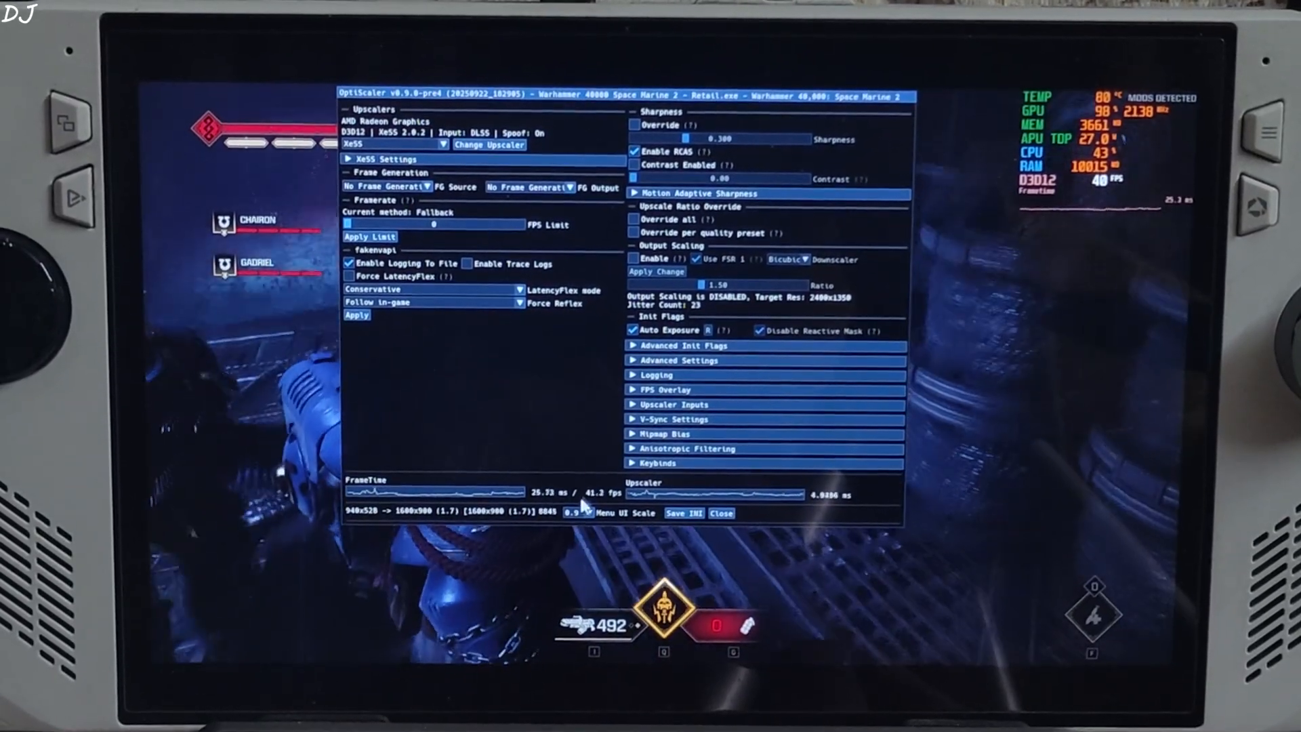
- Enlarge the menu scale, then select and apply FSR 3.X, activating FSR 4.0.2
click(573, 514)
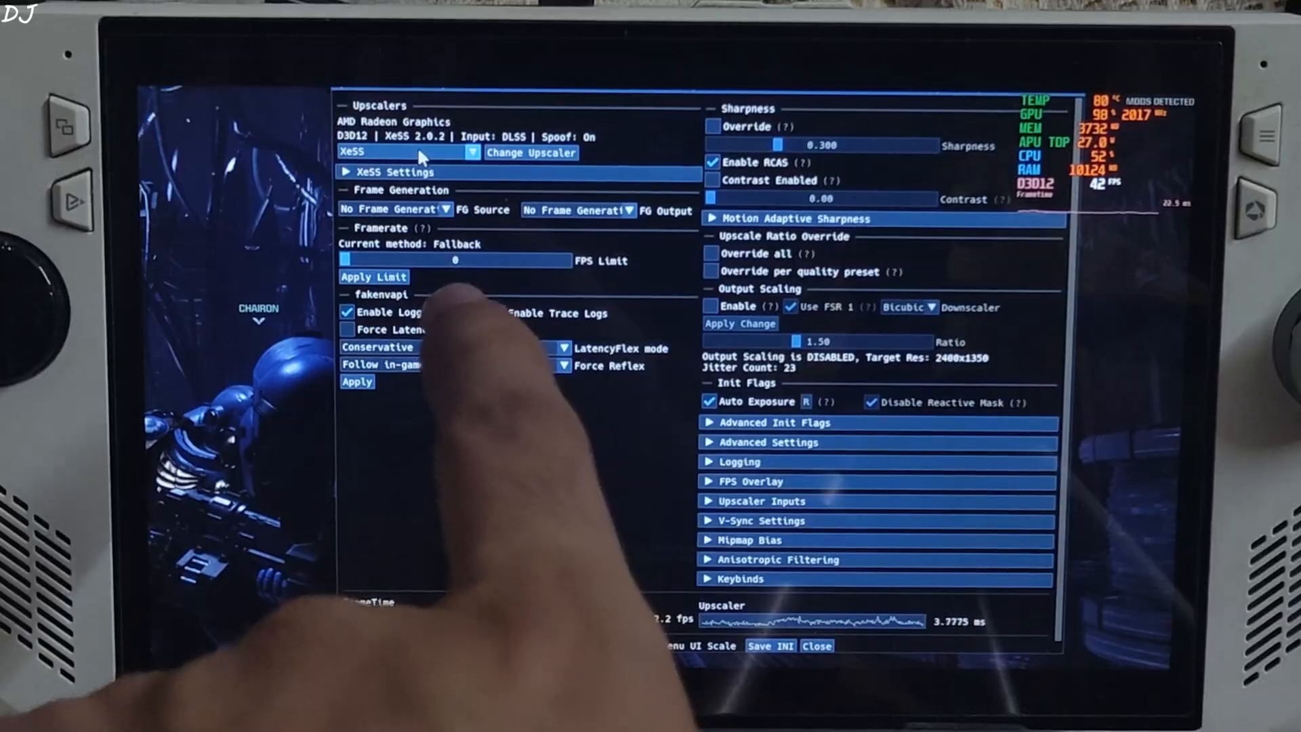
click(407, 151)
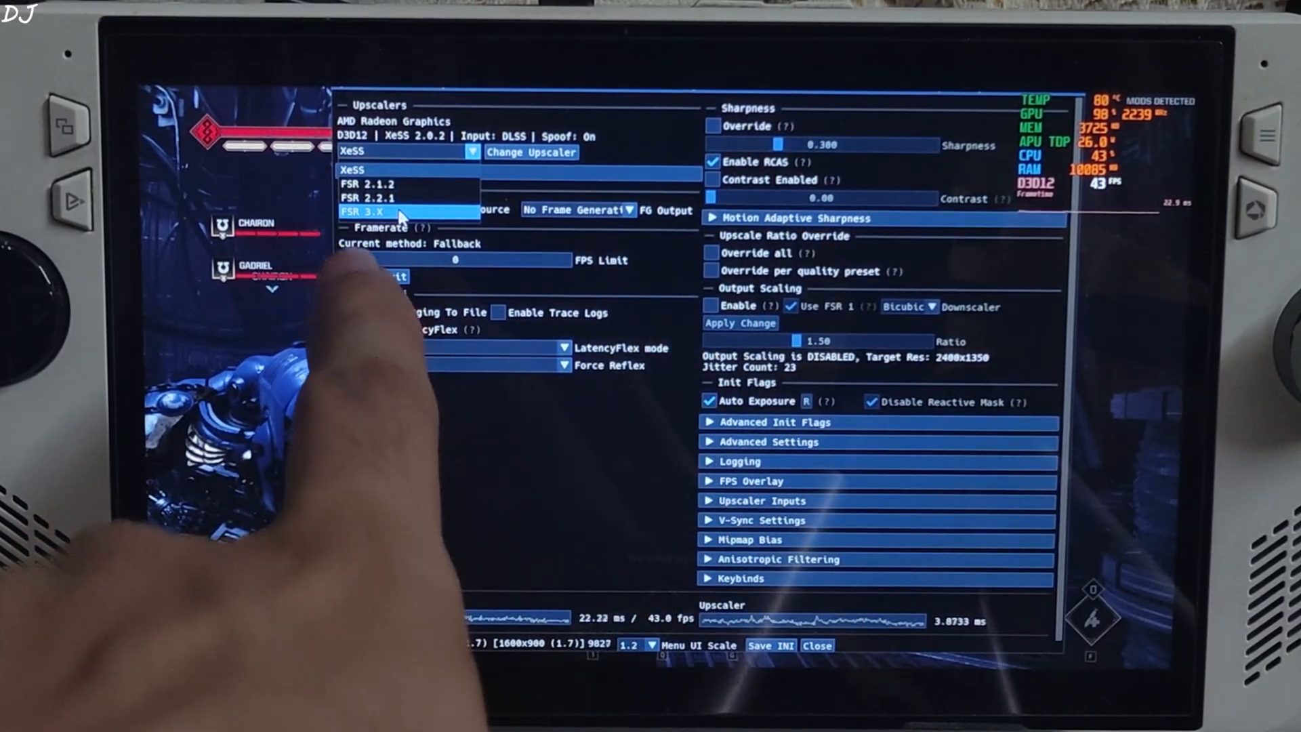
click(372, 212)
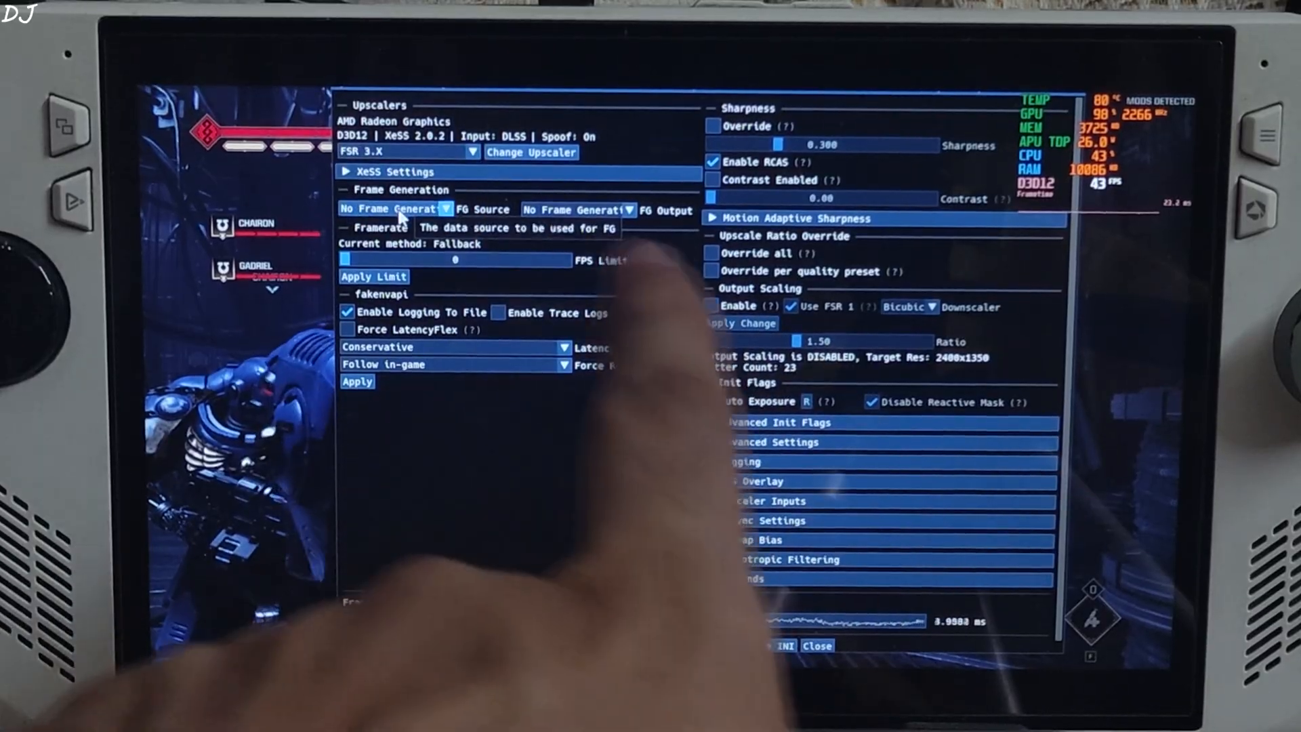
click(530, 152)
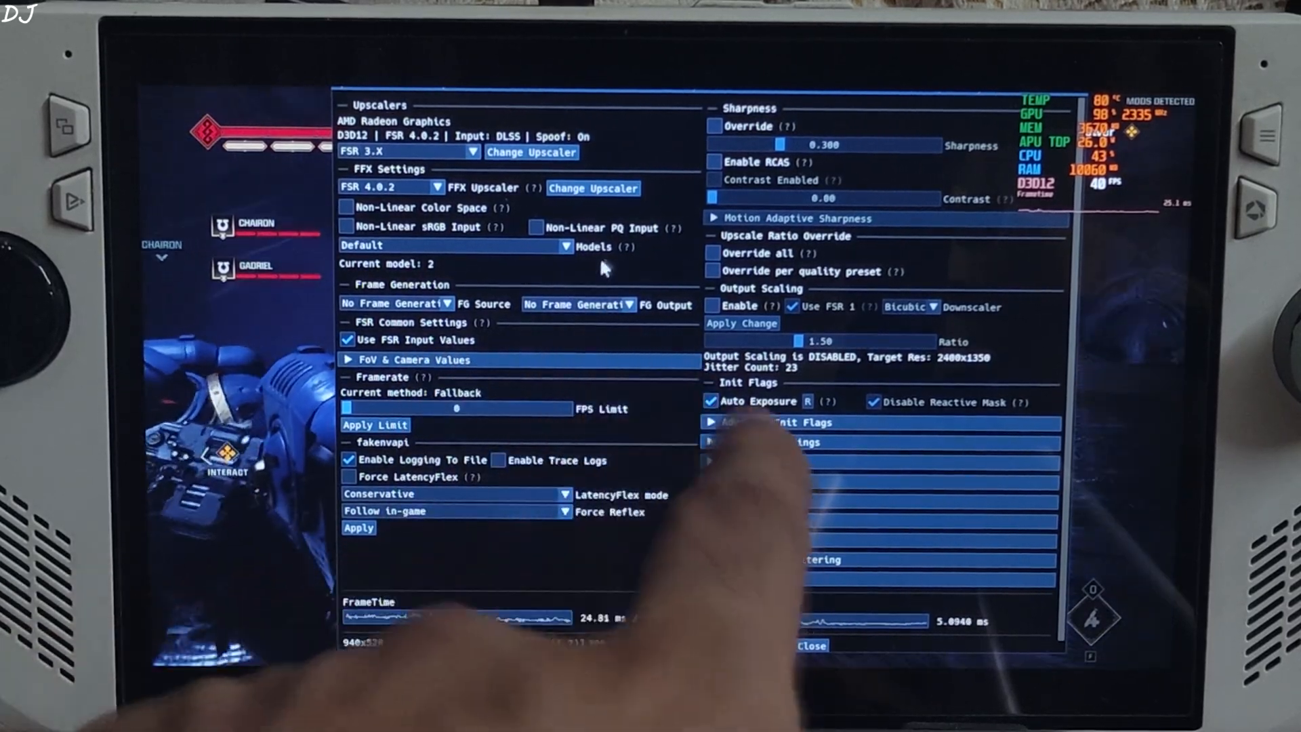
mouse_move(629, 247)
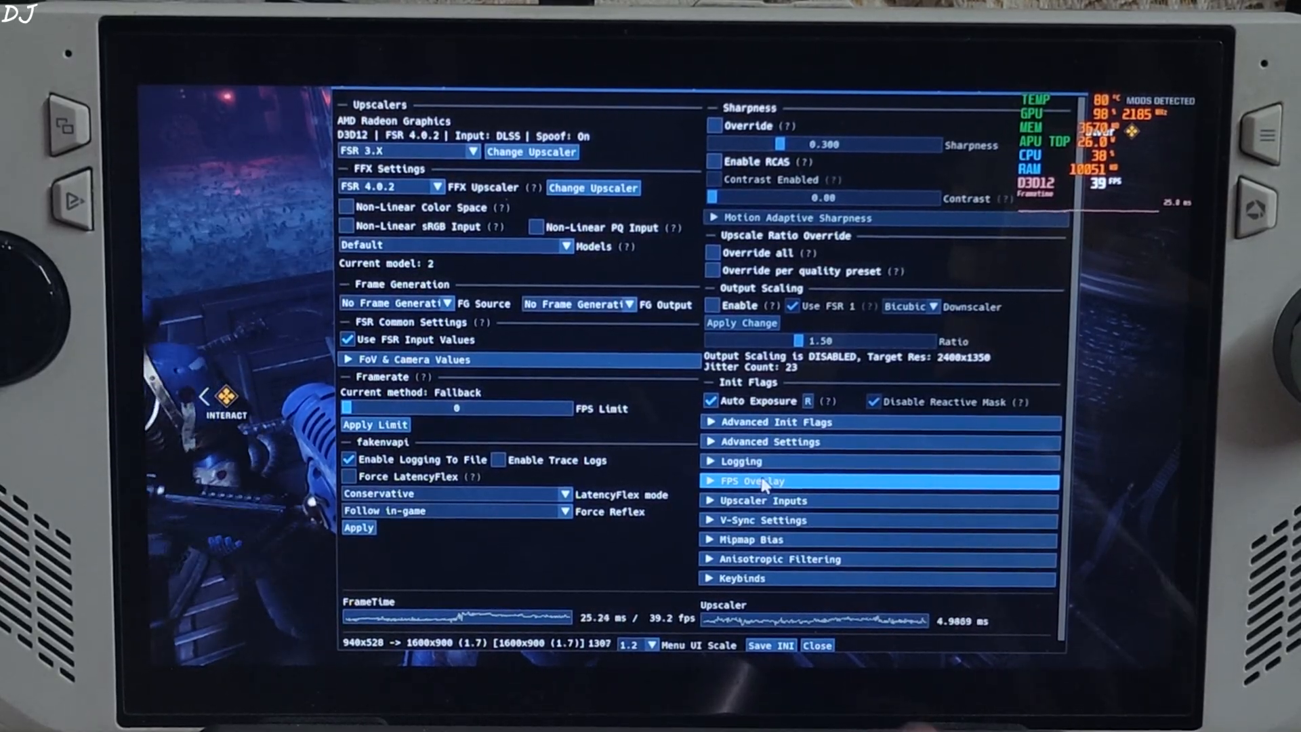
- Set the FPS overlay type to Full + Graph, then close the OptiScaler menu
click(750, 481)
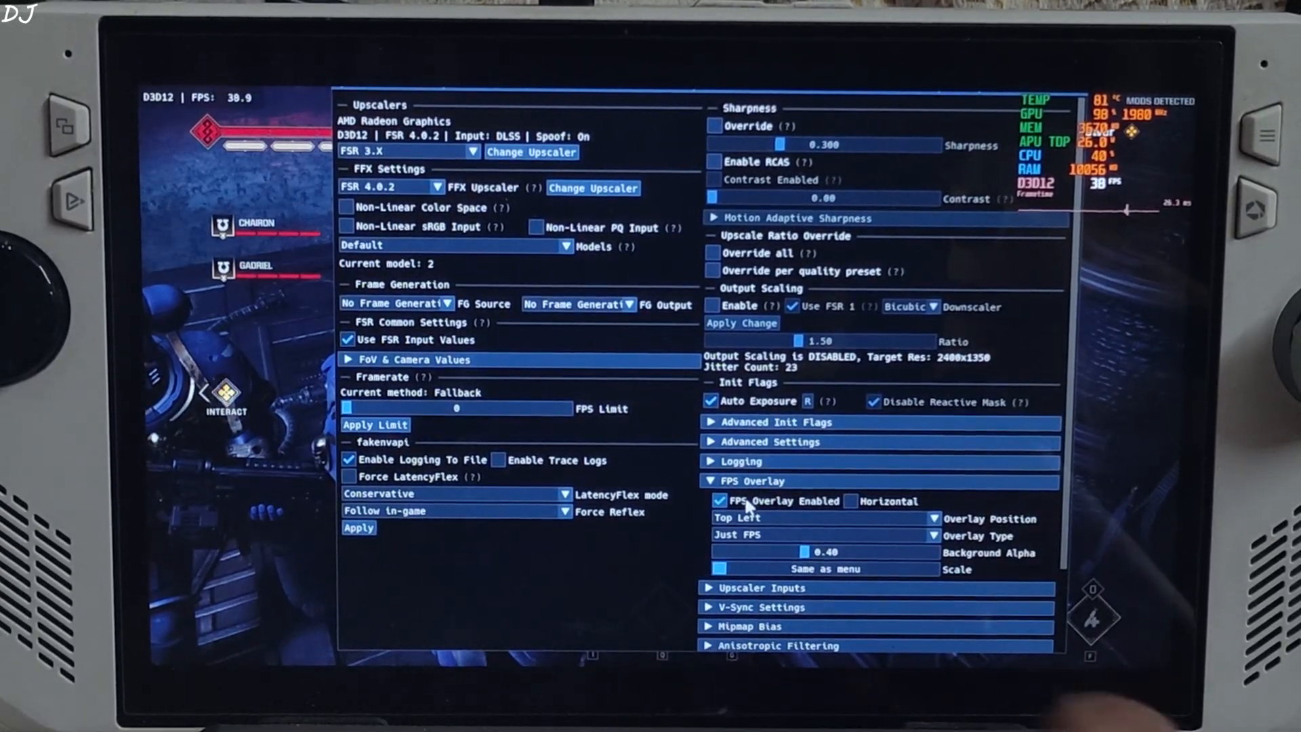
click(931, 535)
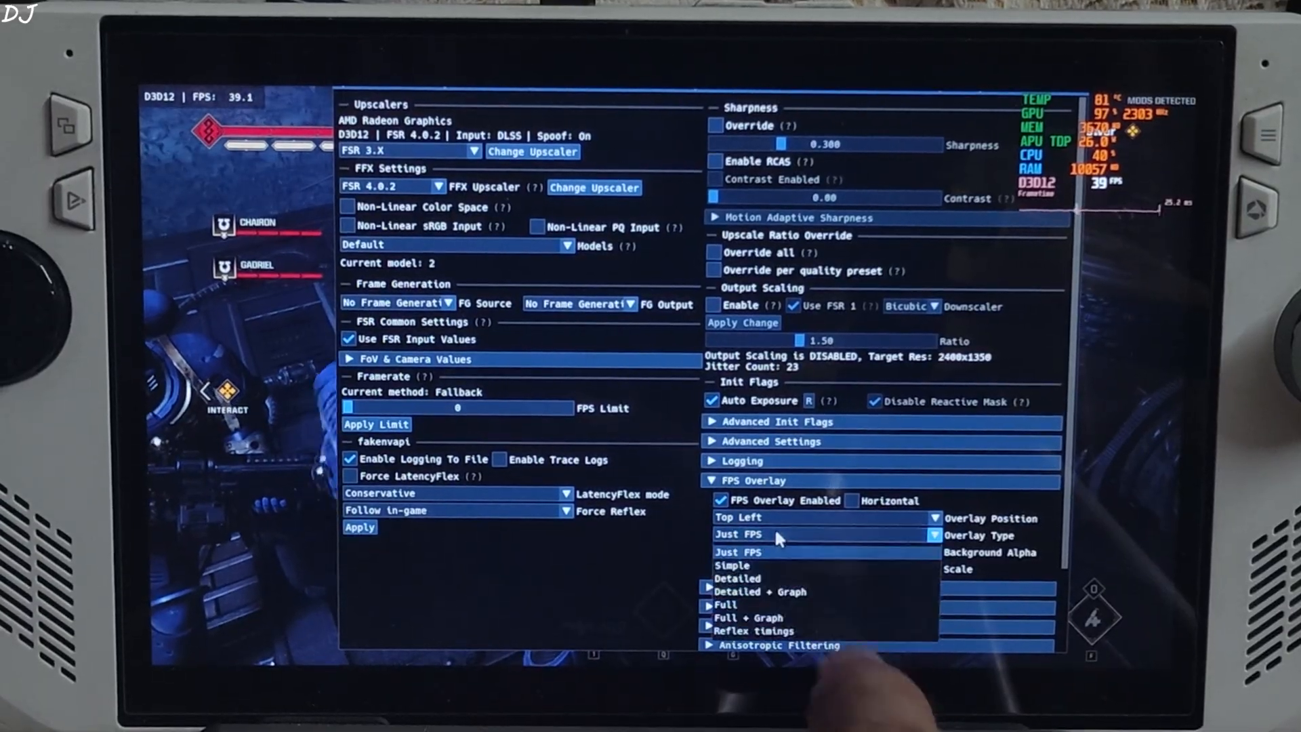
click(755, 616)
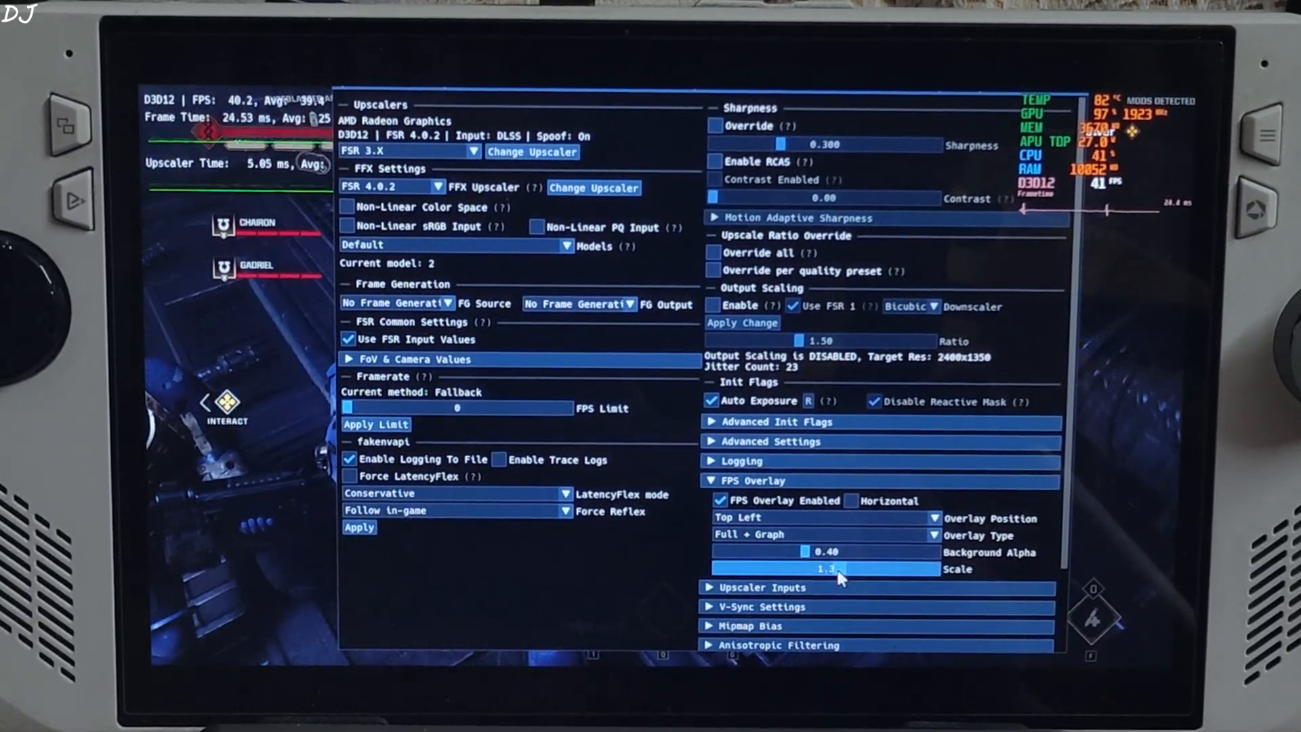
scroll(down, 3)
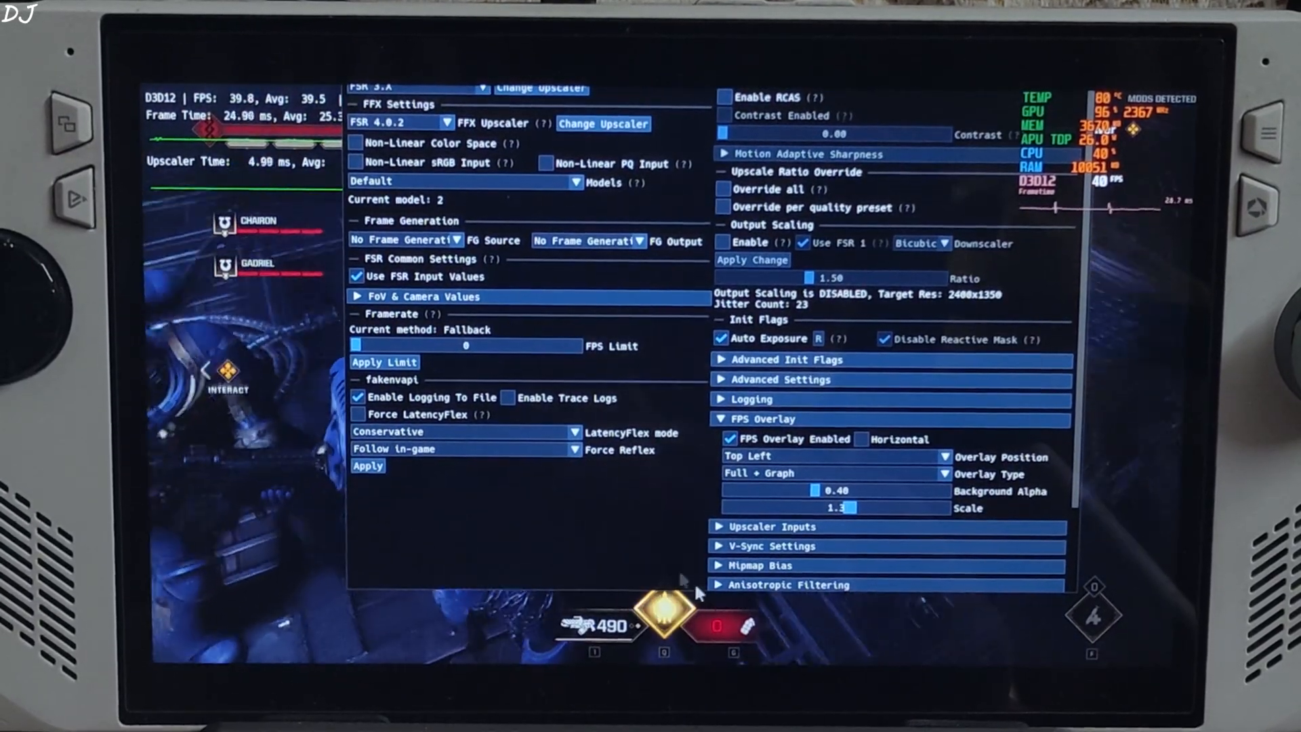
scroll(down, 3)
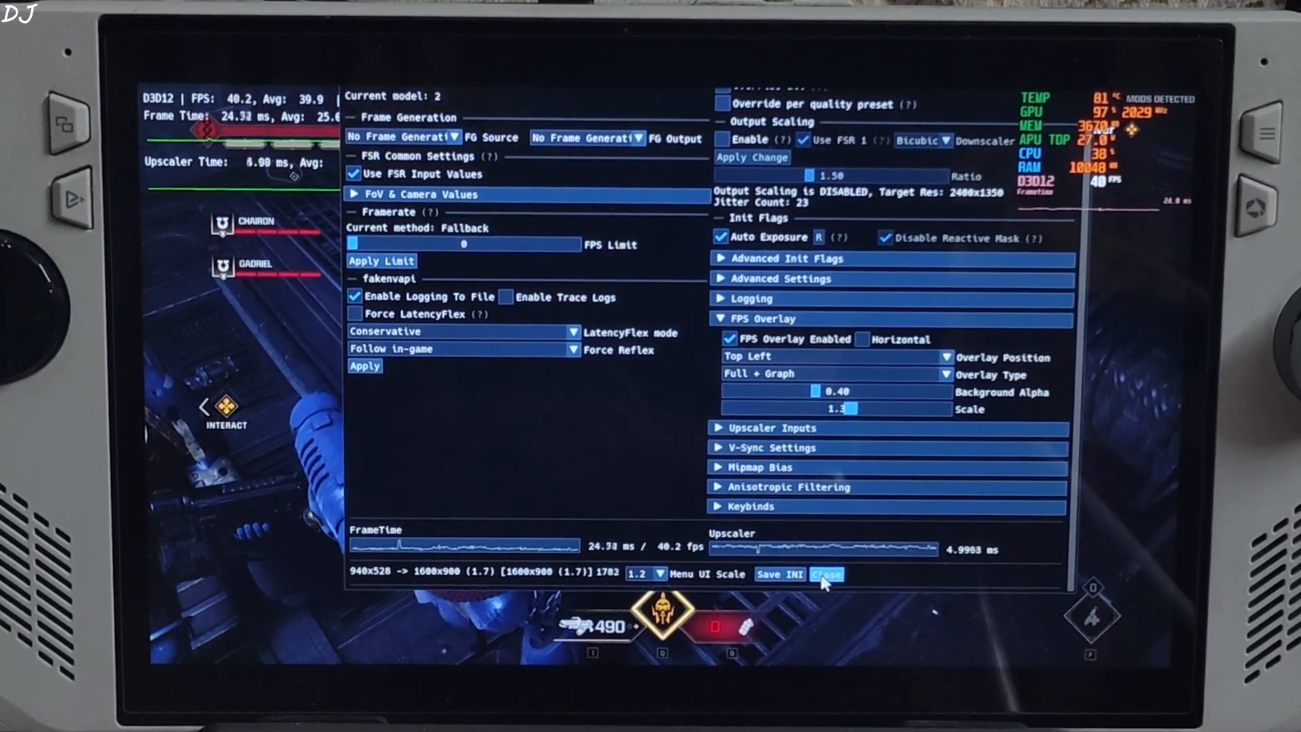
click(827, 573)
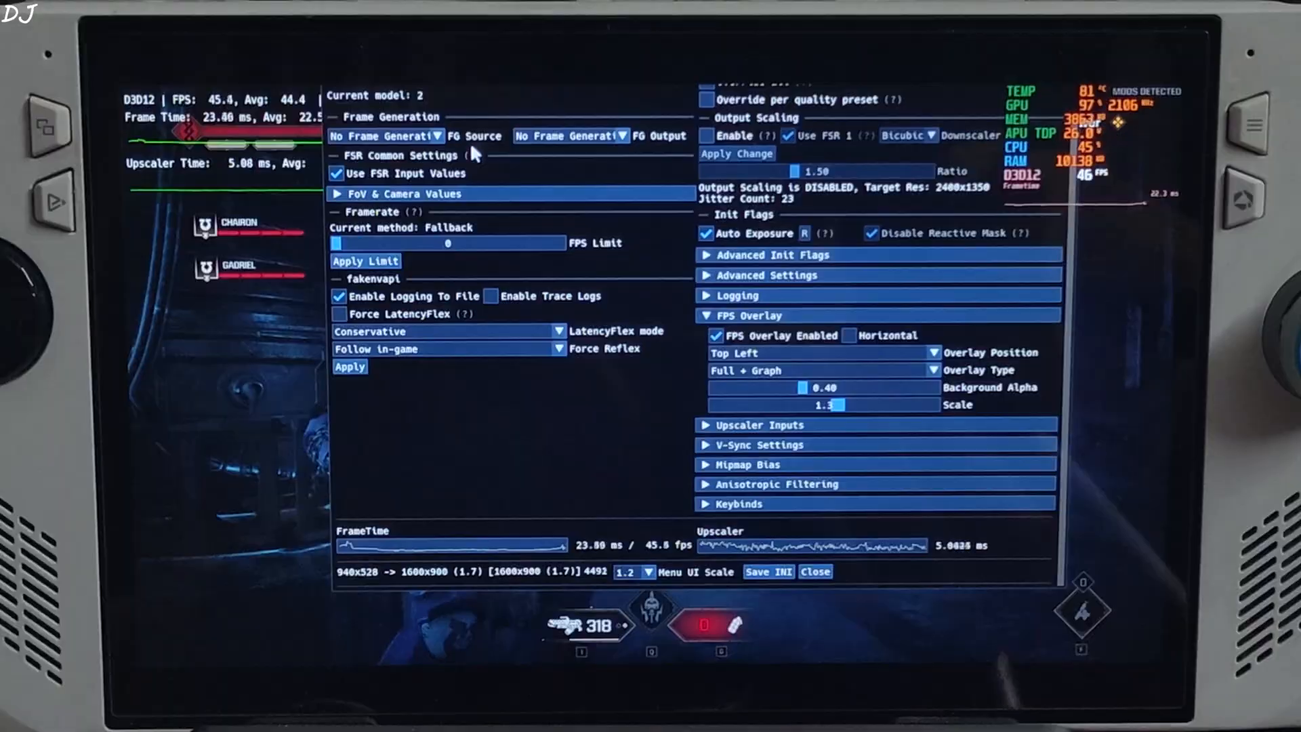
- Set FG source to DLSSG via Streamline, output to FSR FG, and save INI
click(439, 136)
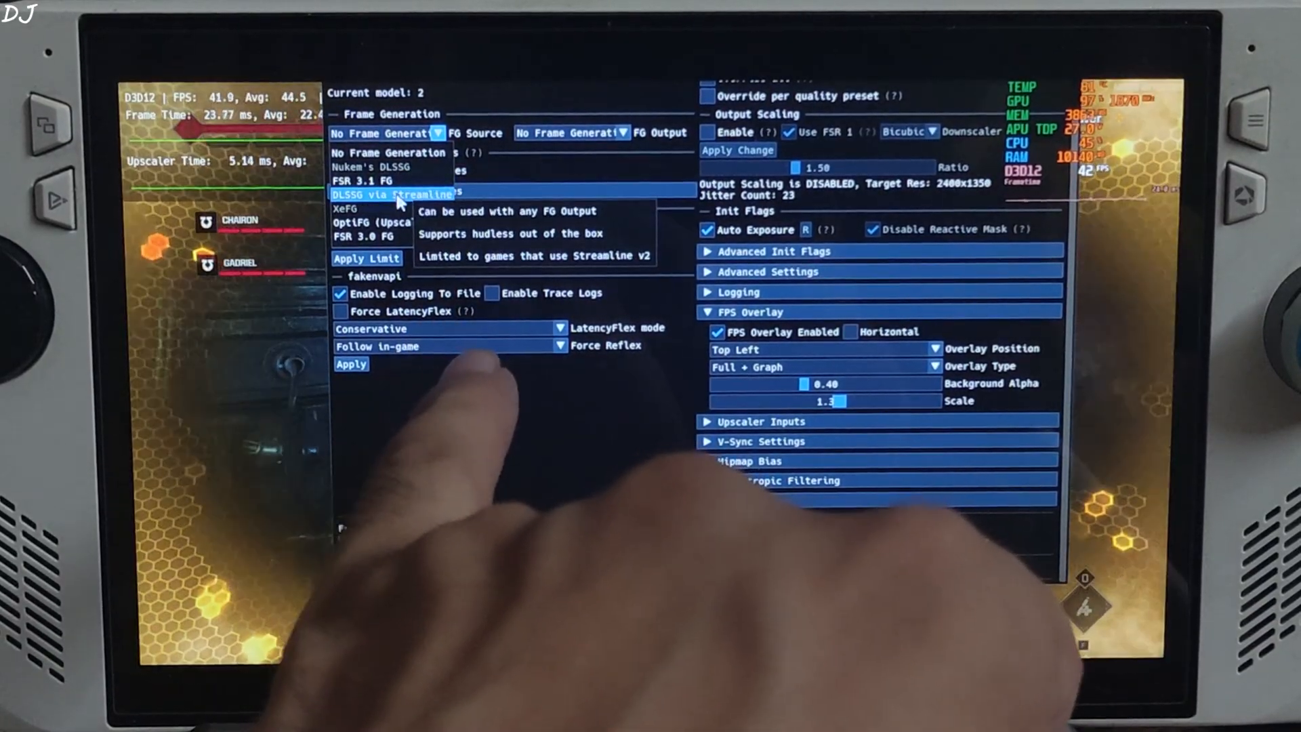
click(391, 195)
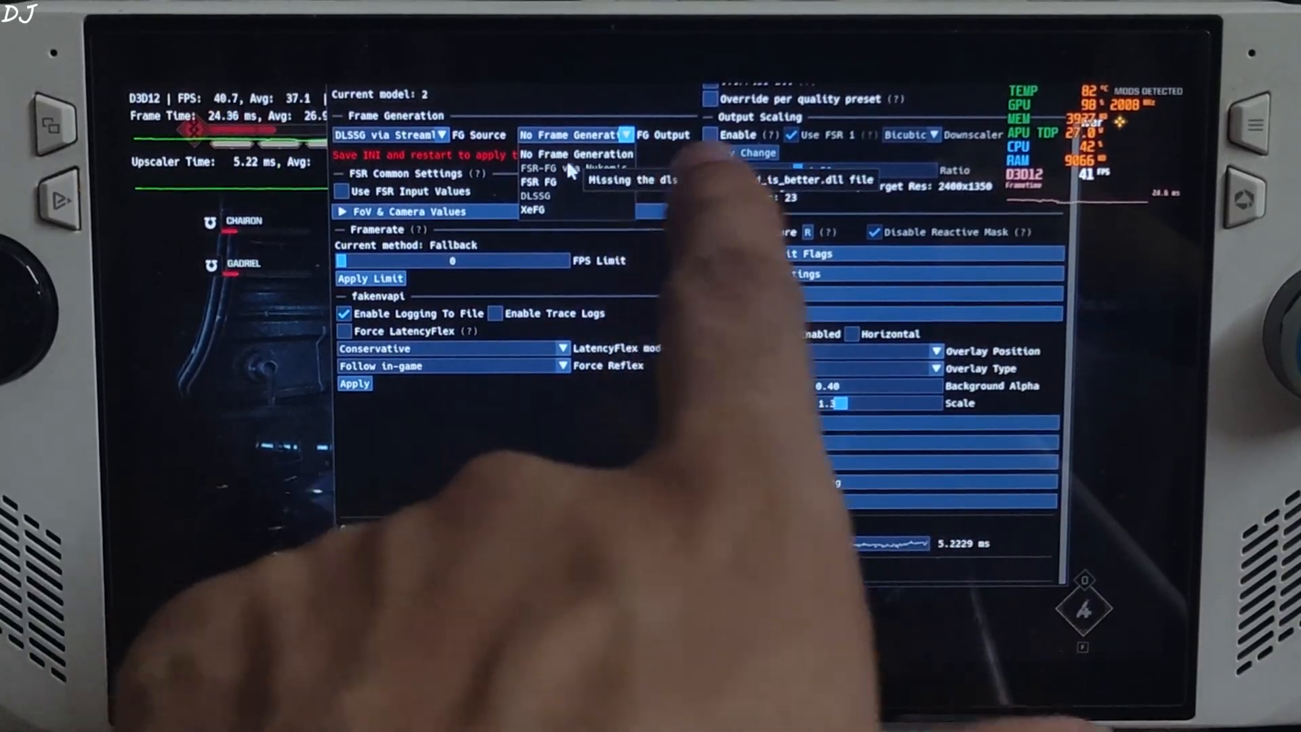
click(540, 181)
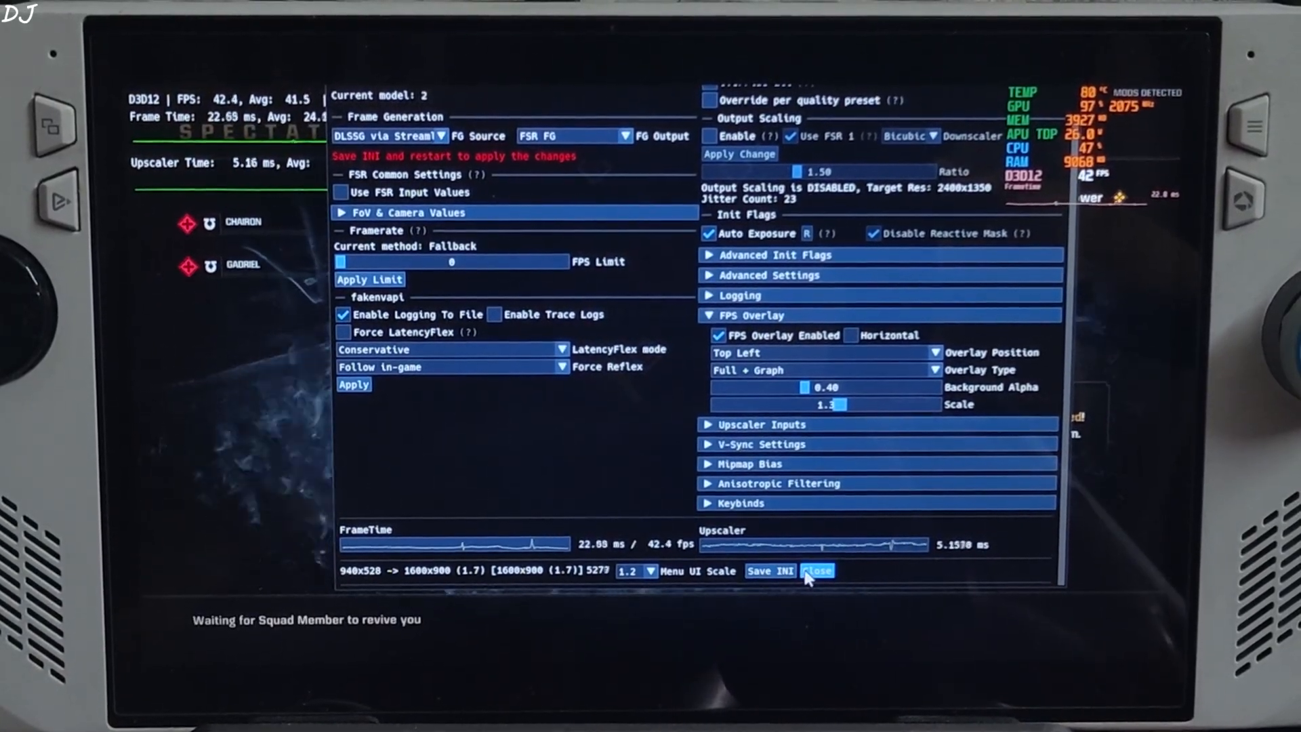
click(817, 571)
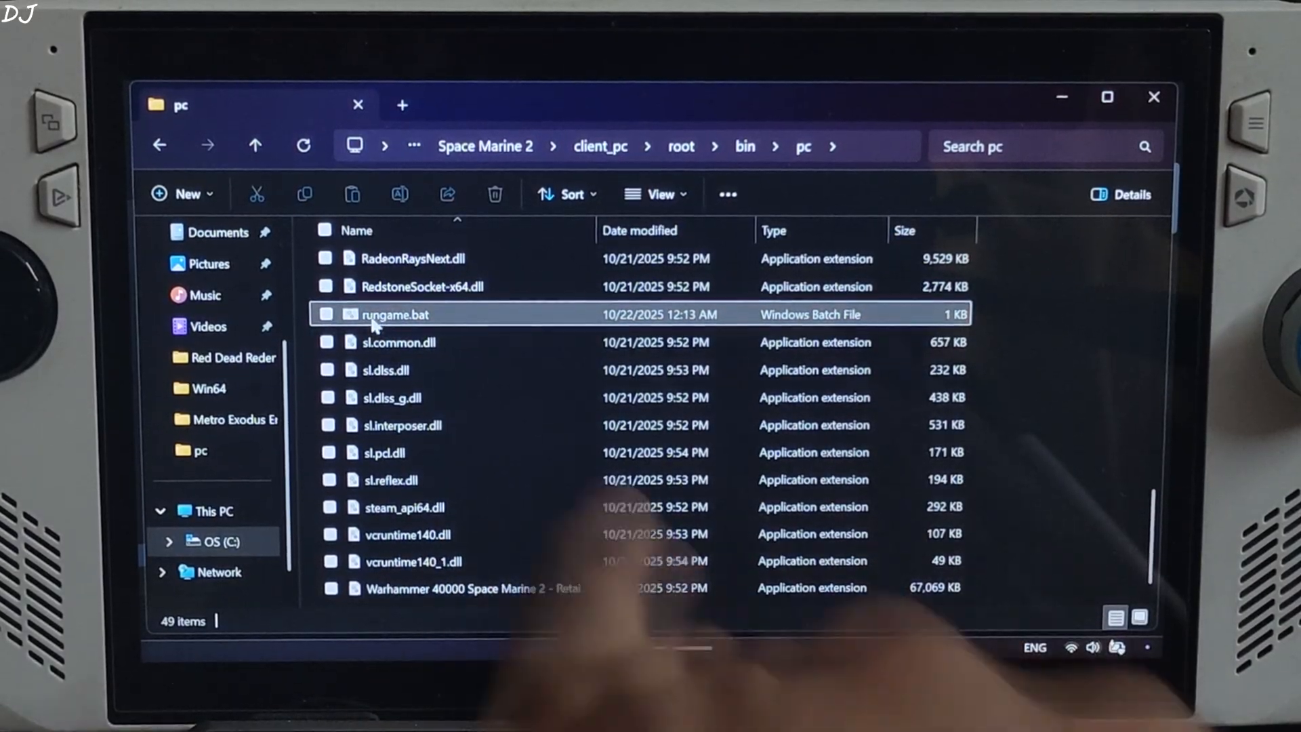
- Run rungame.bat from the Space Marine 2 pc folder to relaunch the game
click(326, 315)
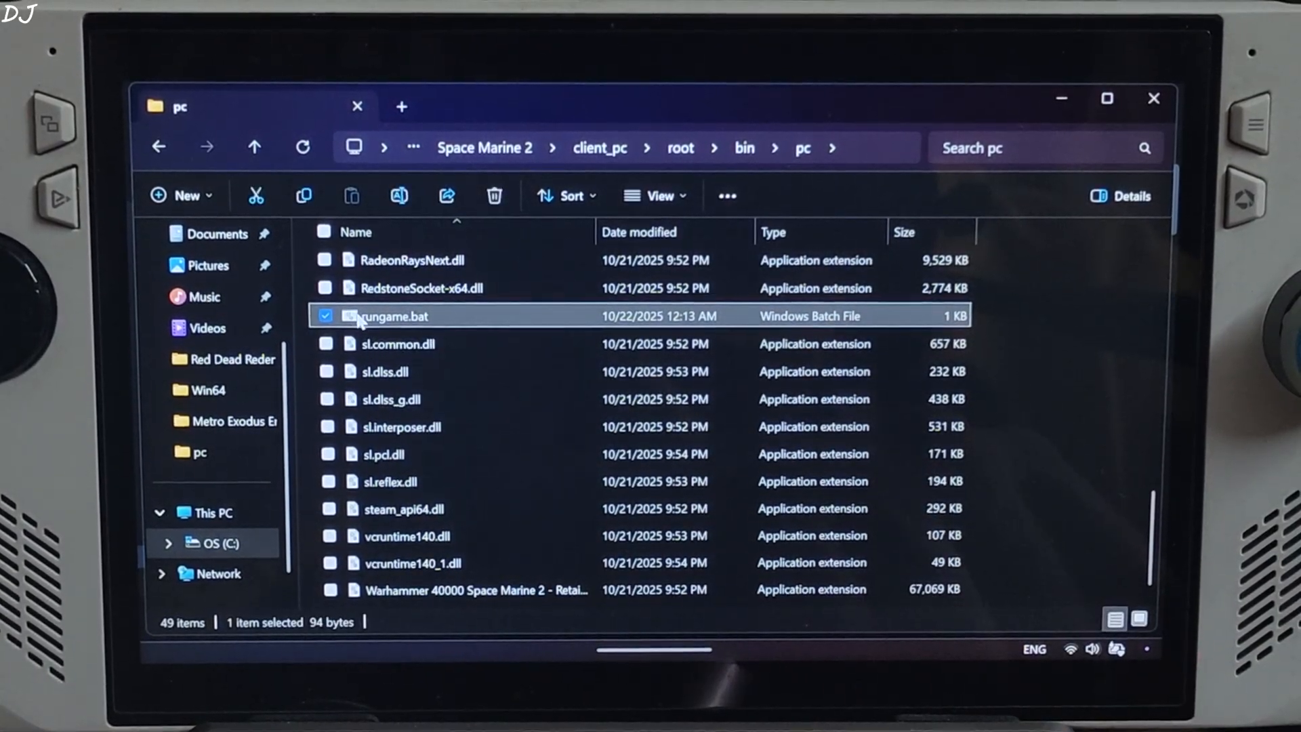
double_click(391, 315)
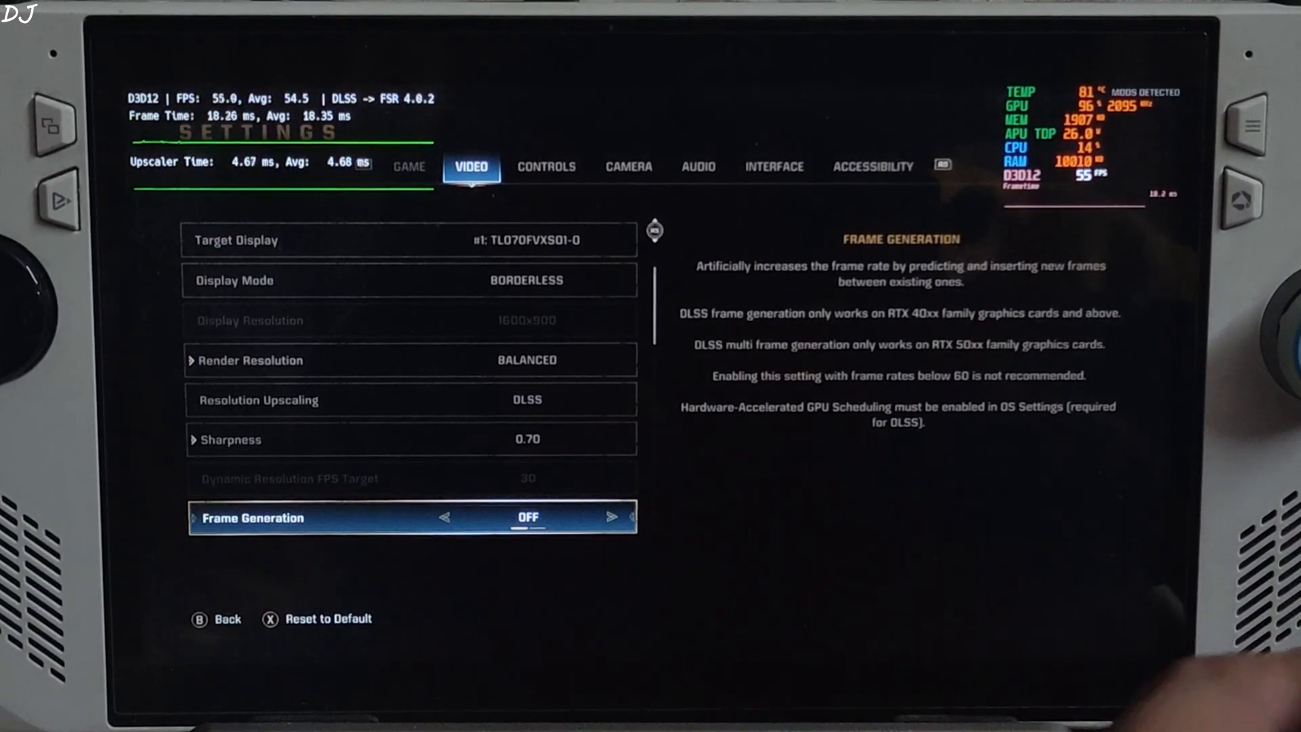
- Select the Frame Generation option in the game's video settings
click(611, 517)
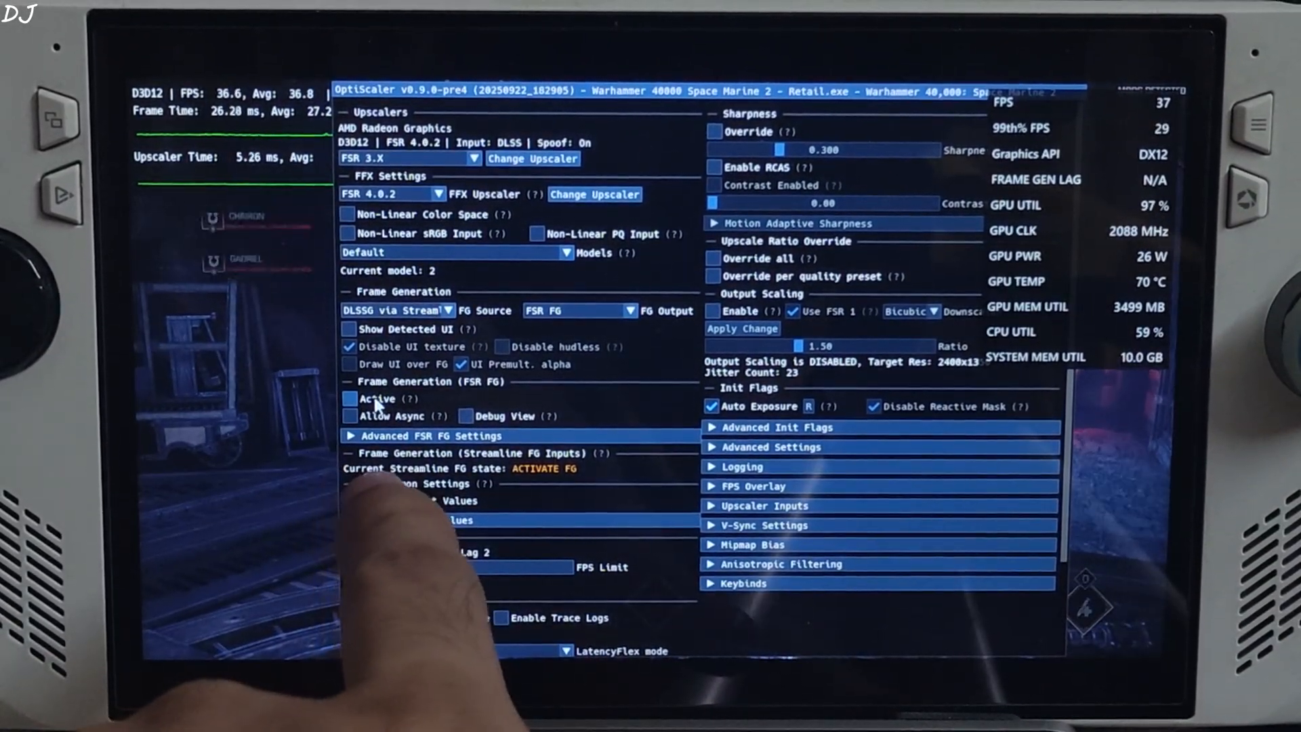
- Tick Active and Allow Async under FSR FG, and keep Debug View unticked
click(350, 399)
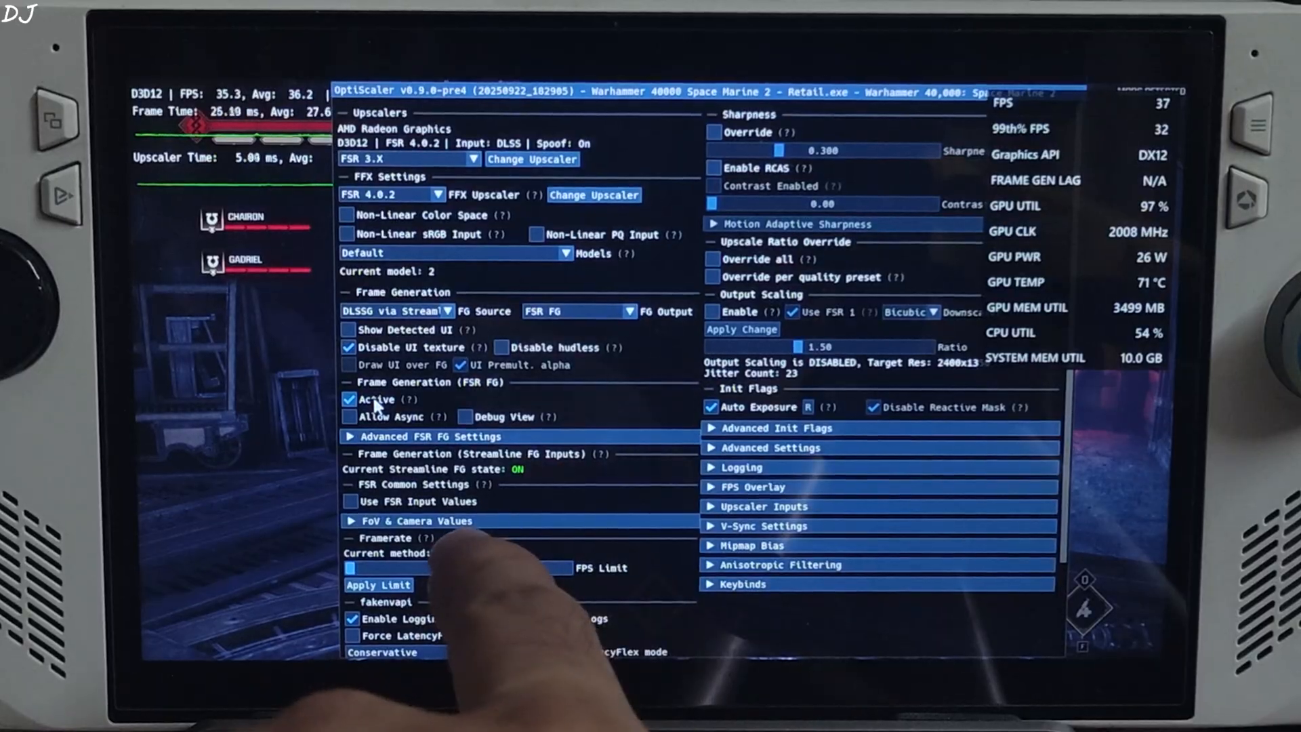
click(351, 417)
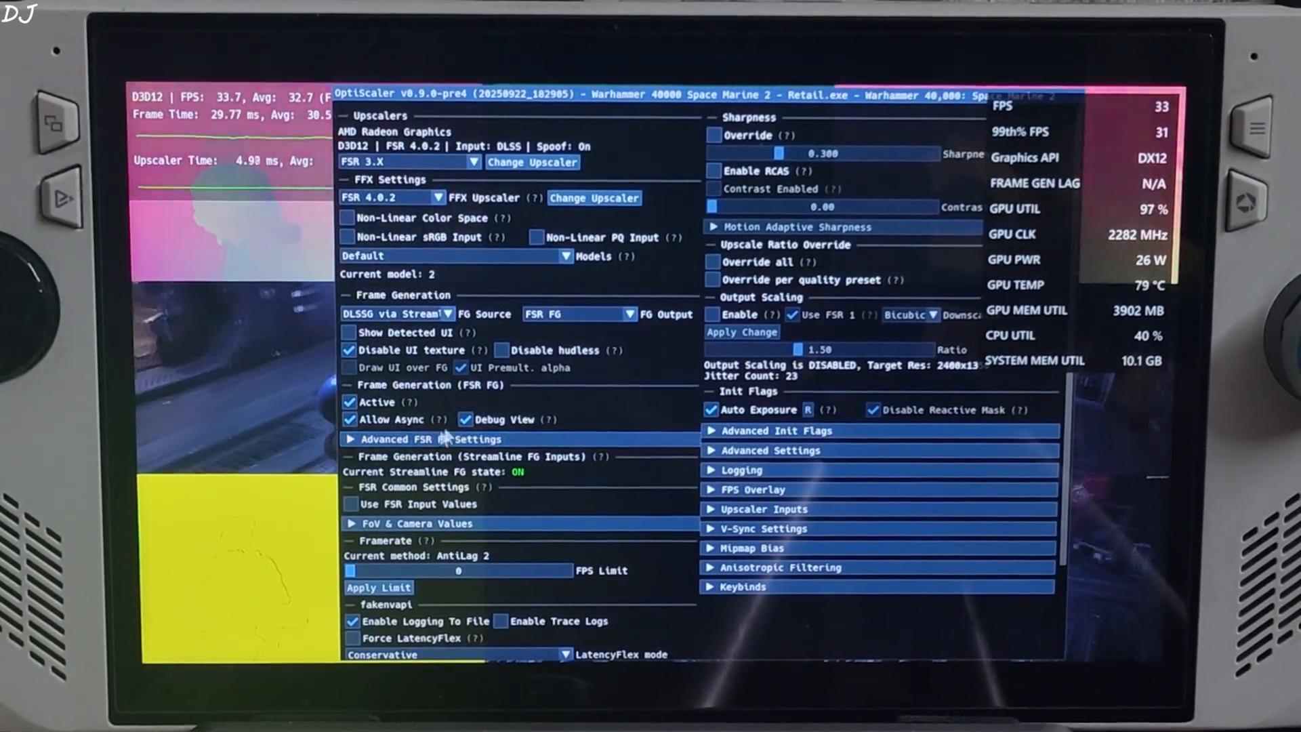
click(465, 419)
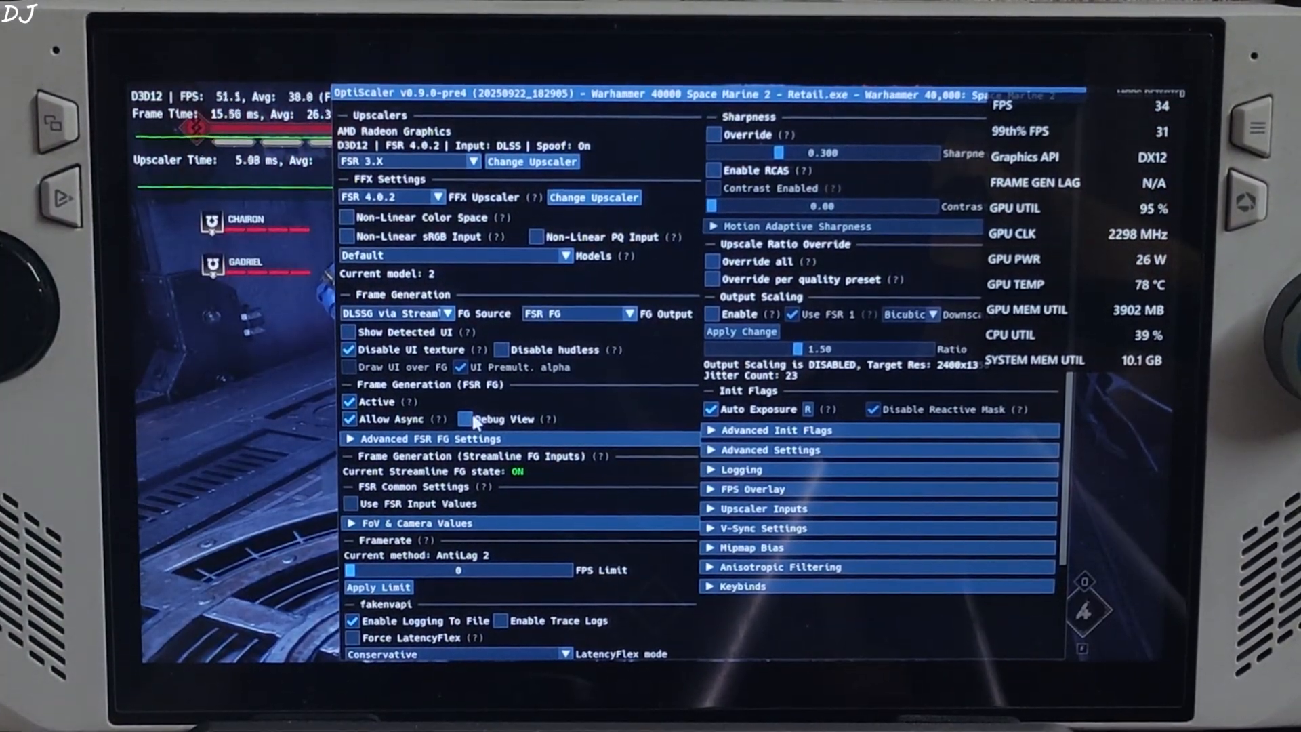